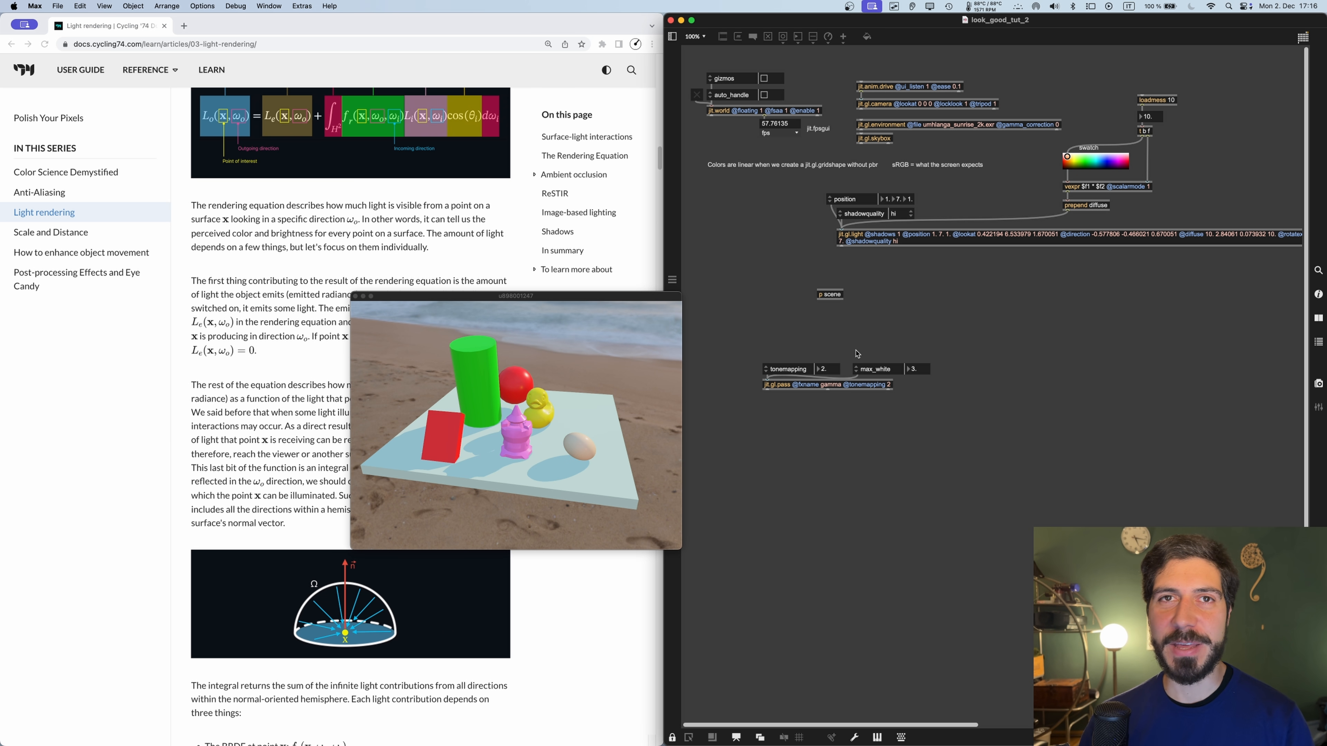
{"action": "mouse_move", "coordinate": [509, 216]}
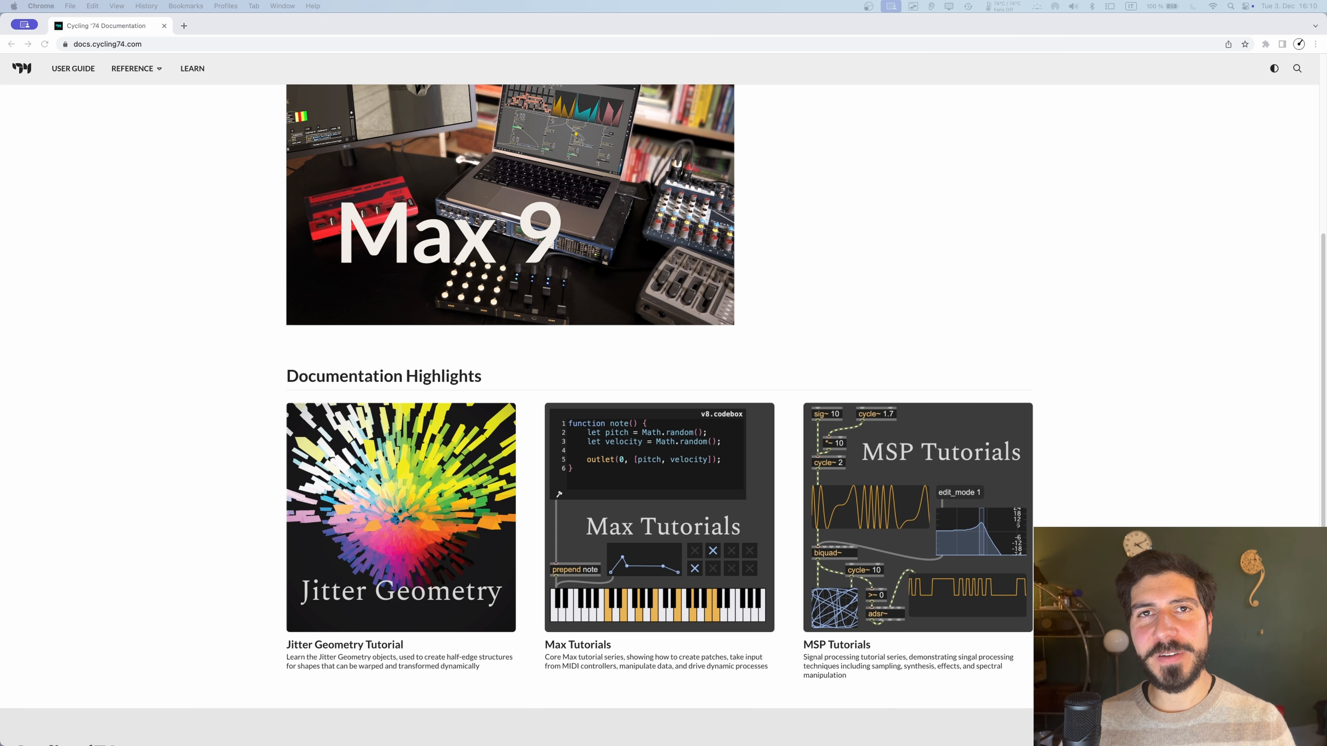
{"action": "mouse_move", "coordinate": [1057, 201]}
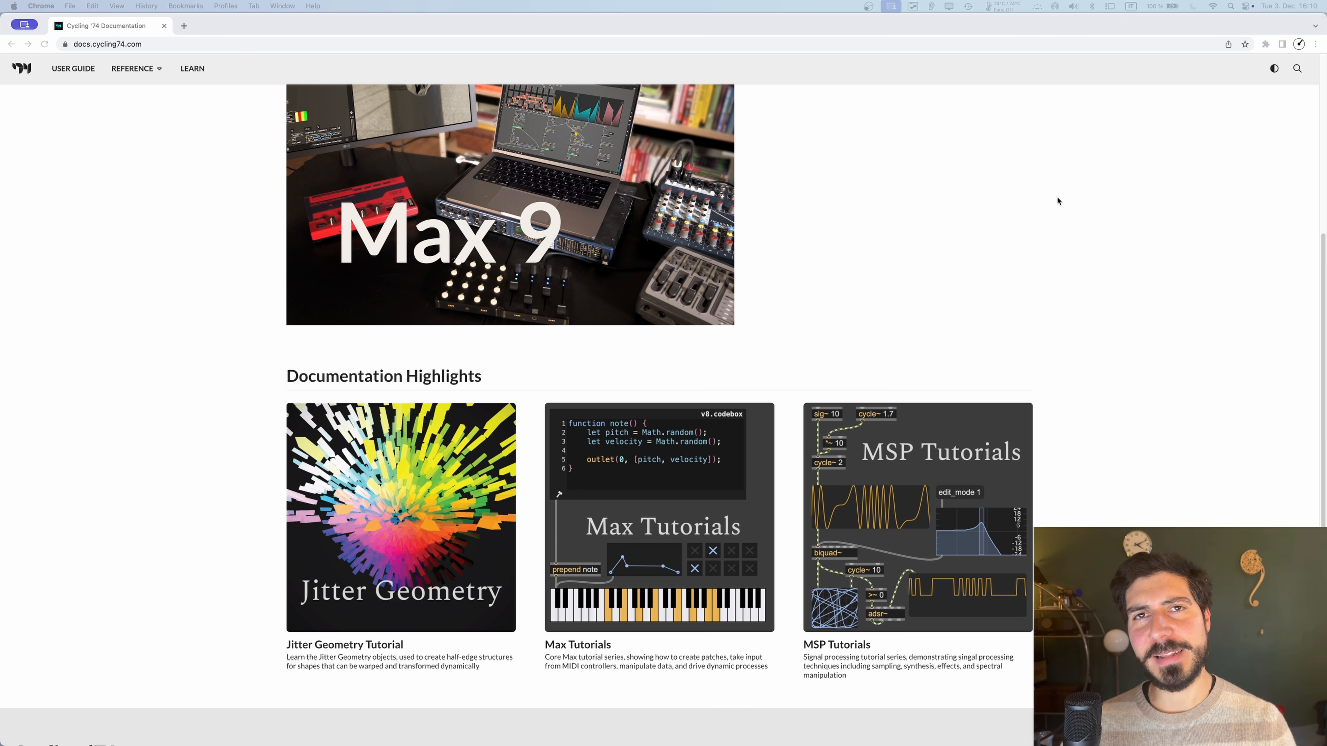
{"action": "mouse_move", "coordinate": [1055, 202]}
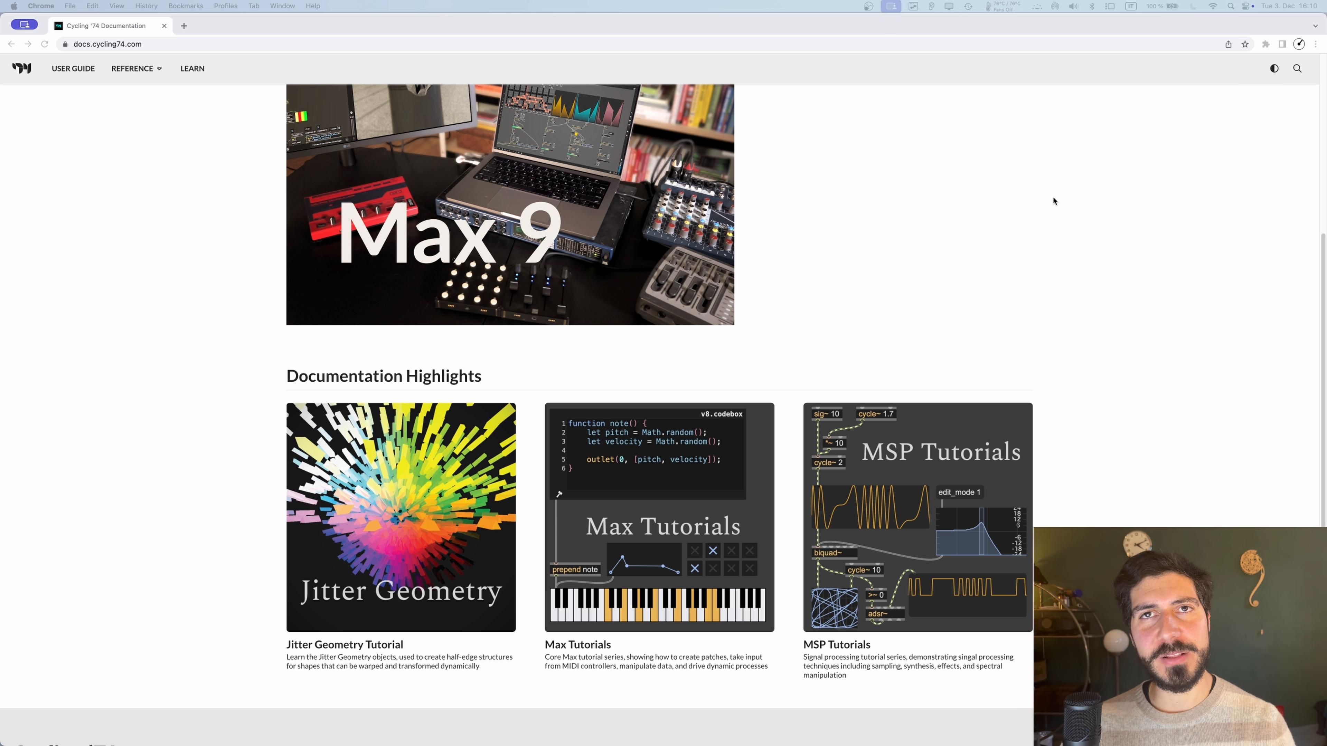
{"action": "mouse_move", "coordinate": [754, 159]}
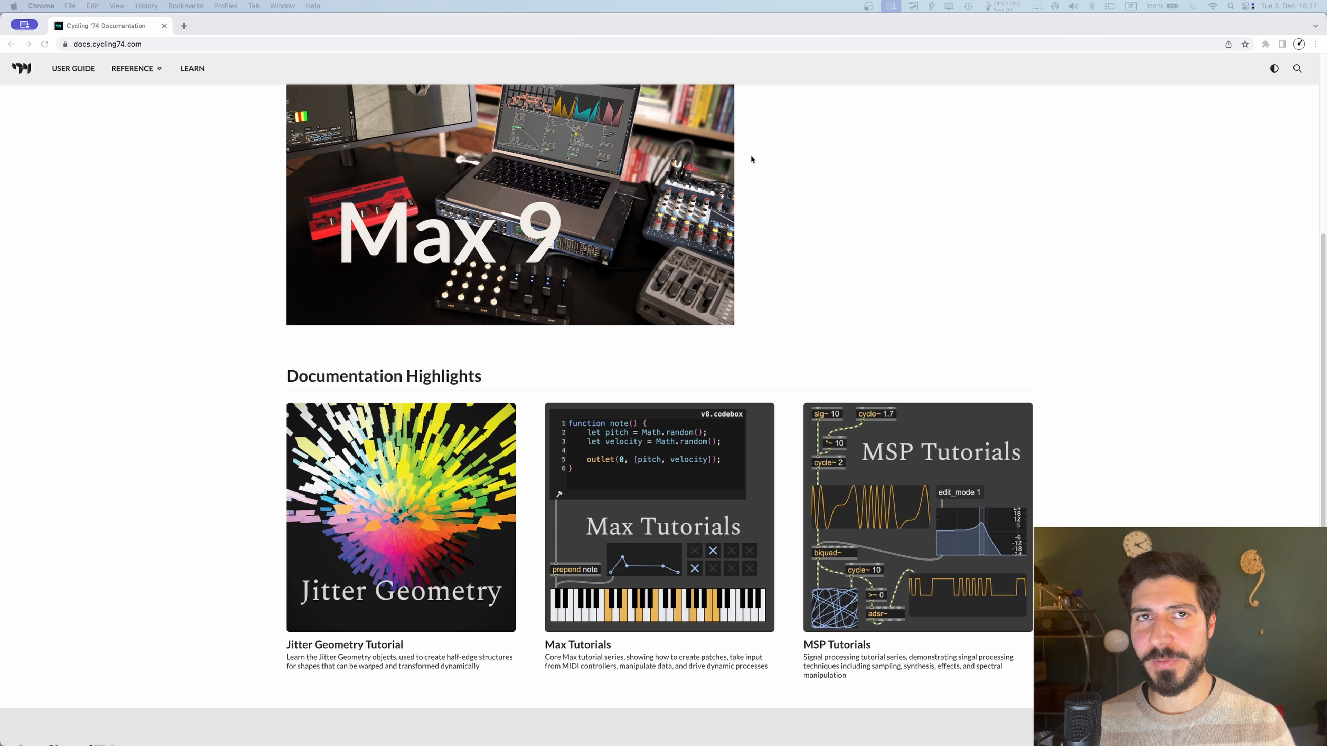
{"action": "mouse_move", "coordinate": [748, 160]}
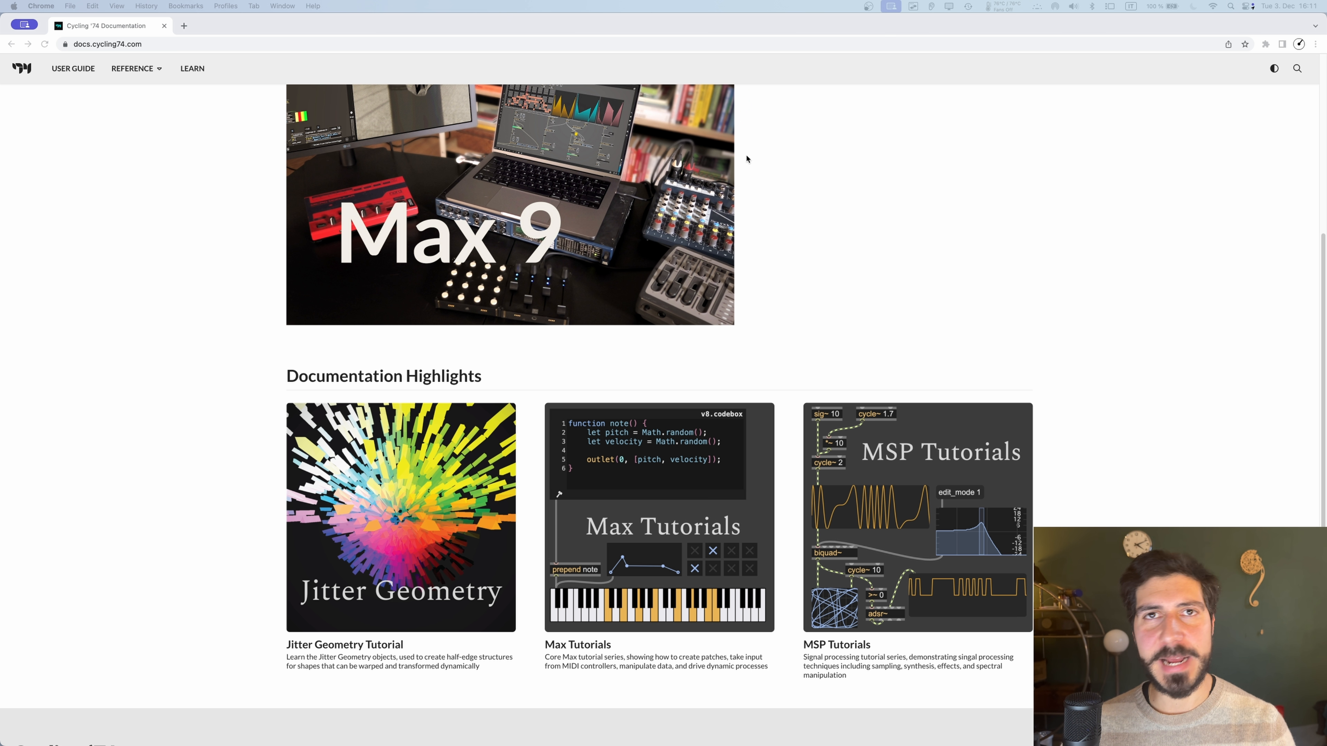
{"action": "mouse_move", "coordinate": [571, 338]}
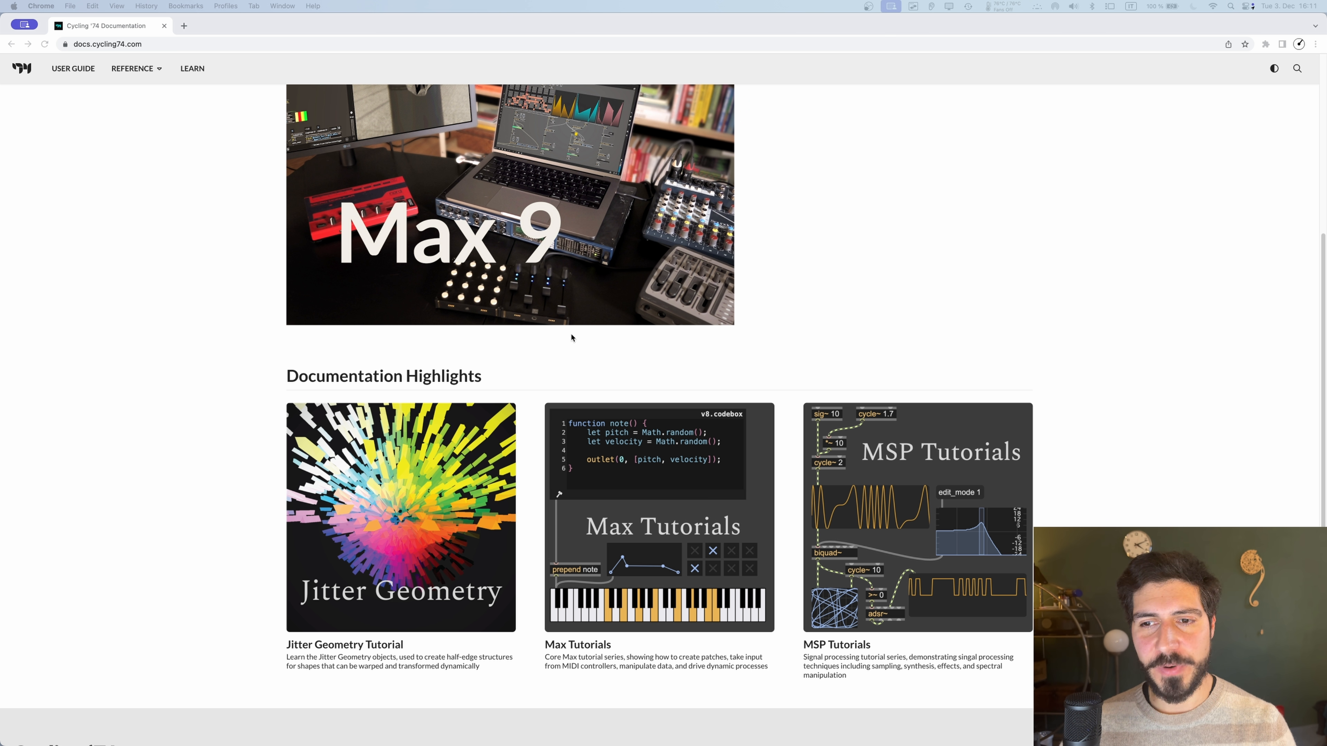
{"action": "mouse_move", "coordinate": [423, 297]}
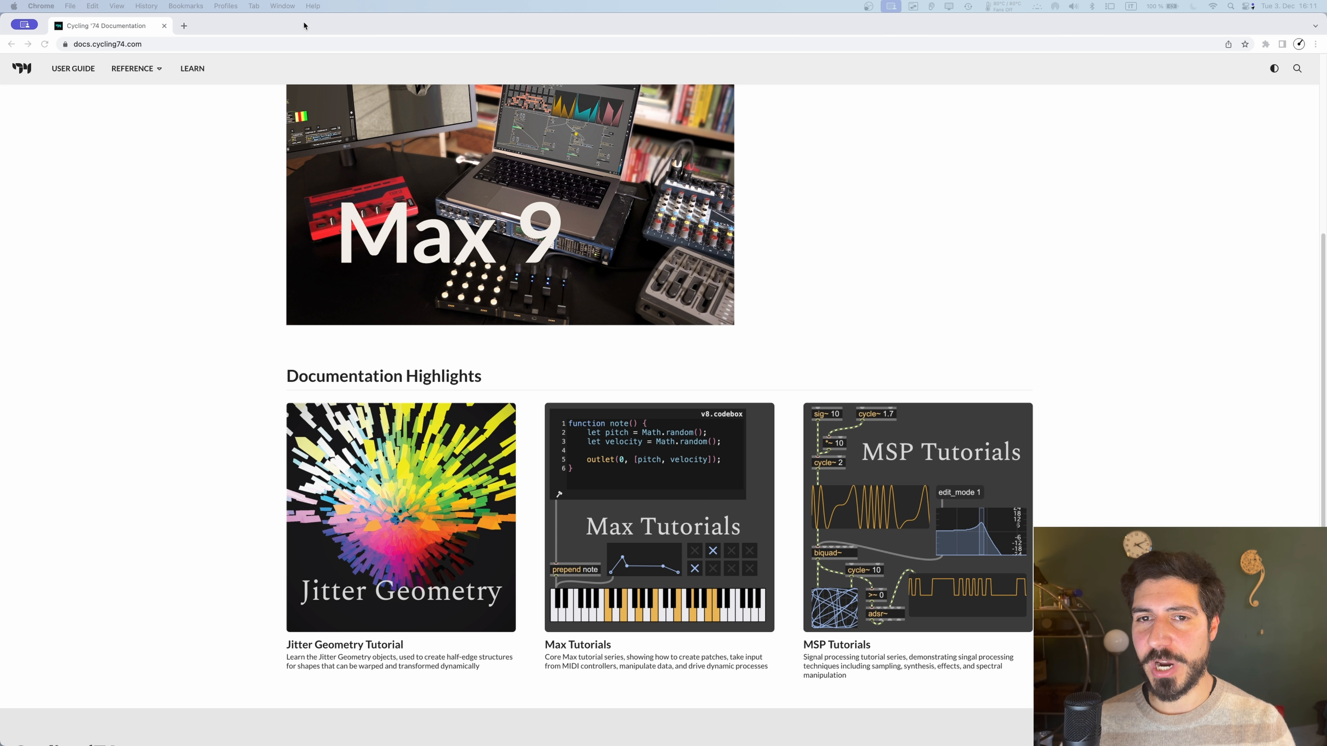
- Scroll the documentation home page down and back up before heading to Learn
{"action": "scroll", "scroll_direction": "down", "scroll_amount": 3}
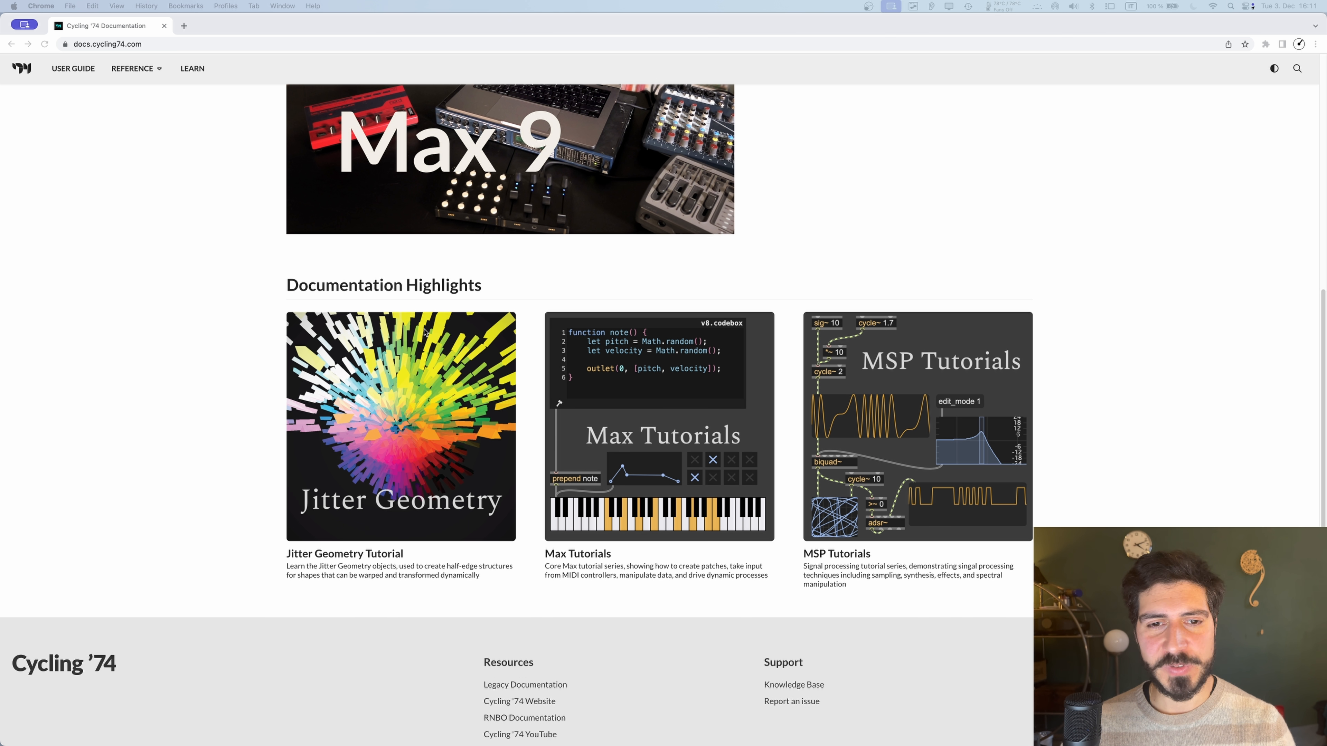
{"action": "scroll", "scroll_direction": "up", "scroll_amount": 3}
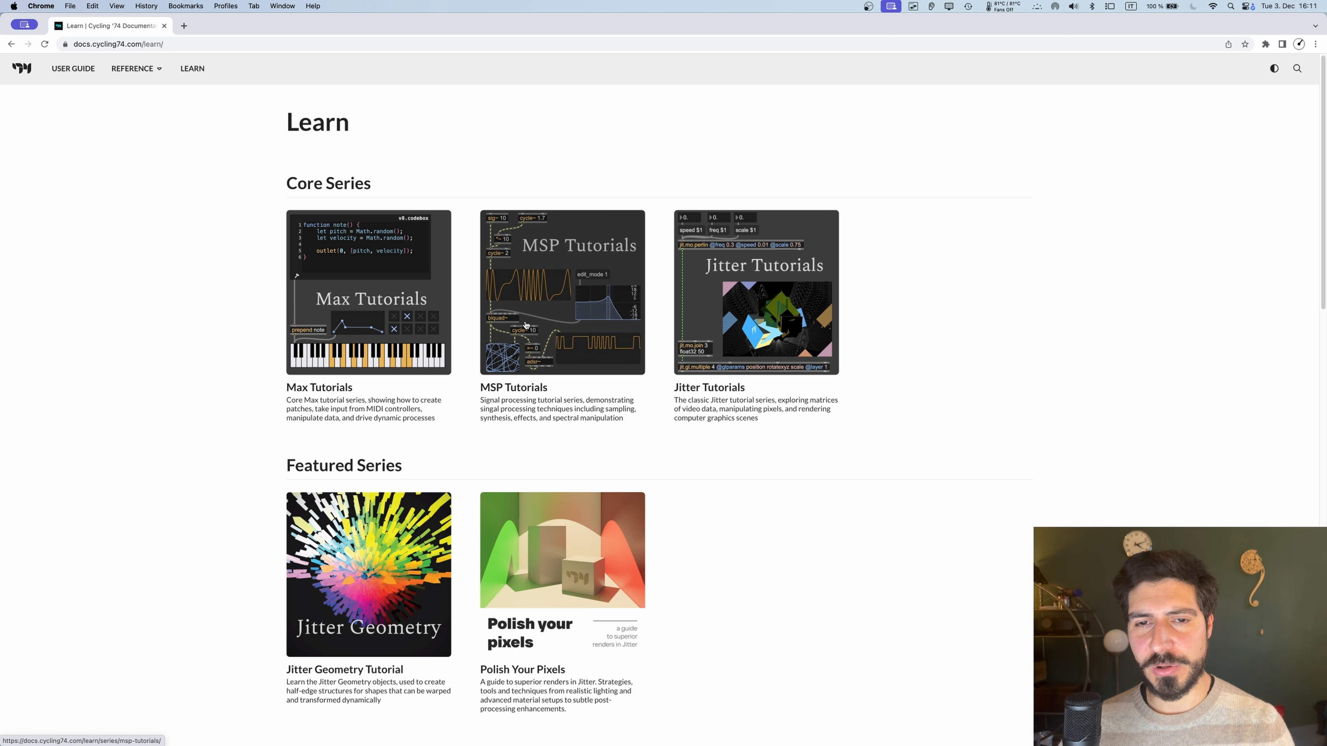
- Scroll down to the Featured Series cards to reach Polish Your Pixels
{"action": "scroll", "scroll_direction": "down", "scroll_amount": 3}
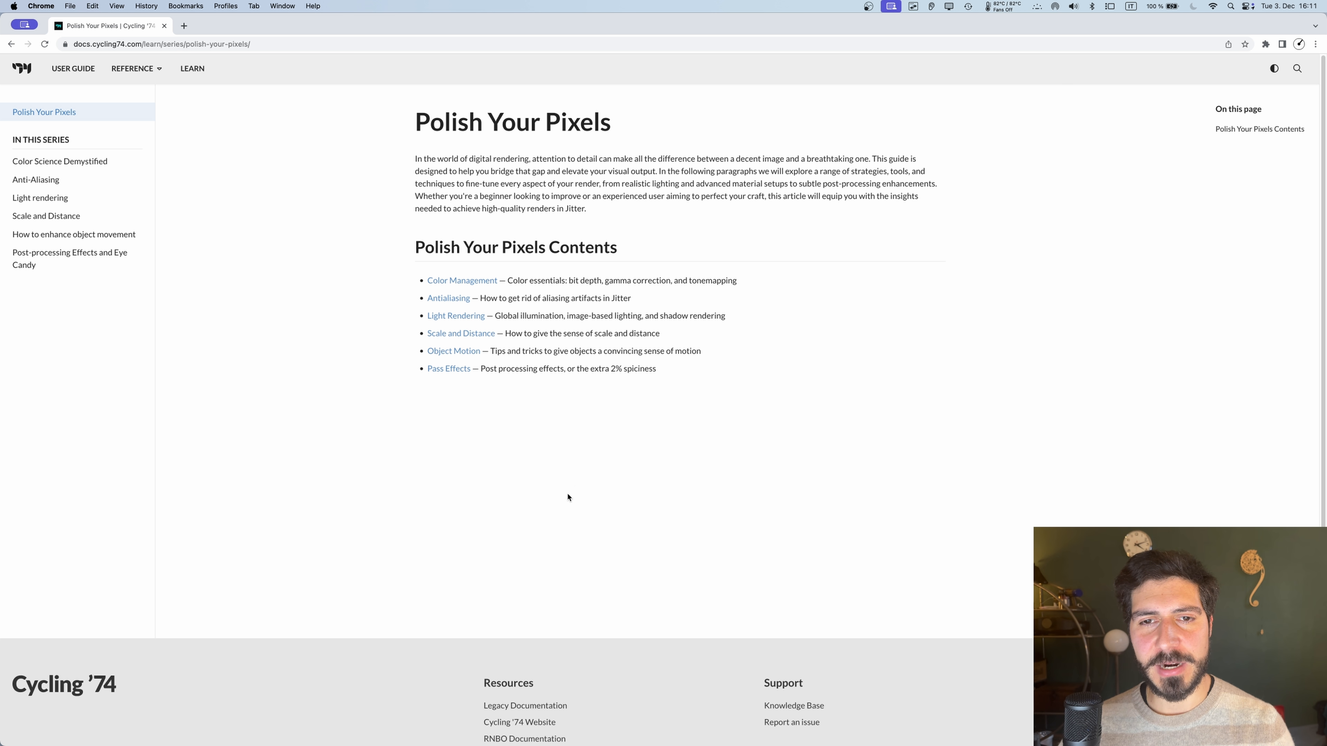
{"action": "mouse_move", "coordinate": [320, 186]}
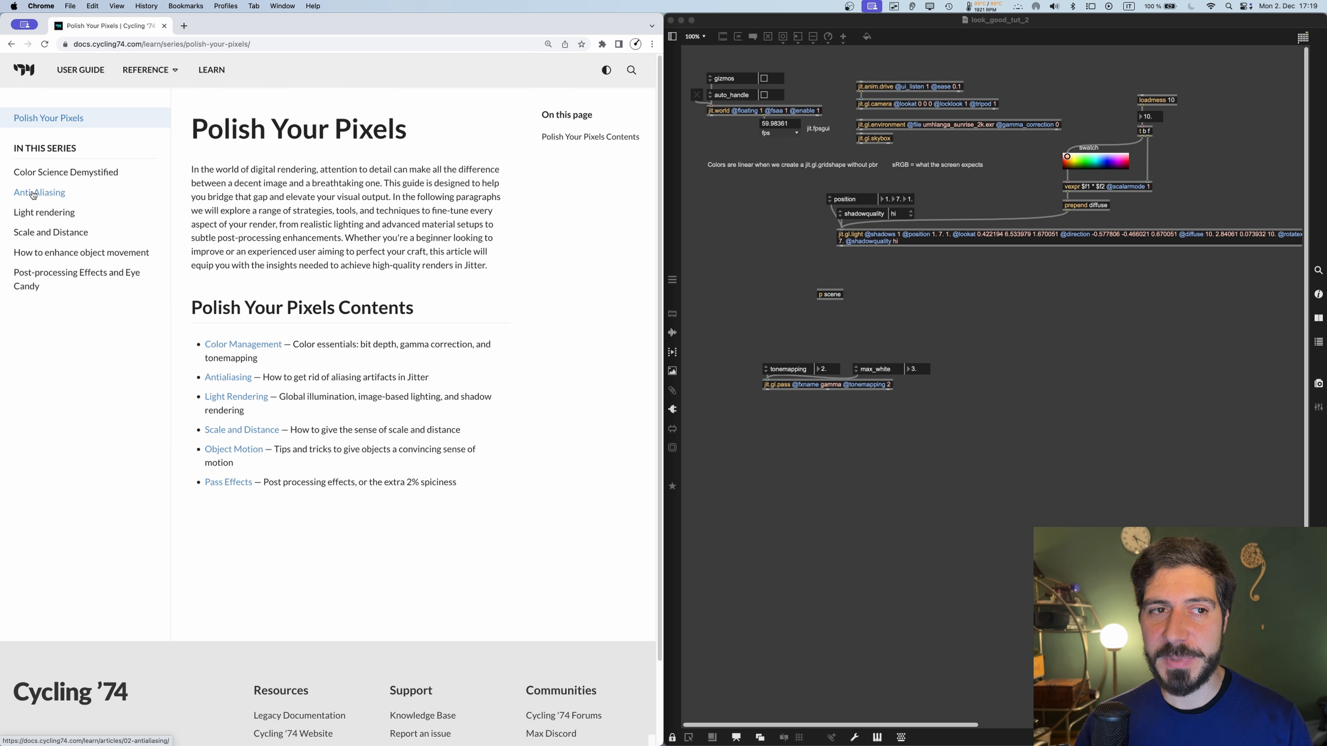
{"action": "mouse_move", "coordinate": [42, 212]}
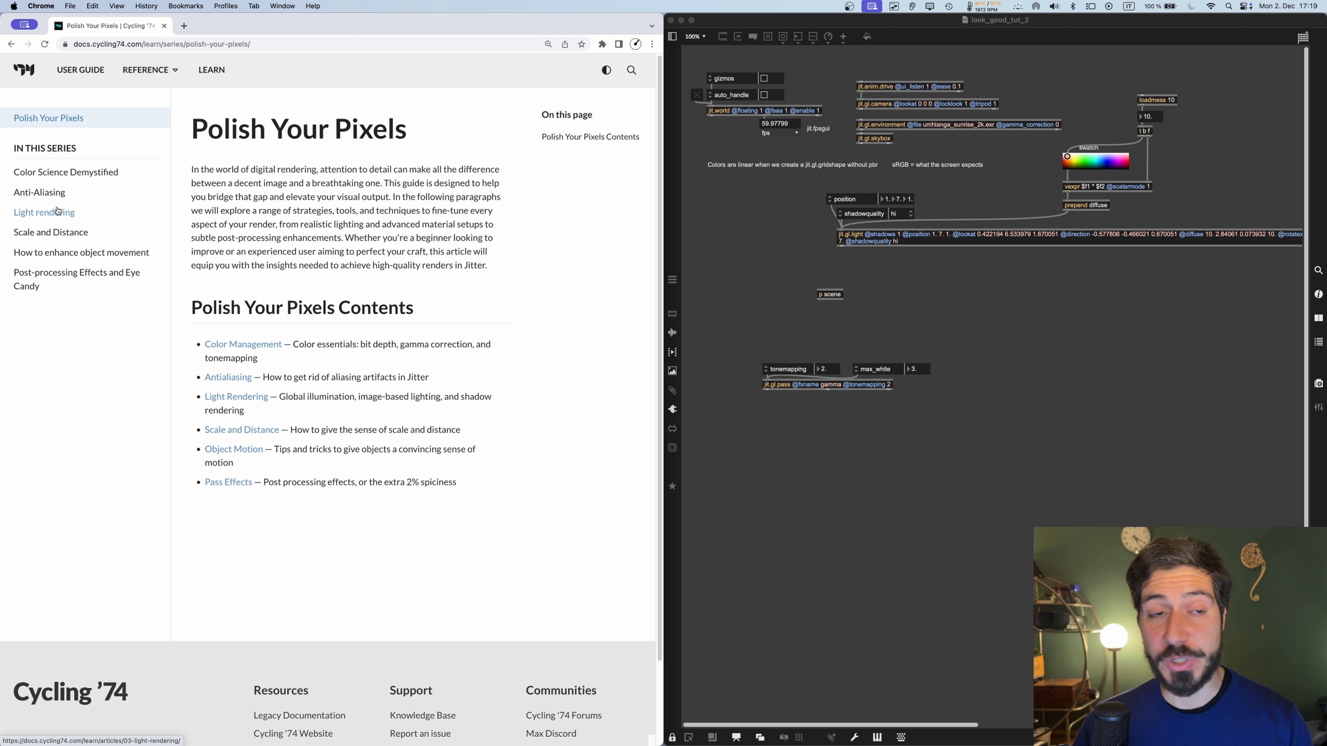
- Open the Light rendering chapter and read down through global illumination
{"action": "left_click", "coordinate": [44, 212]}
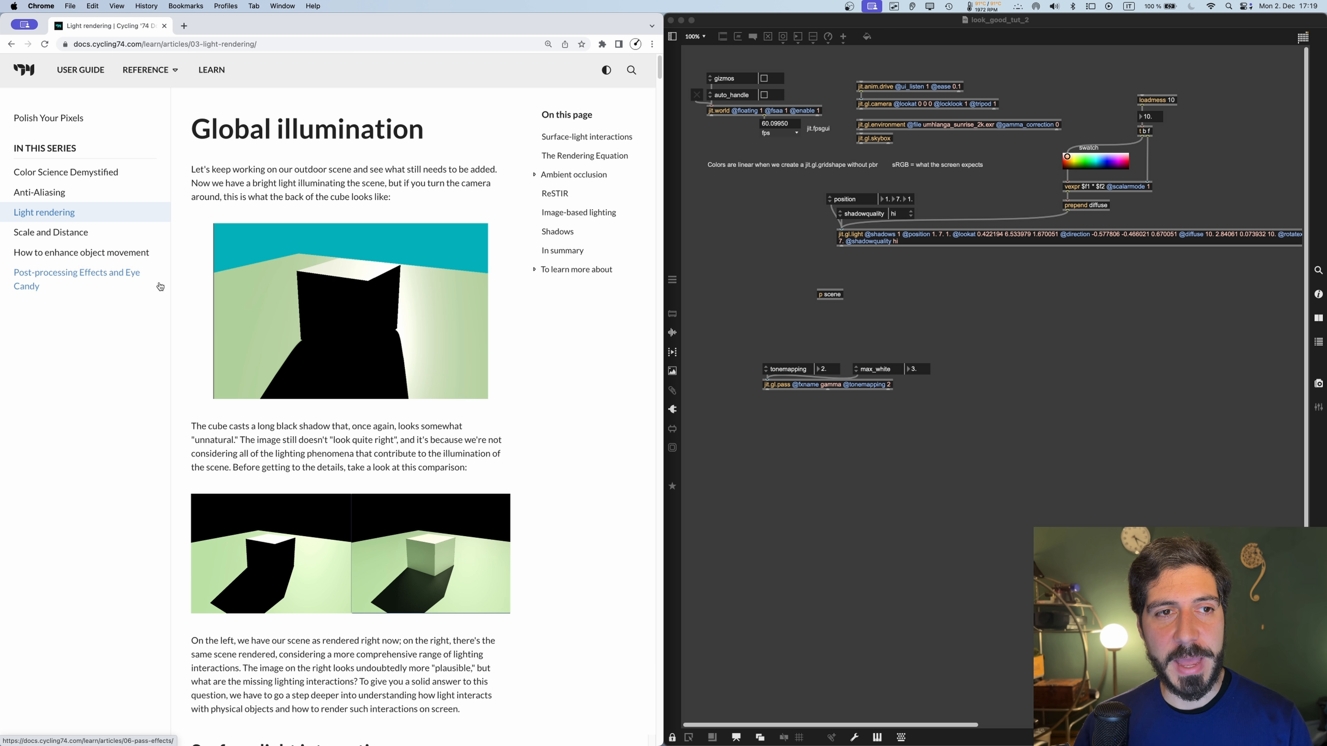
{"action": "scroll", "scroll_direction": "down", "scroll_amount": 3}
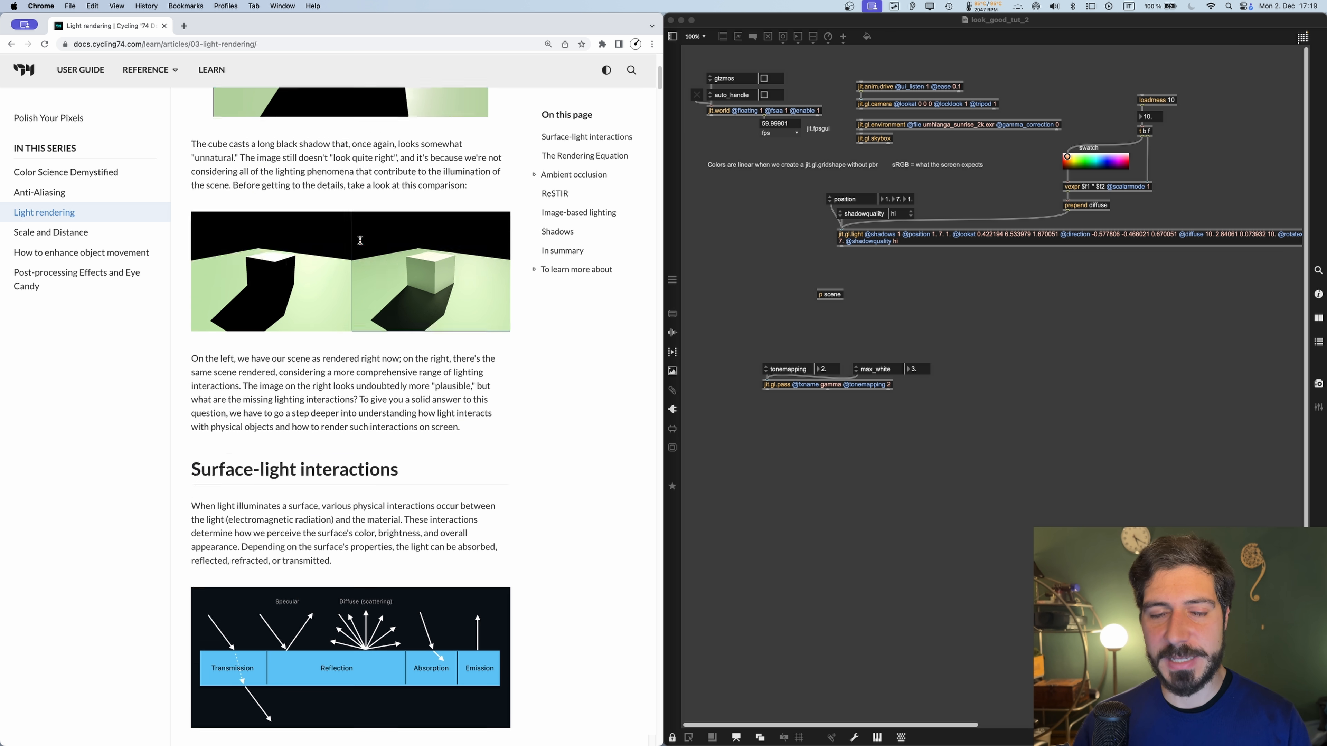
{"action": "scroll", "scroll_direction": "down", "scroll_amount": 3}
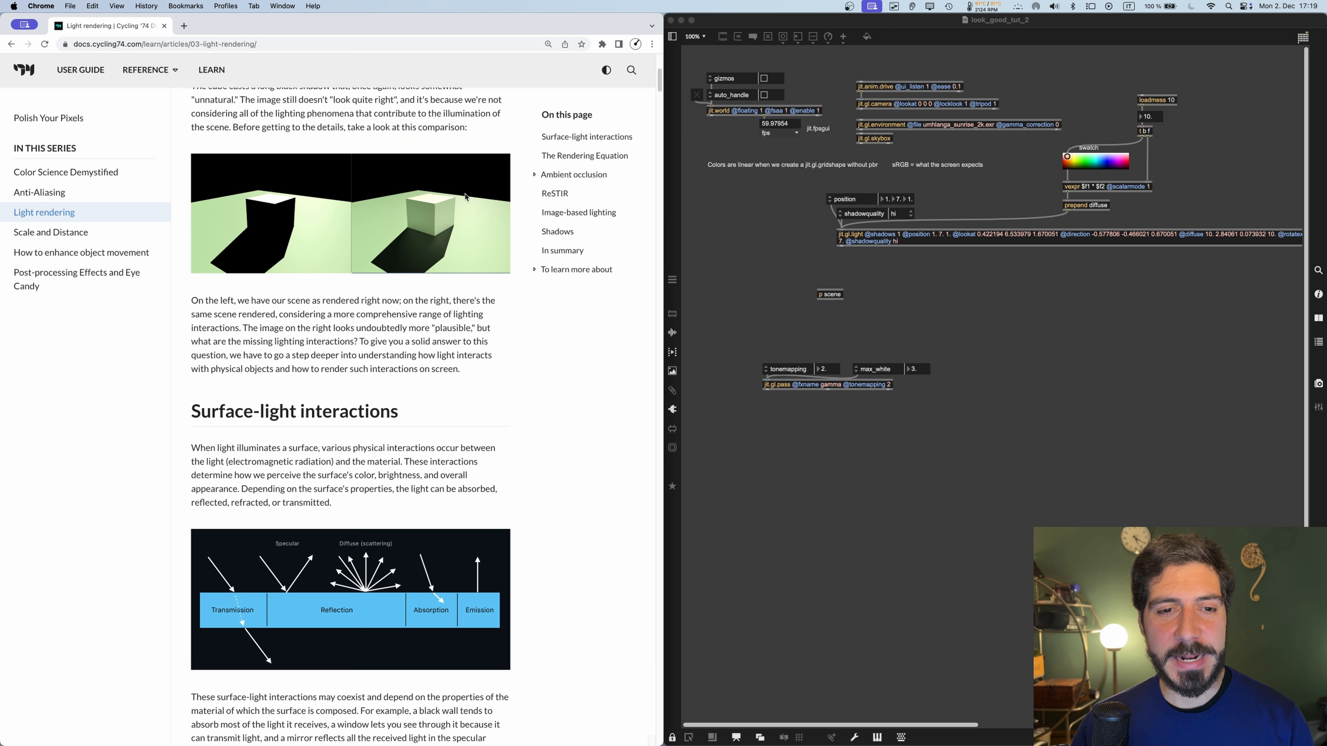
{"action": "scroll", "scroll_direction": "down", "scroll_amount": 3}
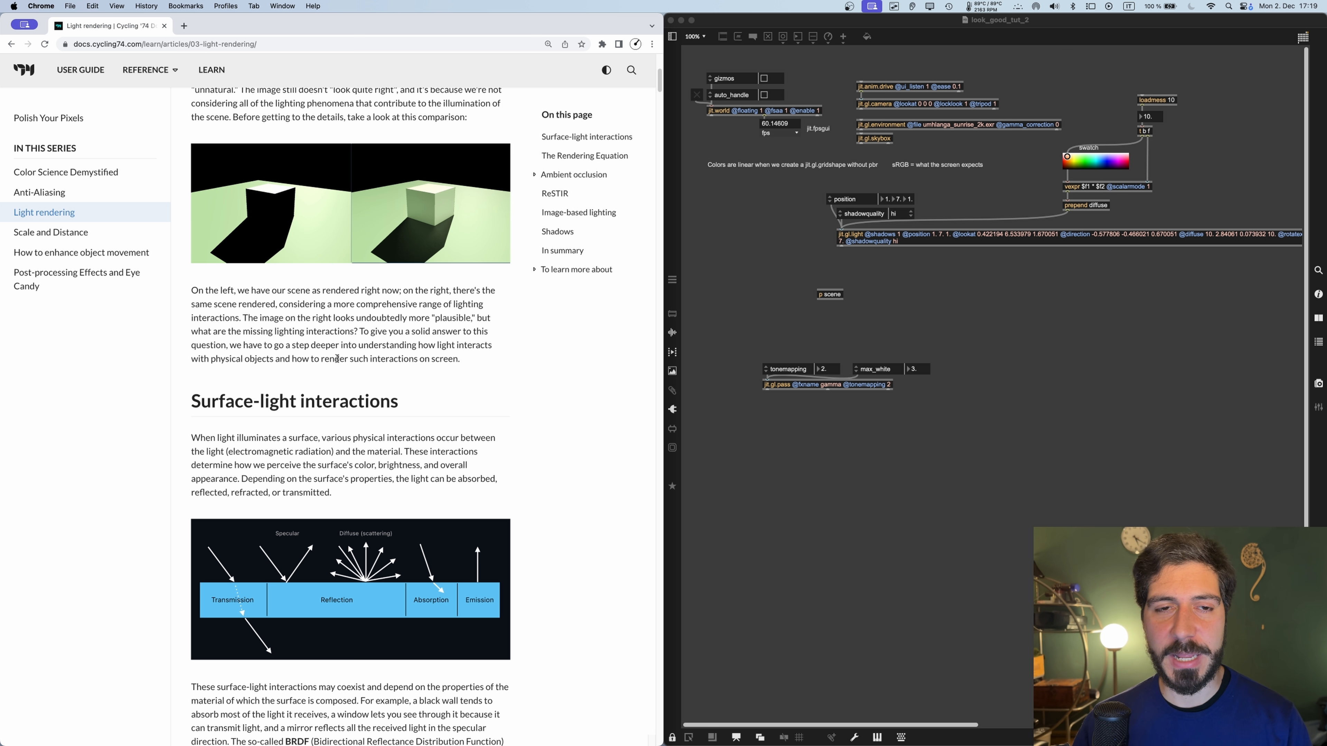
{"action": "scroll", "scroll_direction": "down", "scroll_amount": 3}
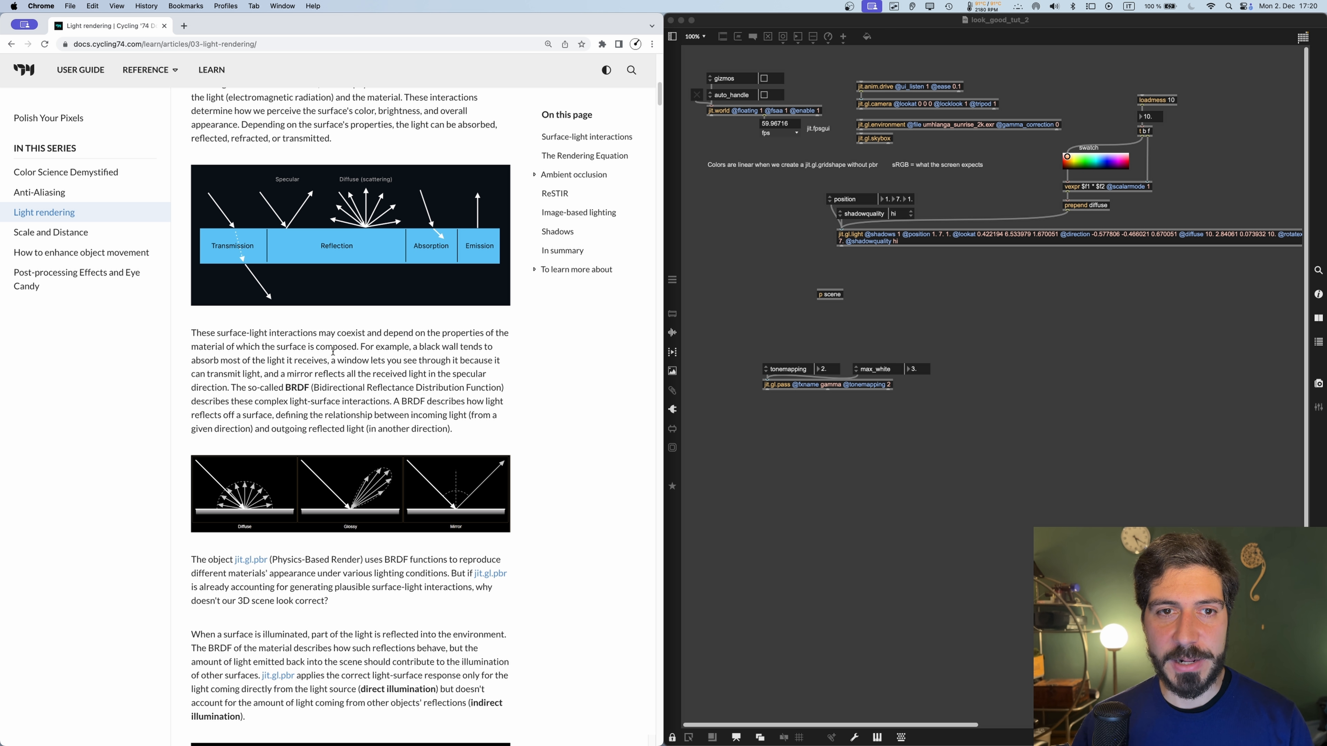
{"action": "scroll", "scroll_direction": "down", "scroll_amount": 3}
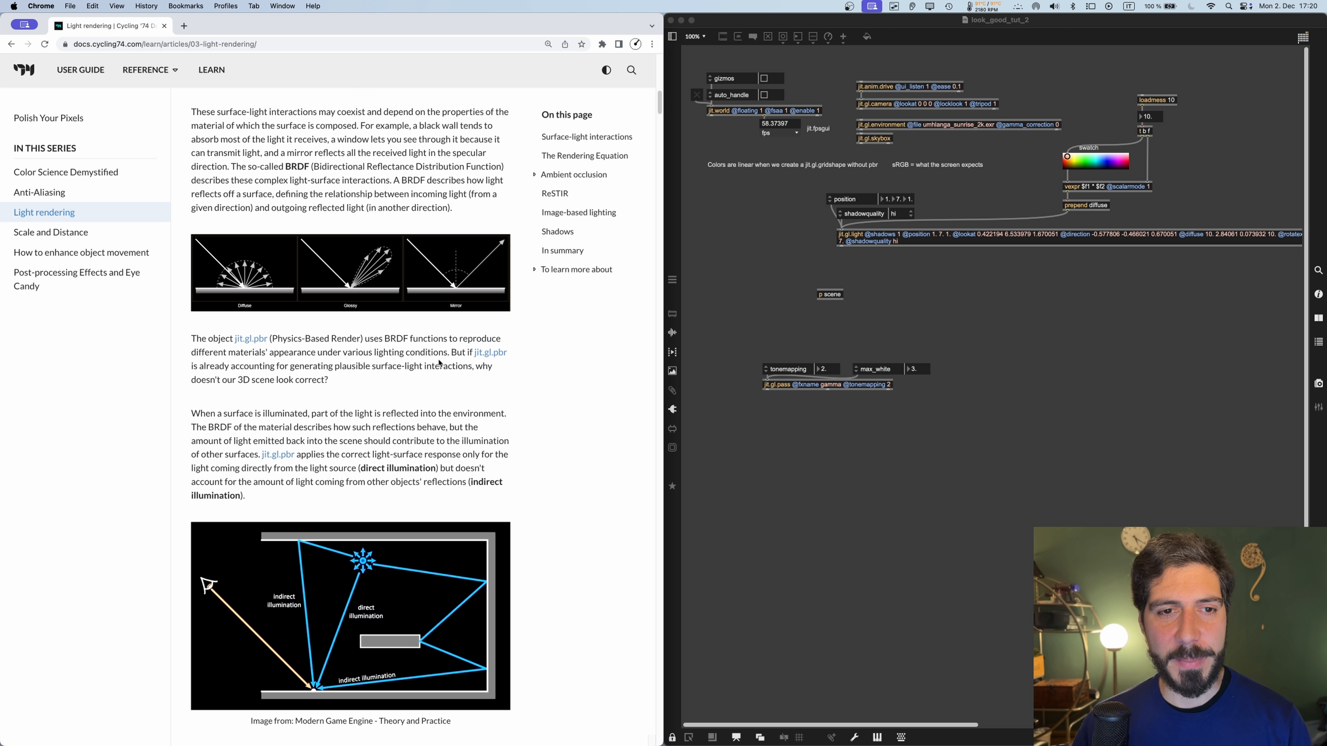
{"action": "scroll", "scroll_direction": "down", "scroll_amount": 3}
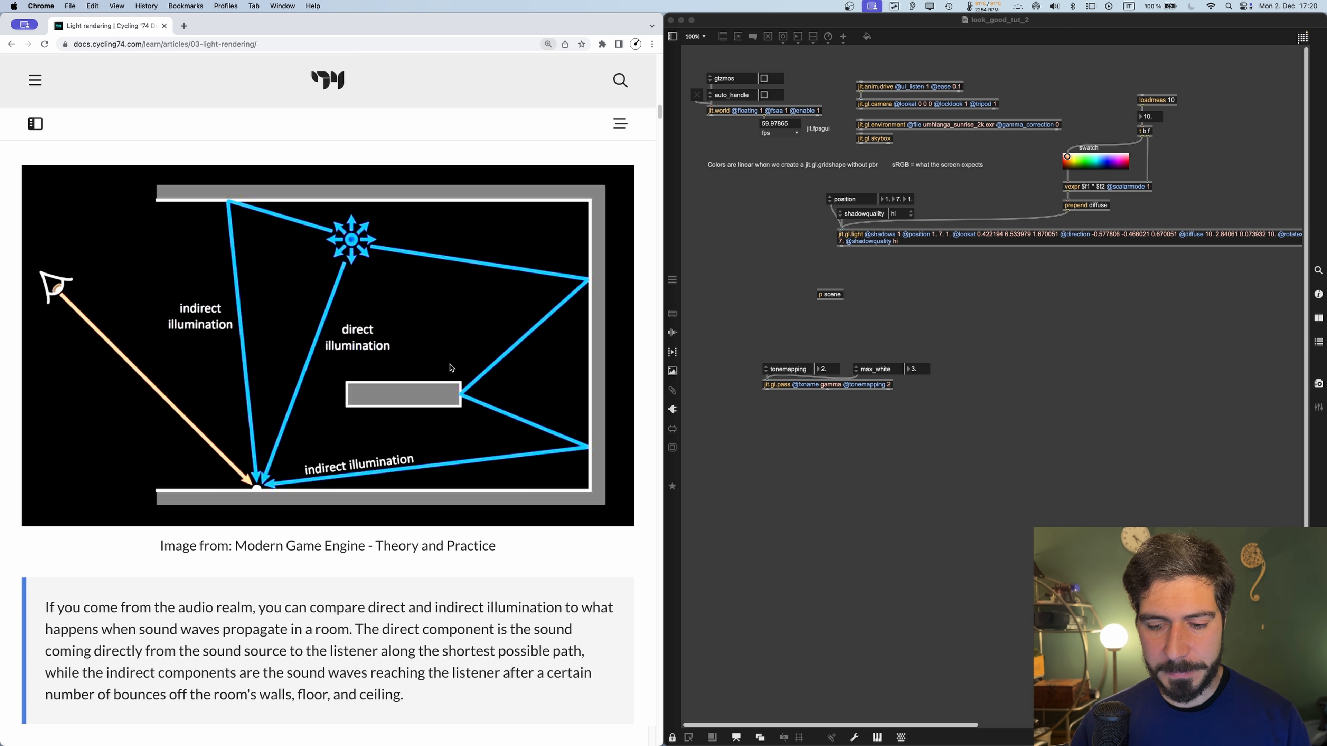
- Continue reading through ambient occlusion and tssao-gi to image-based lighting
{"action": "scroll", "scroll_direction": "down", "scroll_amount": 3}
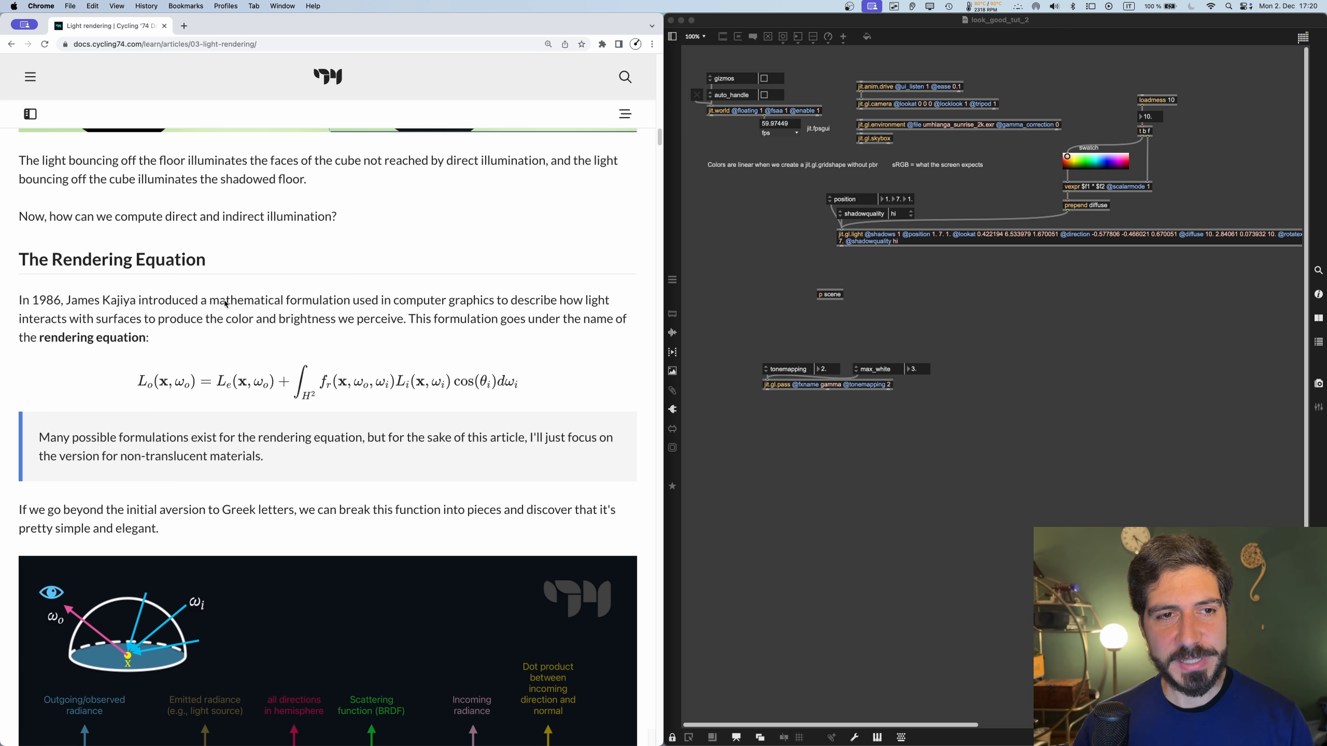
{"action": "scroll", "scroll_direction": "down", "scroll_amount": 3}
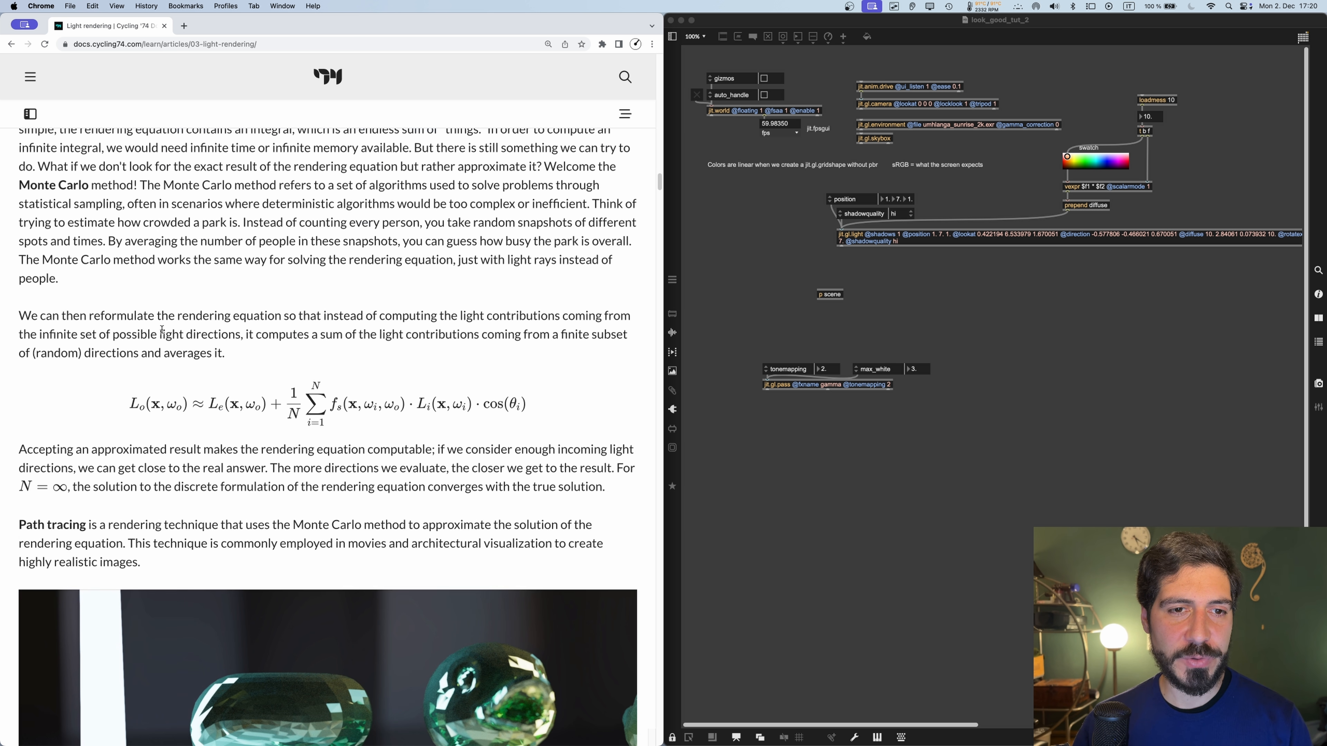
{"action": "scroll", "scroll_direction": "down", "scroll_amount": 3}
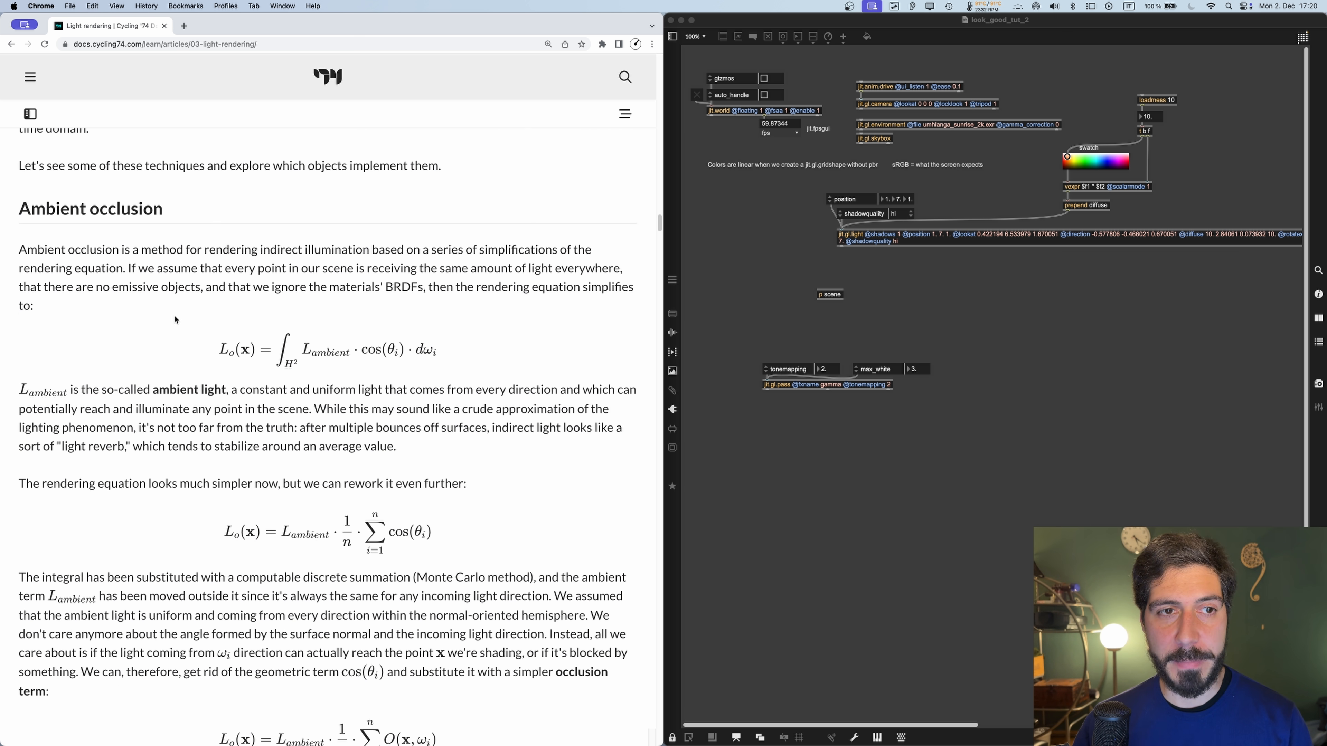
{"action": "scroll", "scroll_direction": "down", "scroll_amount": 3}
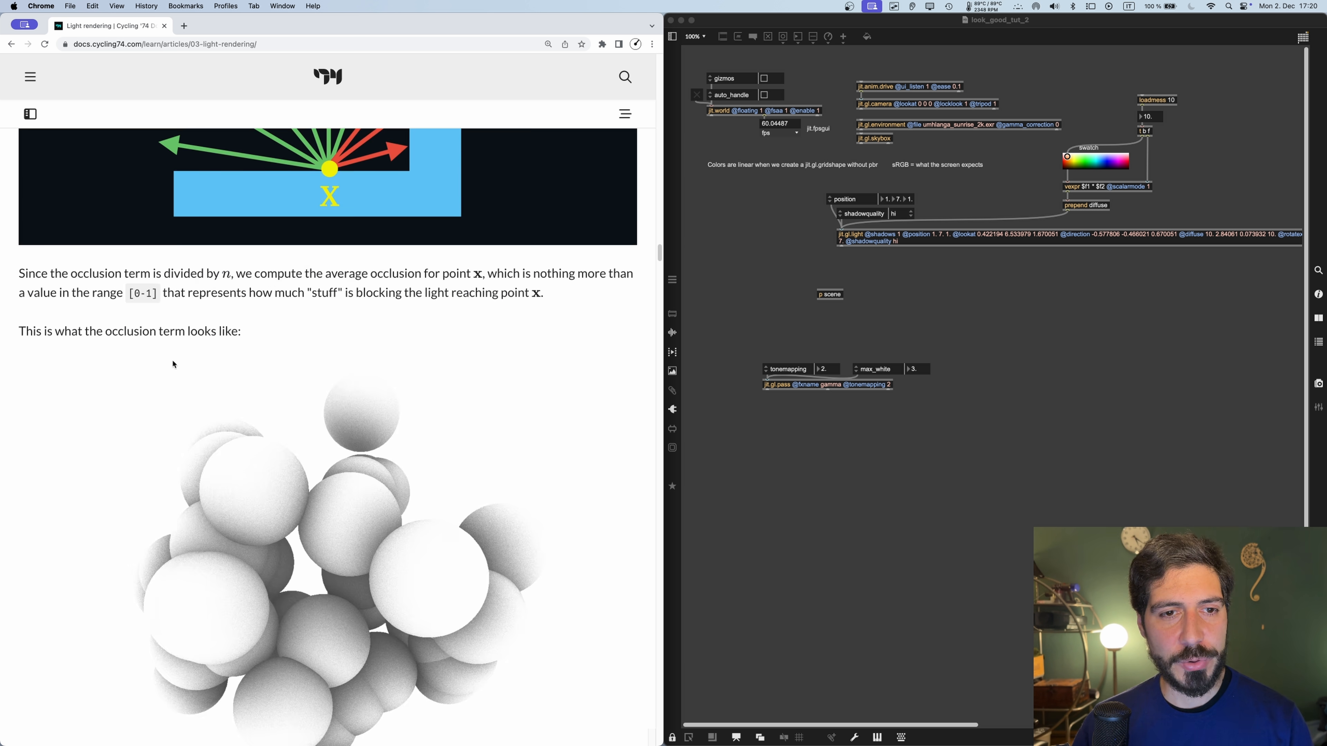
{"action": "scroll", "scroll_direction": "down", "scroll_amount": 3}
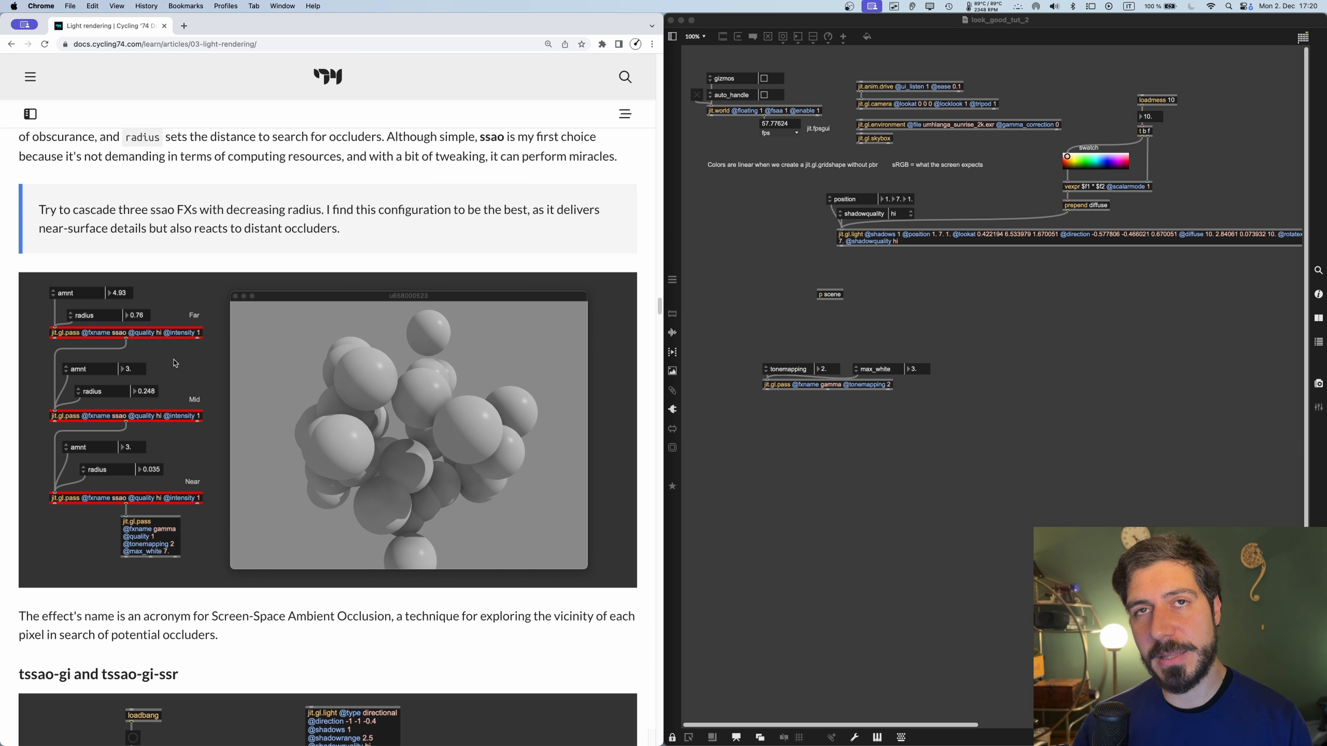
{"action": "scroll", "scroll_direction": "down", "scroll_amount": 3}
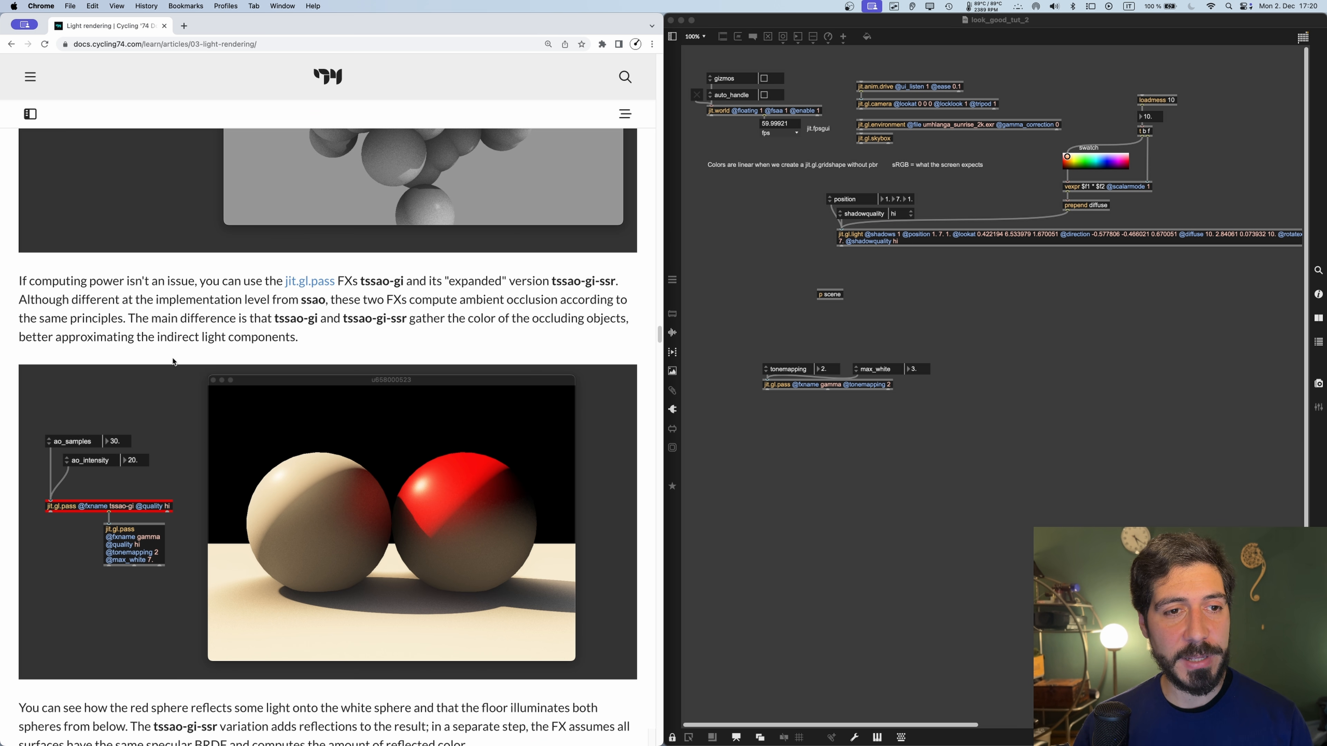
{"action": "scroll", "scroll_direction": "down", "scroll_amount": 3}
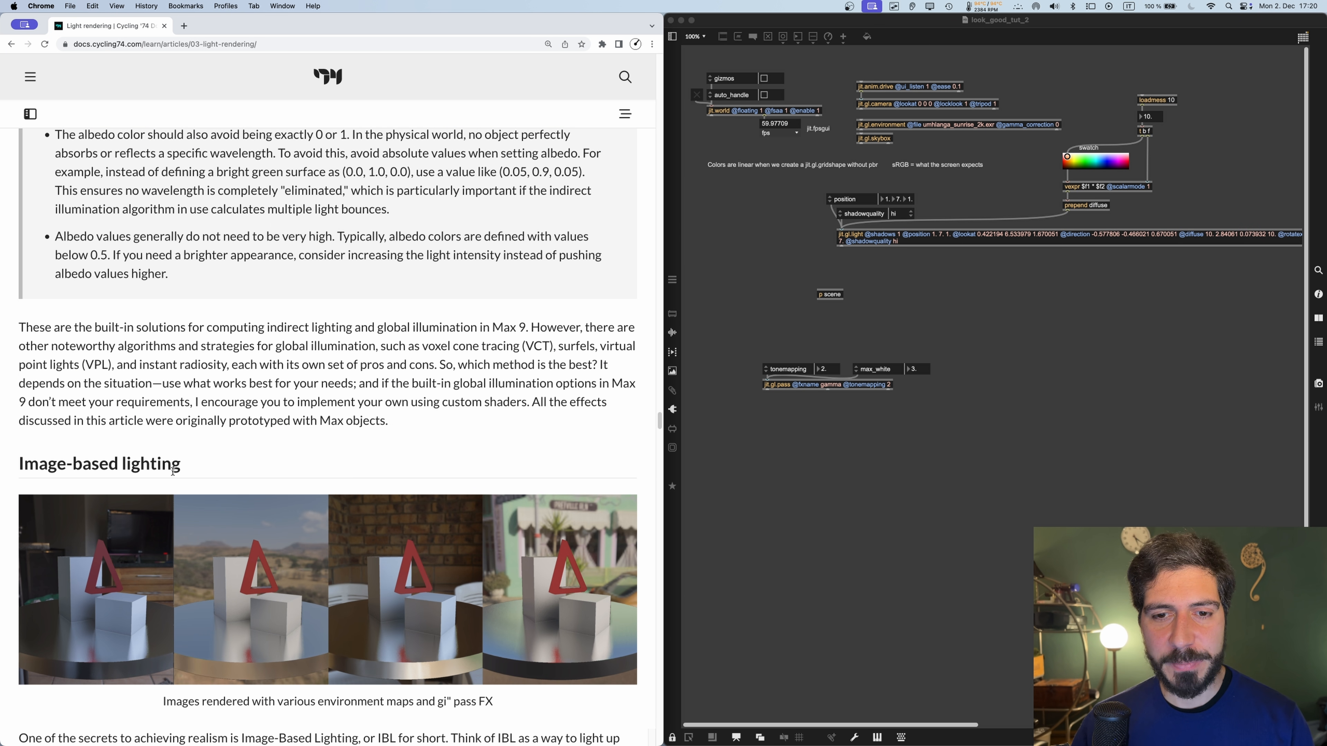
- Scroll through image-based lighting into the Shadows section on shadow mapping
{"action": "scroll", "scroll_direction": "down", "scroll_amount": 3}
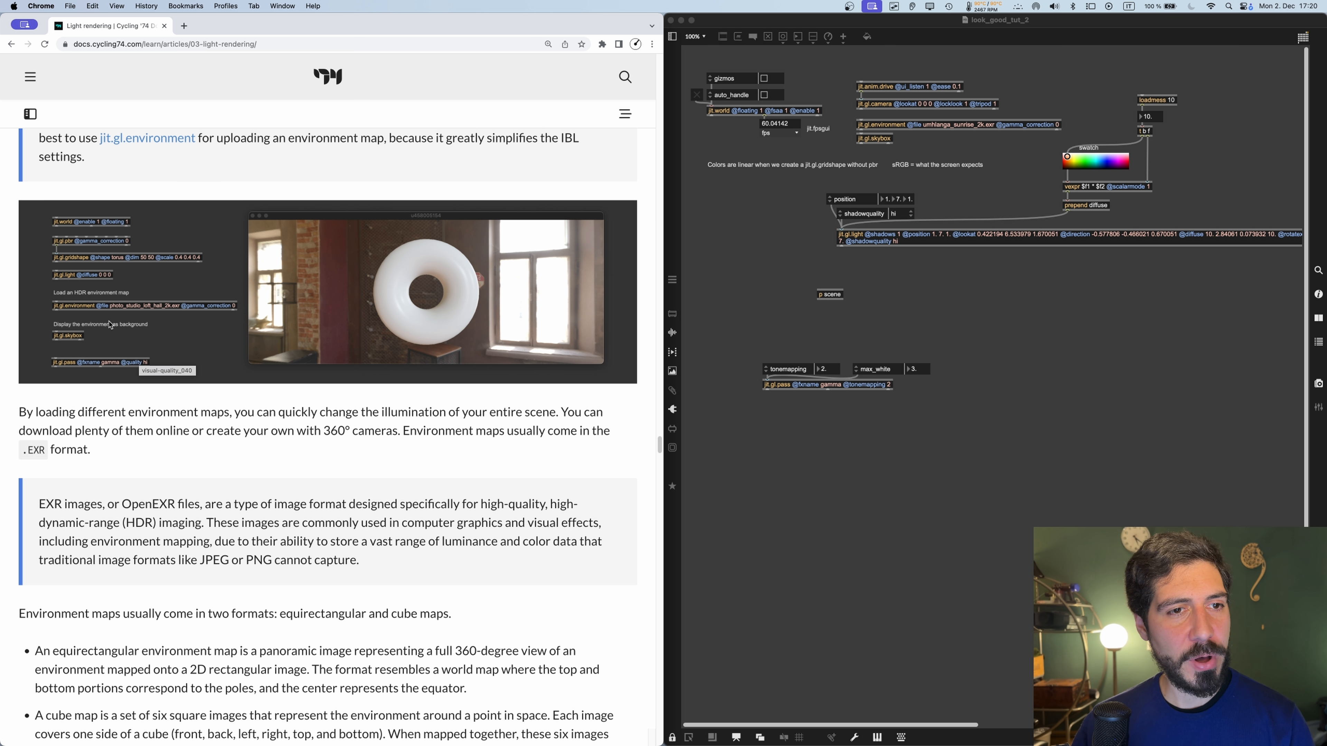
{"action": "scroll", "scroll_direction": "down", "scroll_amount": 3}
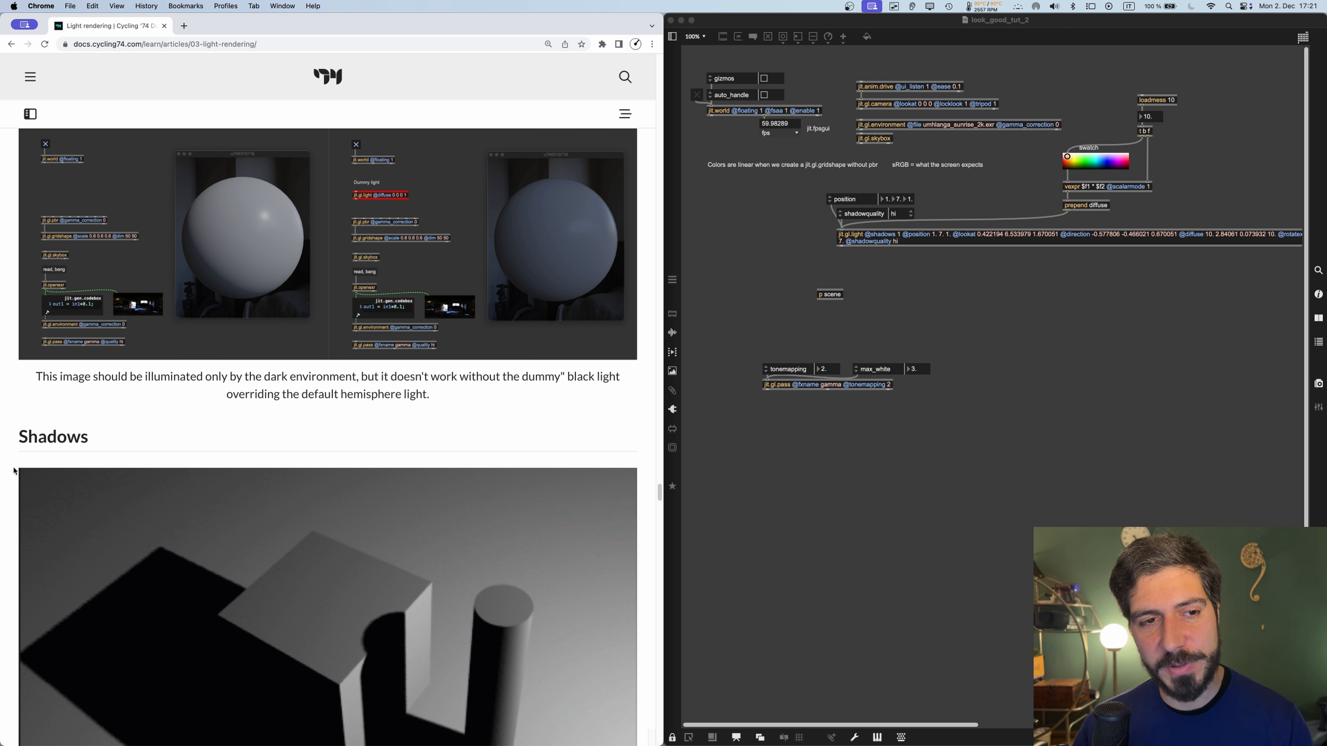
{"action": "scroll", "scroll_direction": "down", "scroll_amount": 3}
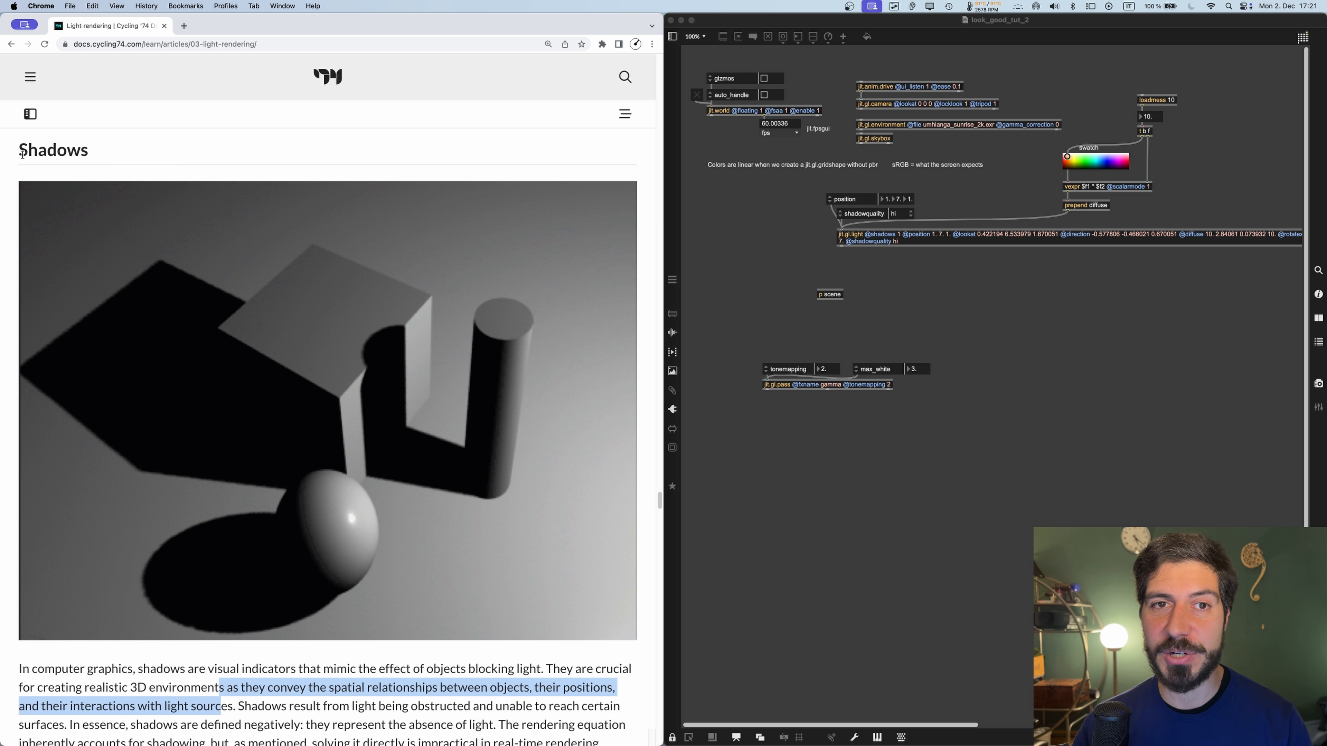
{"action": "scroll", "scroll_direction": "down", "scroll_amount": 3}
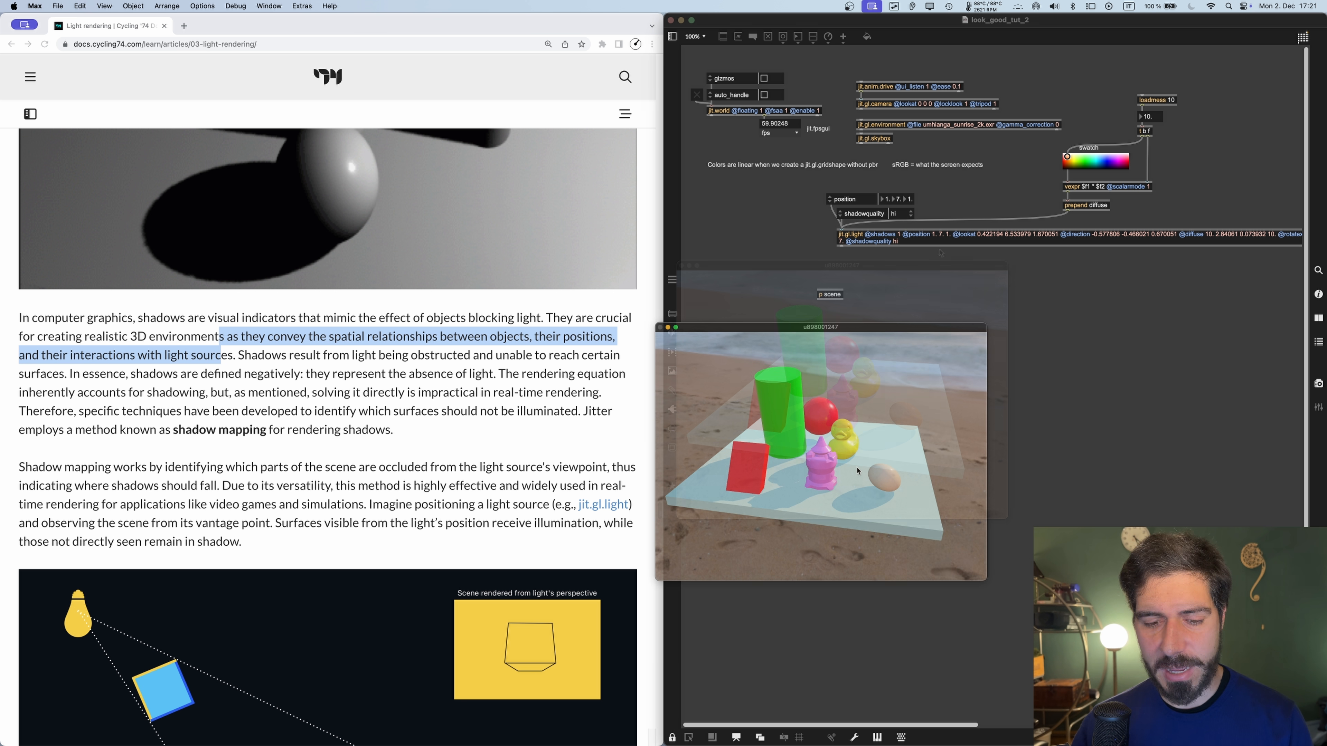
- Move the beach scene render window beside the jit.gl.light shadow settings
{"action": "left_click_drag", "start_coordinate": [821, 328], "coordinate": [724, 253]}
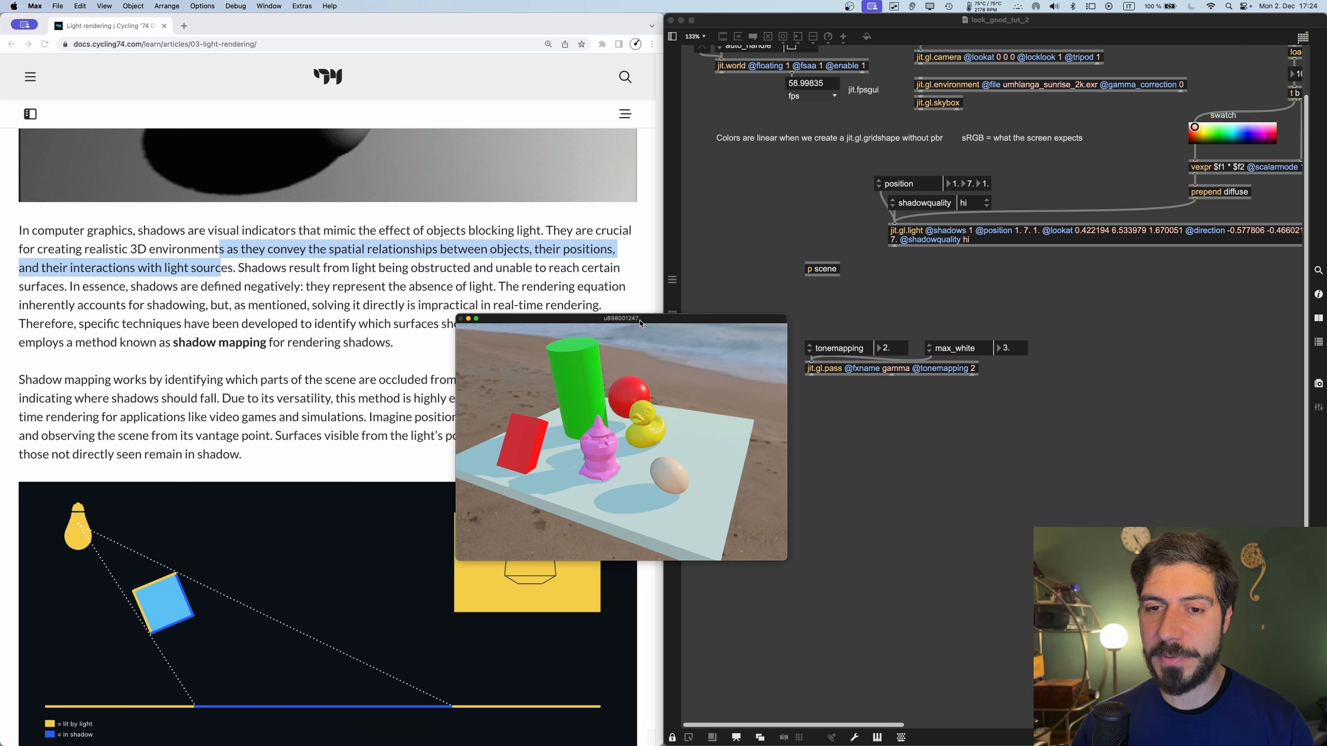
{"action": "left_click_drag", "start_coordinate": [622, 320], "coordinate": [580, 302]}
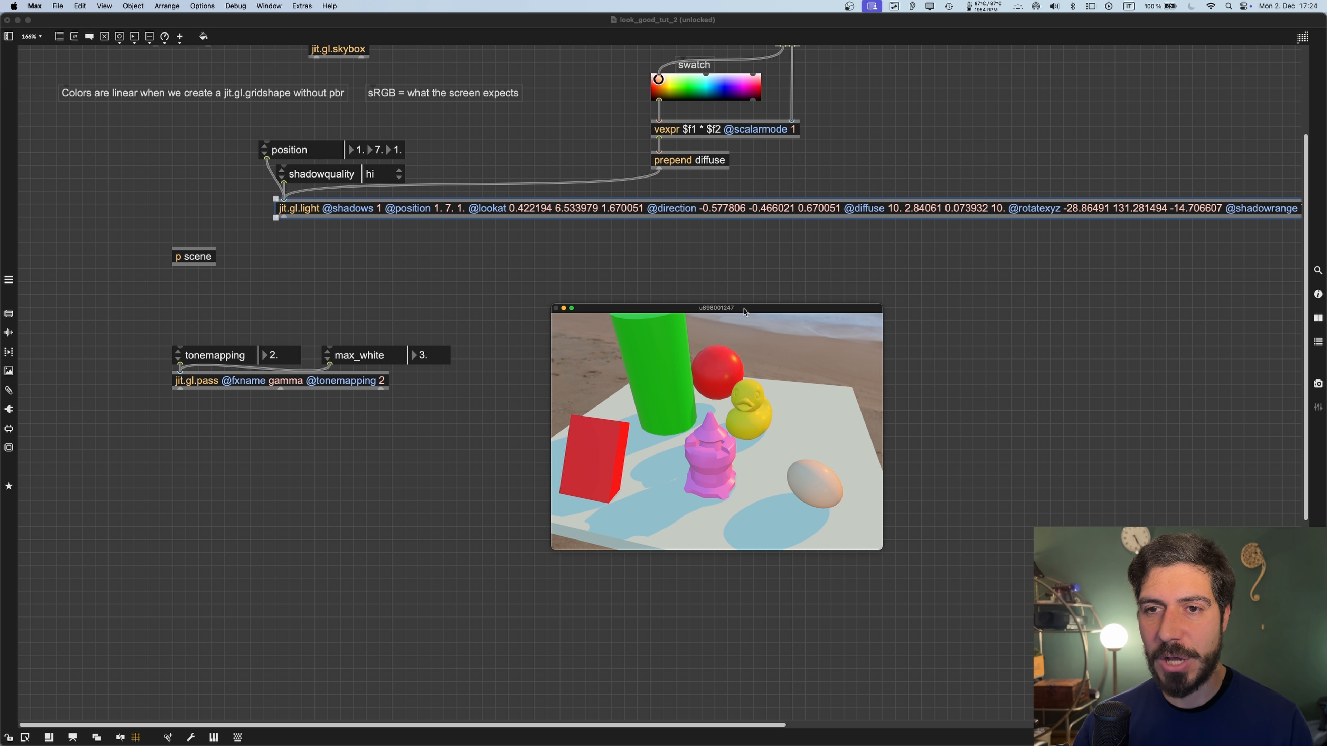
{"action": "left_click_drag", "start_coordinate": [715, 308], "coordinate": [845, 311]}
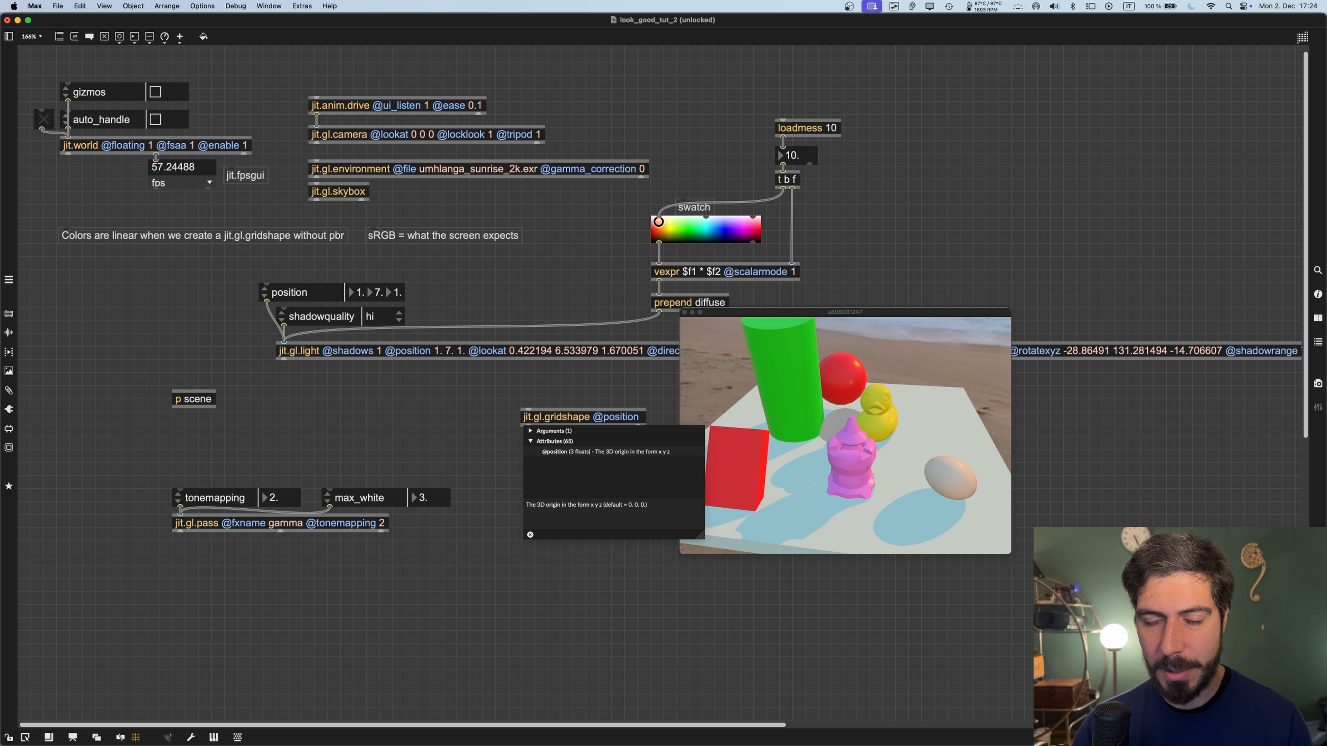
{"action": "type", "text": "2 1 0"}
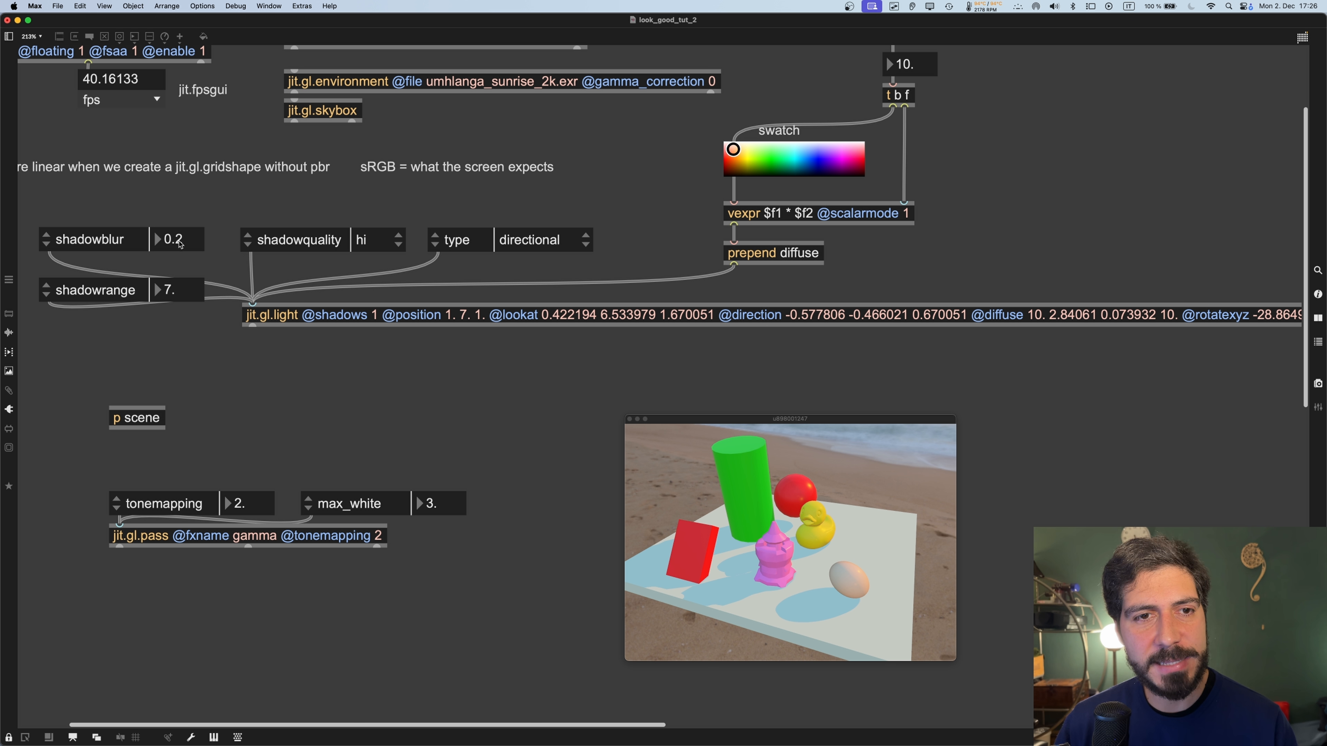
- Sweep shadowblur through about 0.47, 0.34 and zero, leaving it at 0.13
{"action": "left_click_drag", "start_coordinate": [178, 240], "coordinate": [178, 229]}
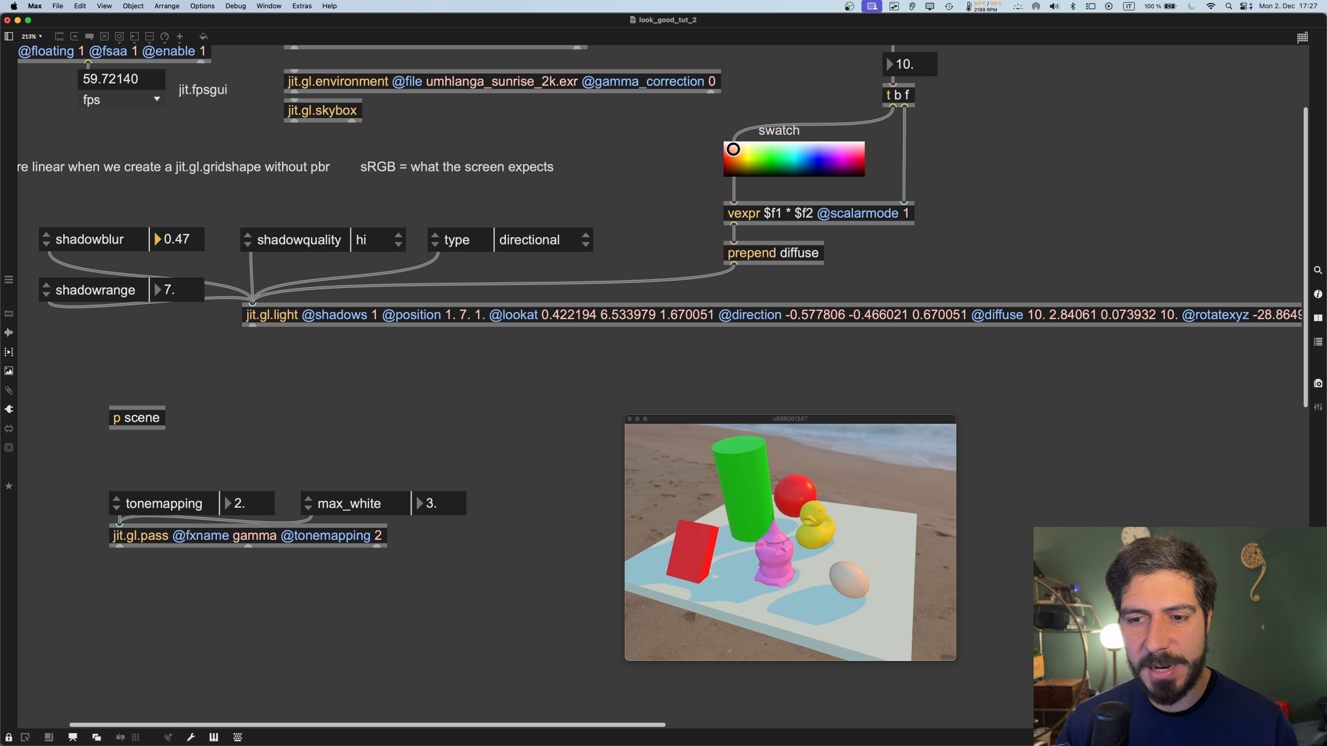
{"action": "left_click_drag", "start_coordinate": [178, 238], "coordinate": [178, 220]}
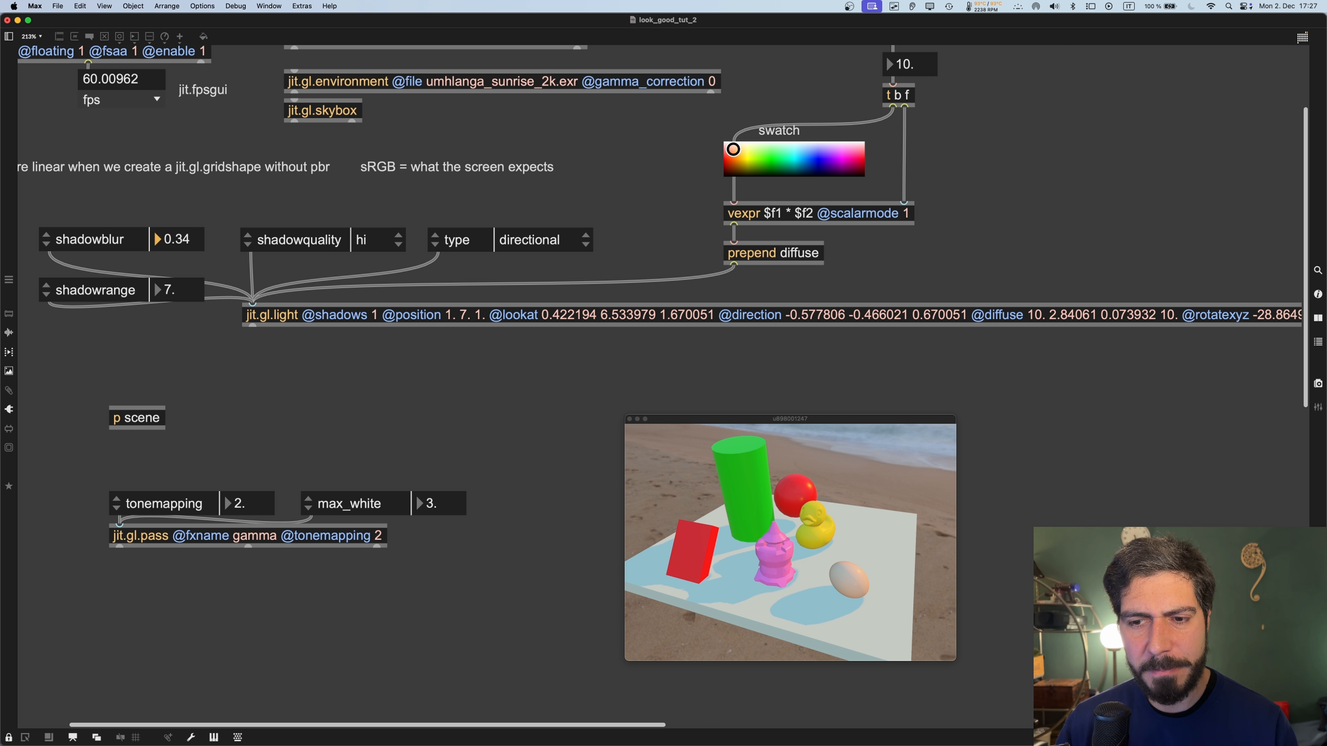
{"action": "left_click_drag", "start_coordinate": [178, 239], "coordinate": [182, 240]}
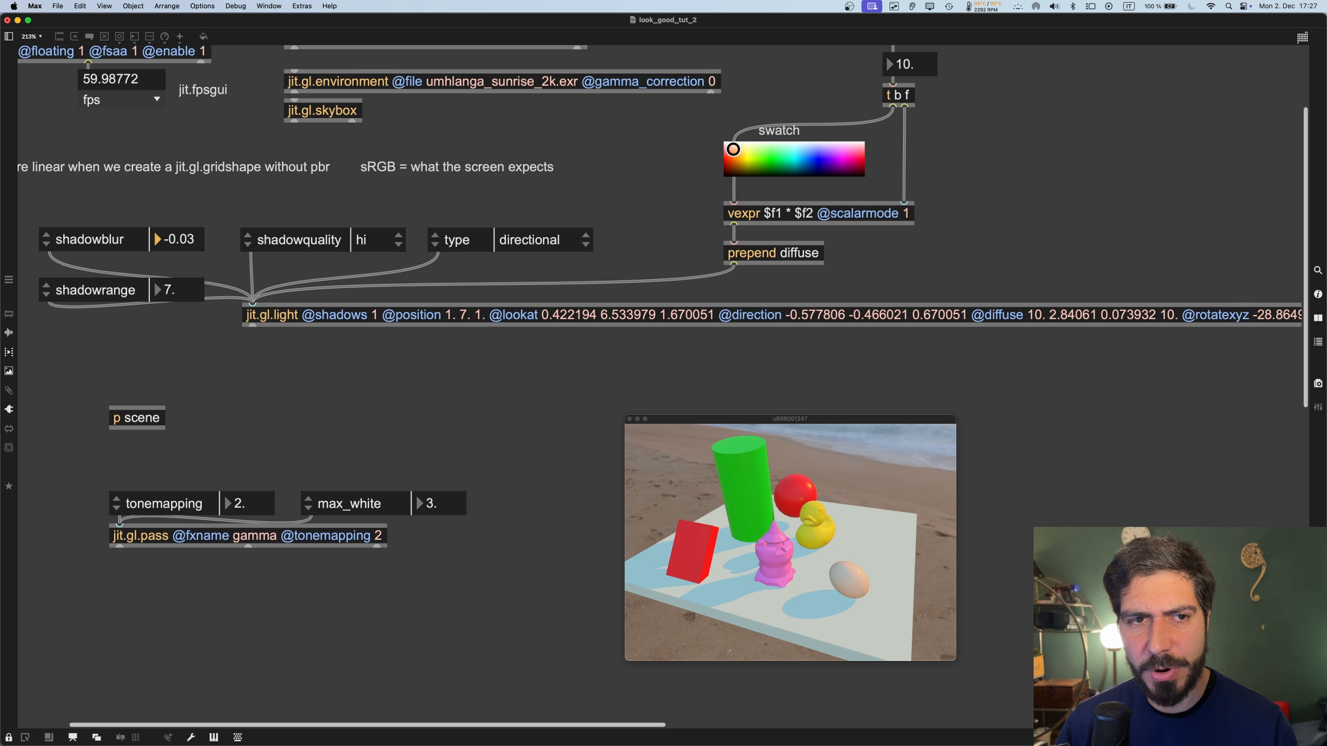
{"action": "left_click_drag", "start_coordinate": [178, 240], "coordinate": [178, 220]}
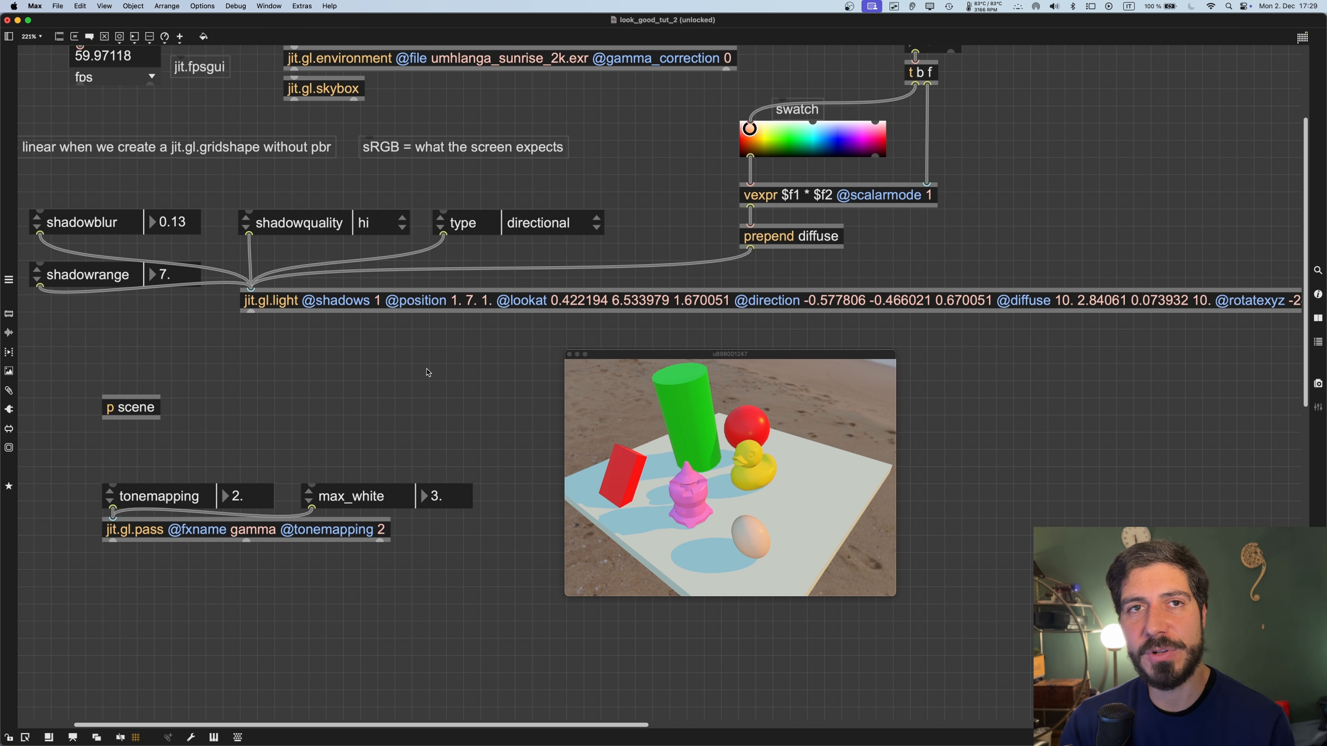
- Note 'penumbra = soft shadows / umbra = hard shadows' and raise shadowblur to 1
{"action": "type", "text": "penum"}
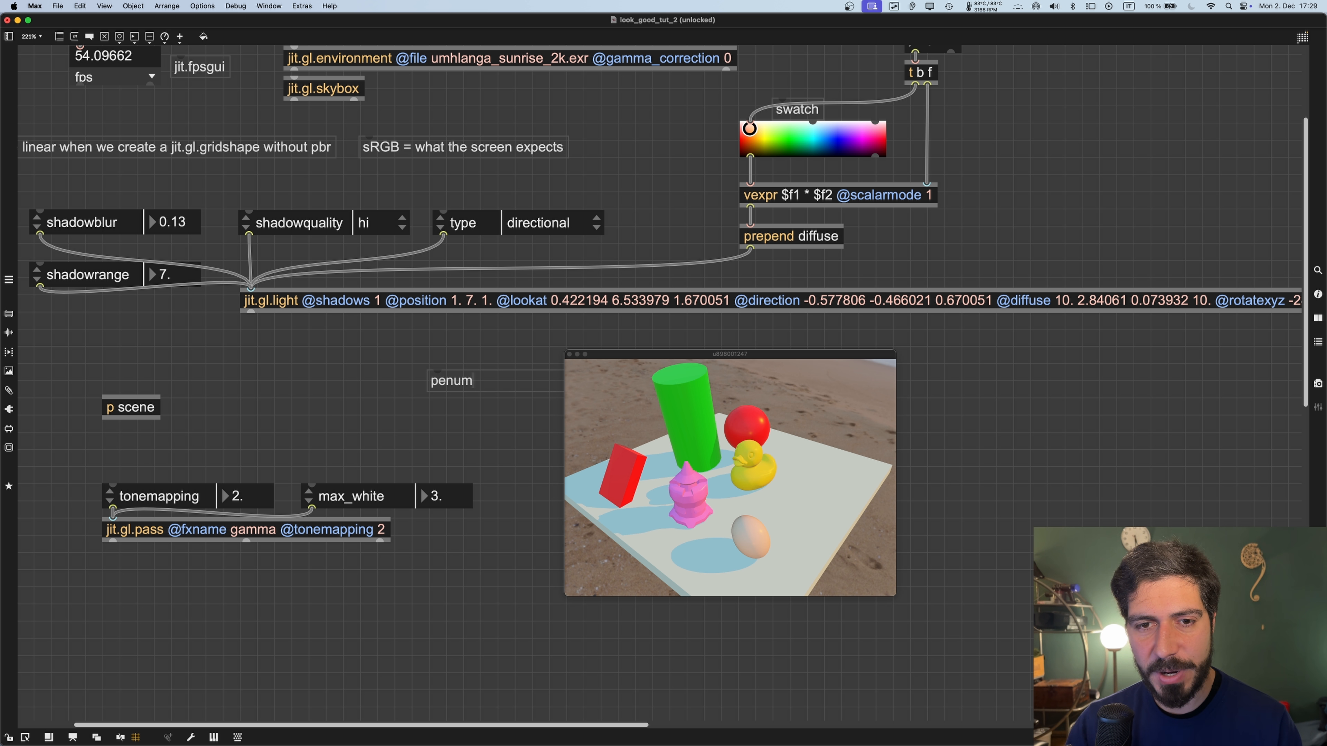
{"action": "type", "text": "bra = soft shad"}
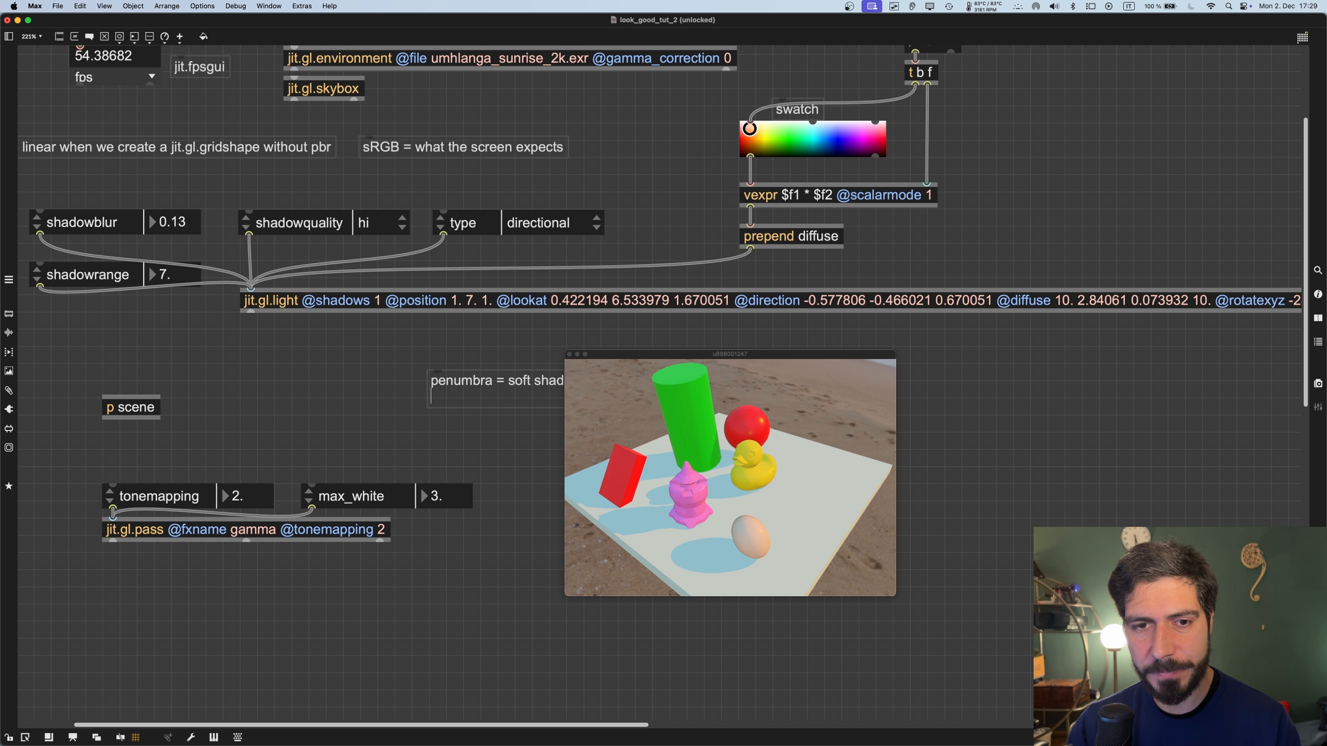
{"action": "type", "text": "umbra = hard shadows"}
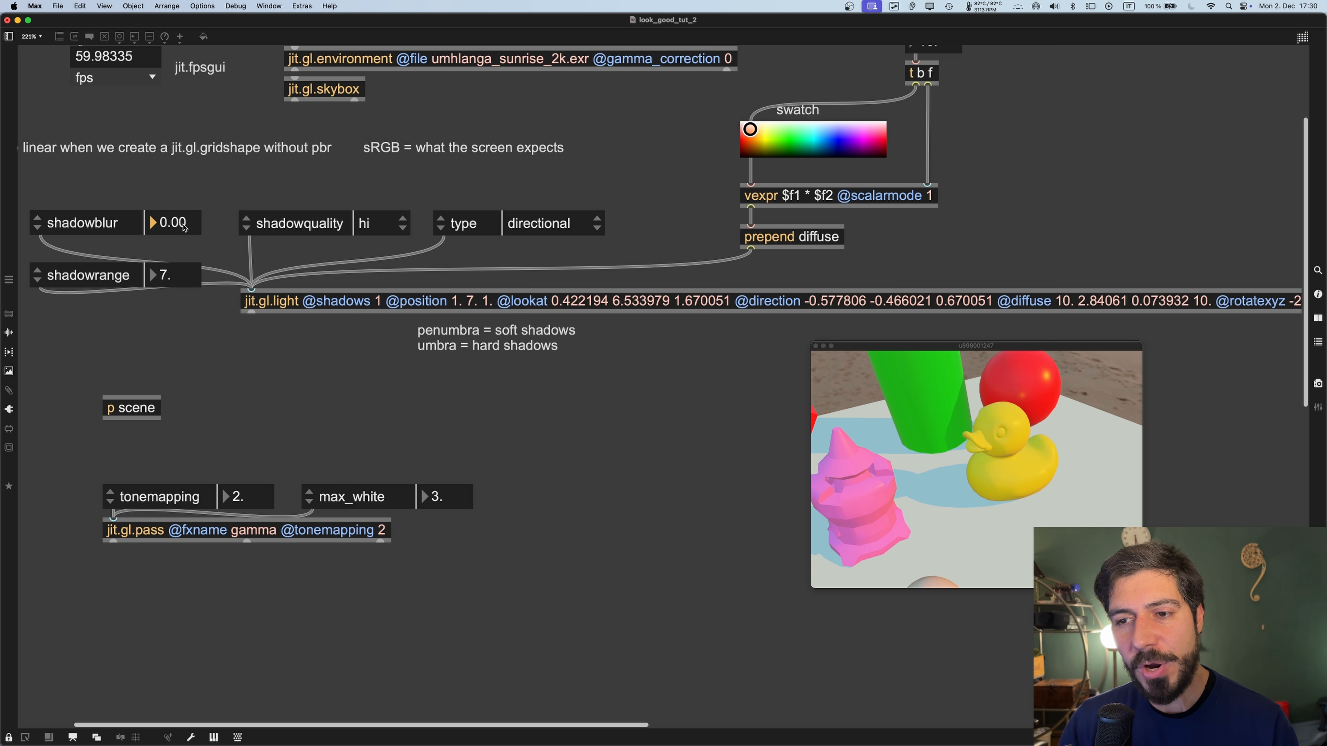
{"action": "left_click_drag", "start_coordinate": [174, 222], "coordinate": [173, 212]}
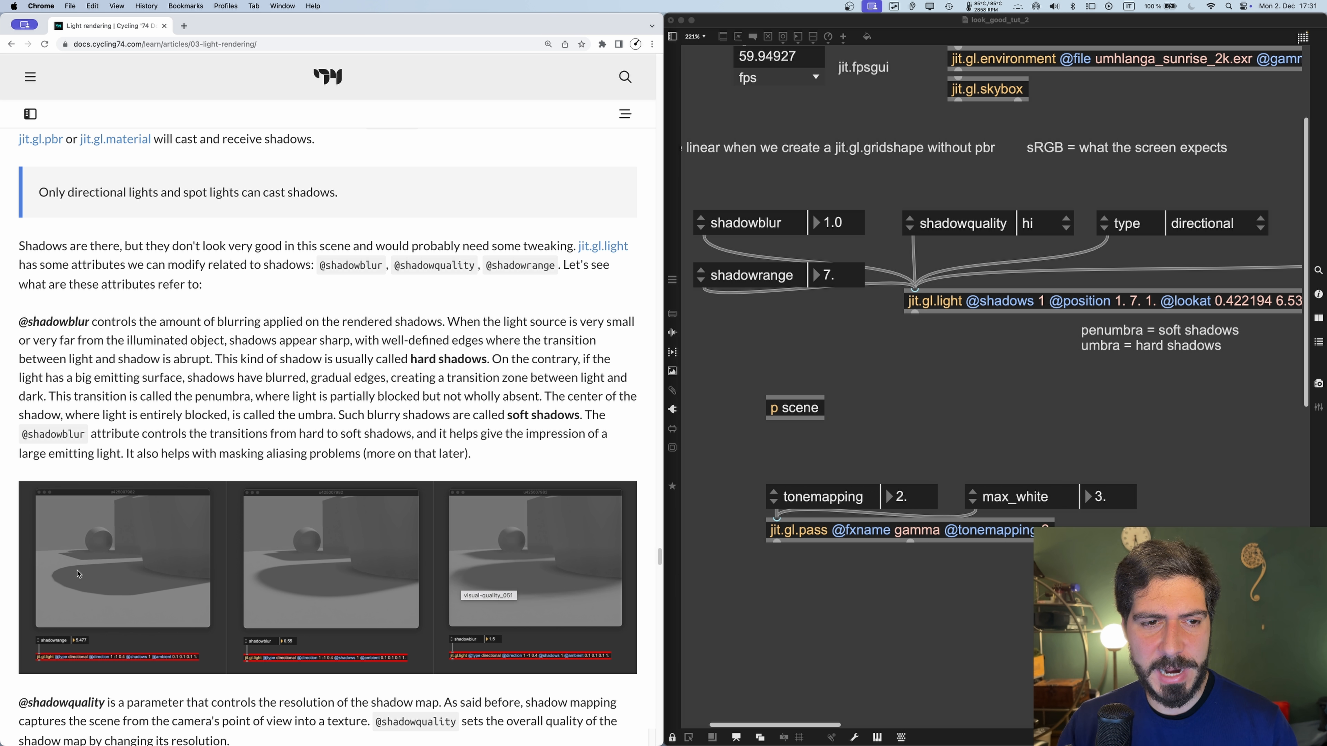
{"action": "mouse_move", "coordinate": [637, 596]}
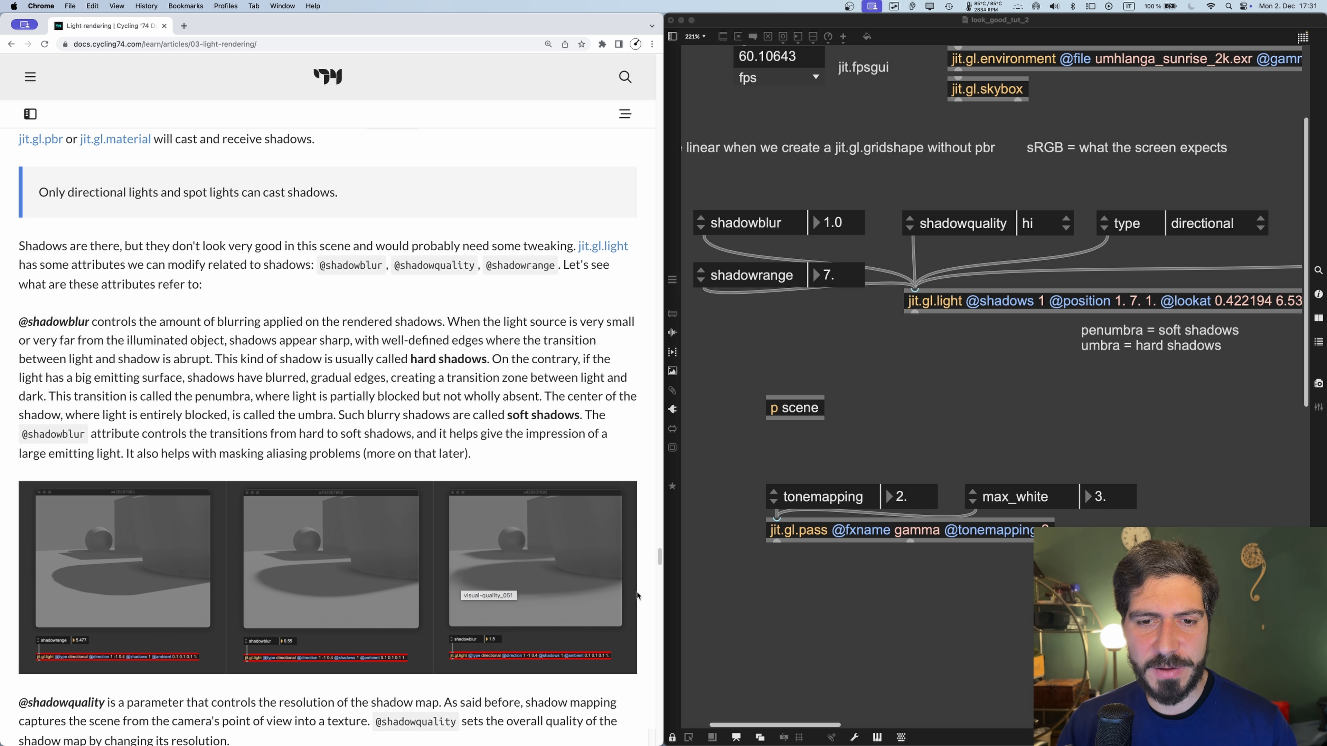
{"action": "mouse_move", "coordinate": [282, 589]}
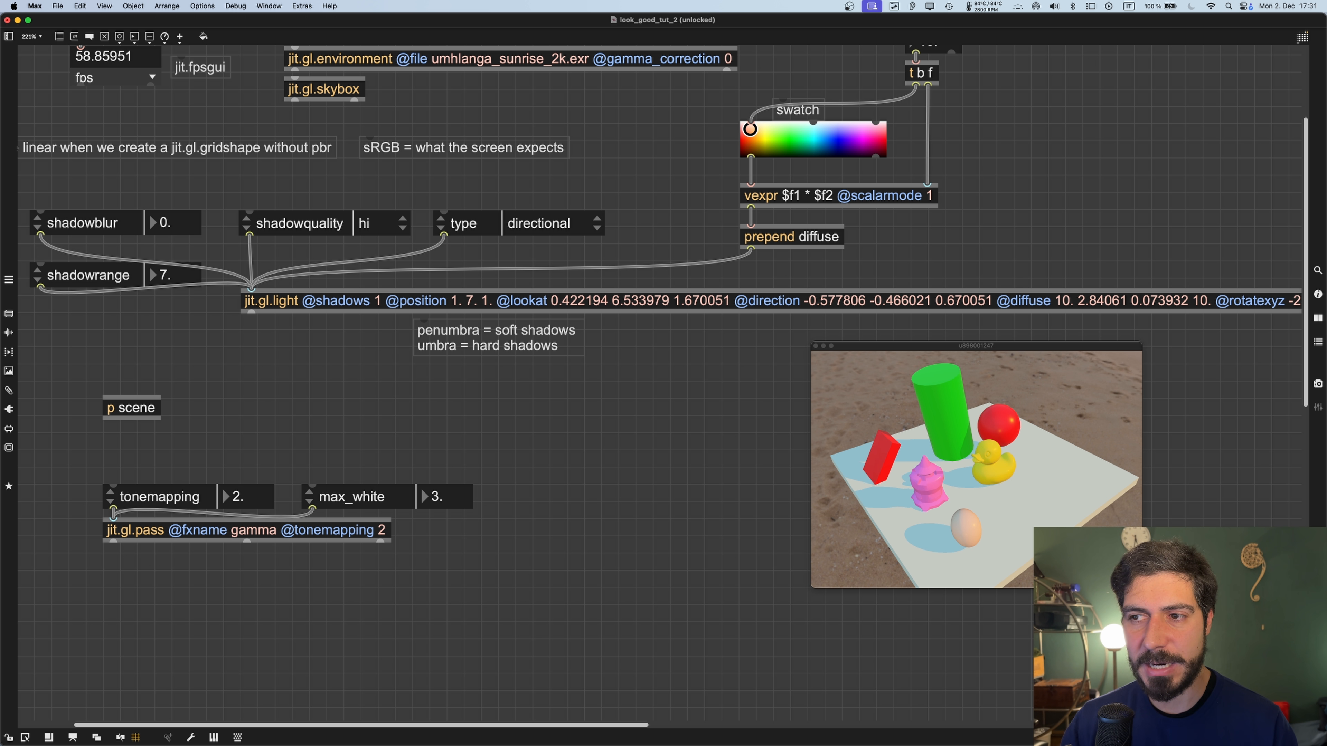
{"action": "type", "text": "@s"}
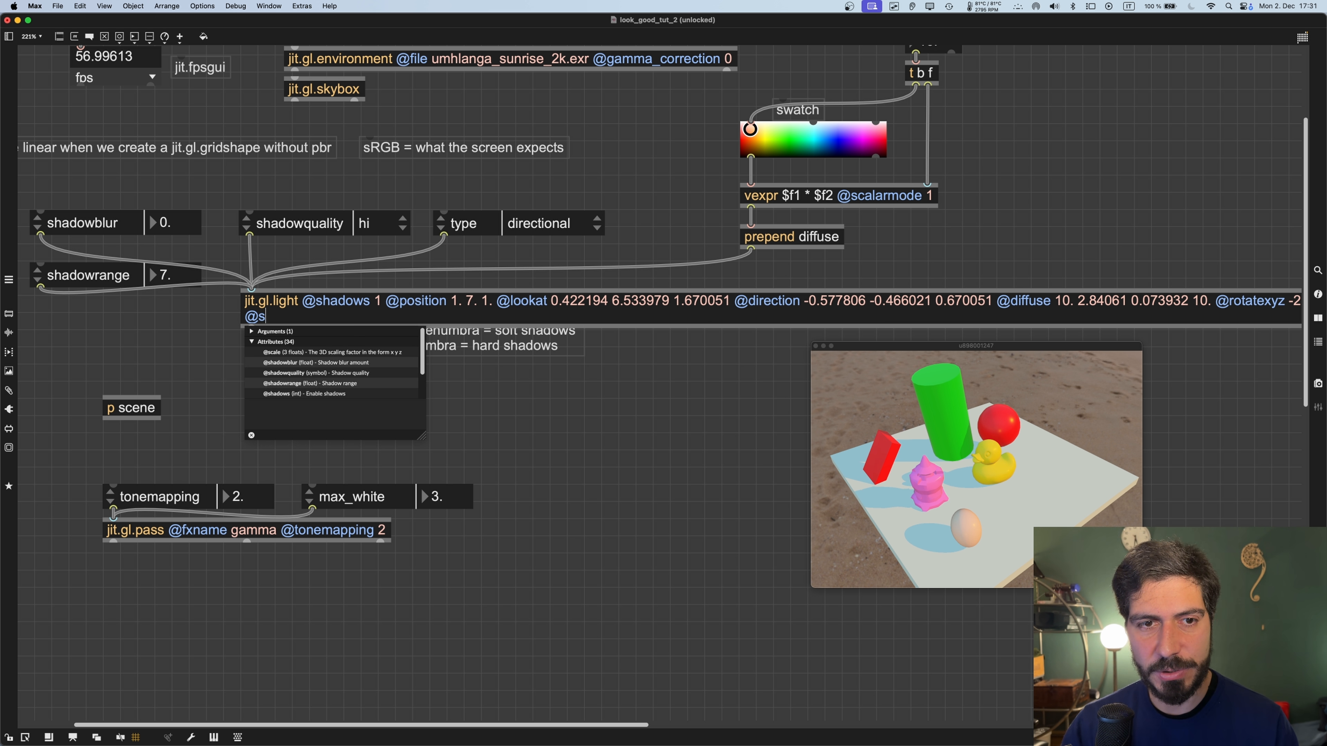
{"action": "type", "text": "hadowblur 0"}
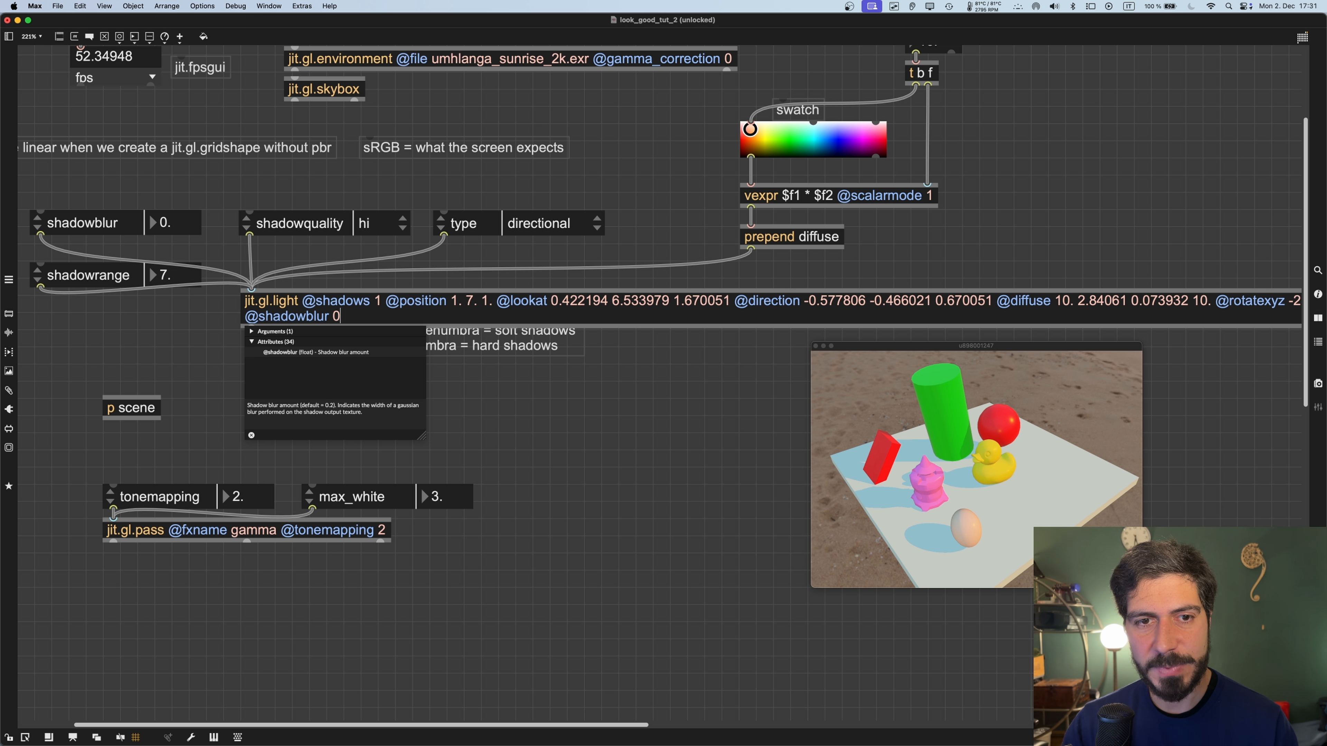
{"action": "left_click", "coordinate": [526, 409]}
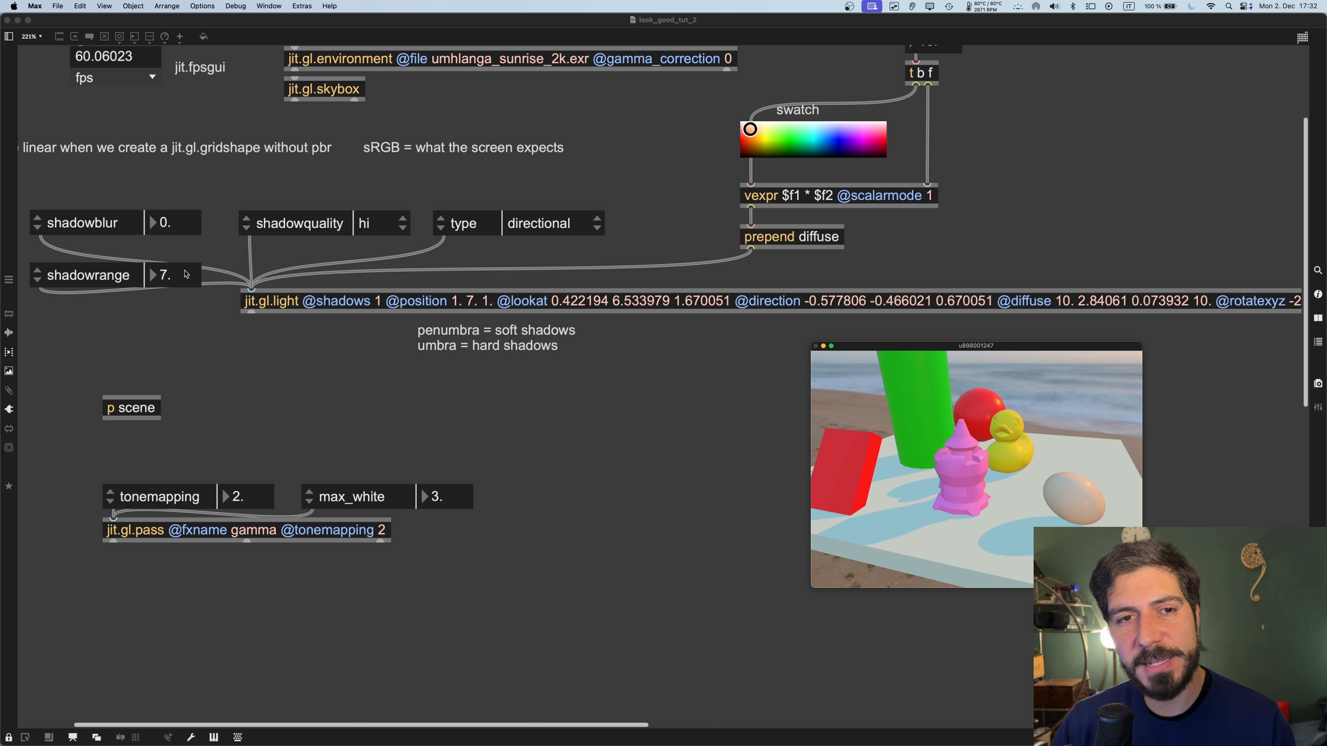
{"action": "mouse_move", "coordinate": [177, 275]}
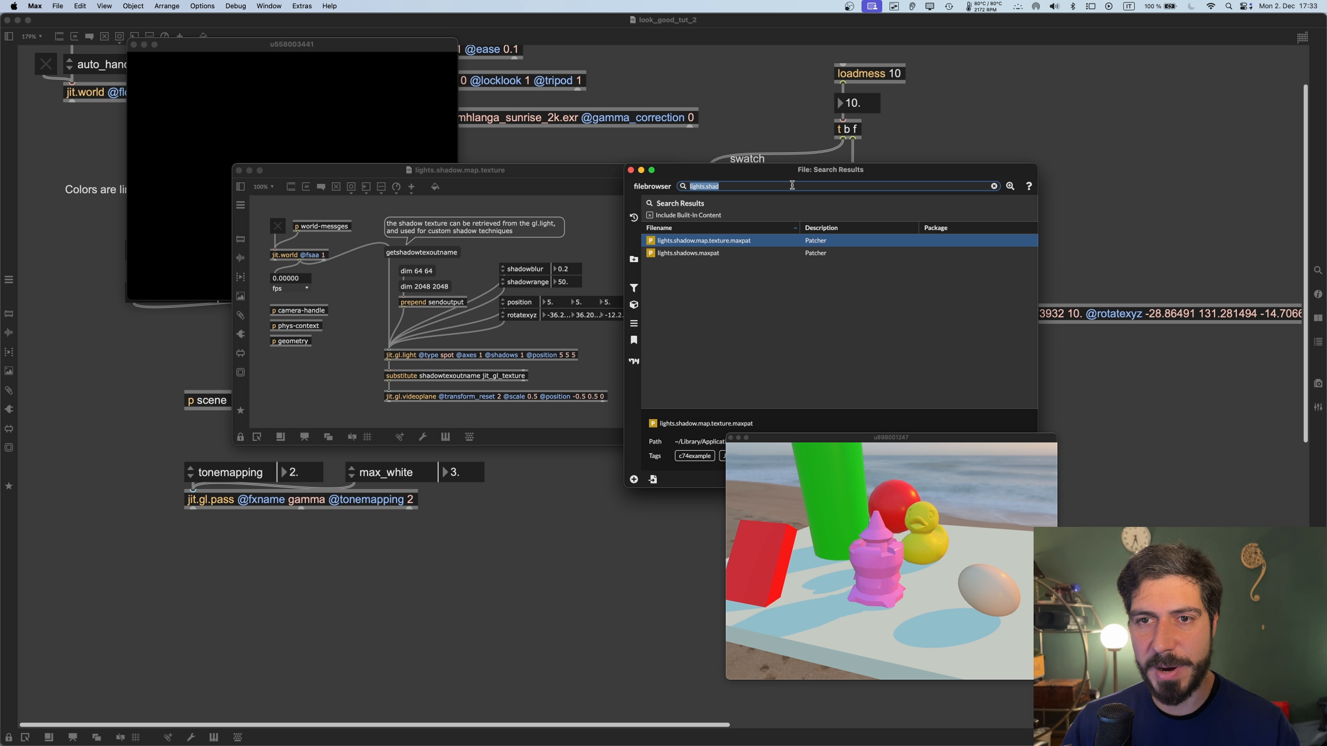
- Search the File Browser for 'lights' to find lights.shadow.map.texture.maxpat
{"action": "type", "text": "lights"}
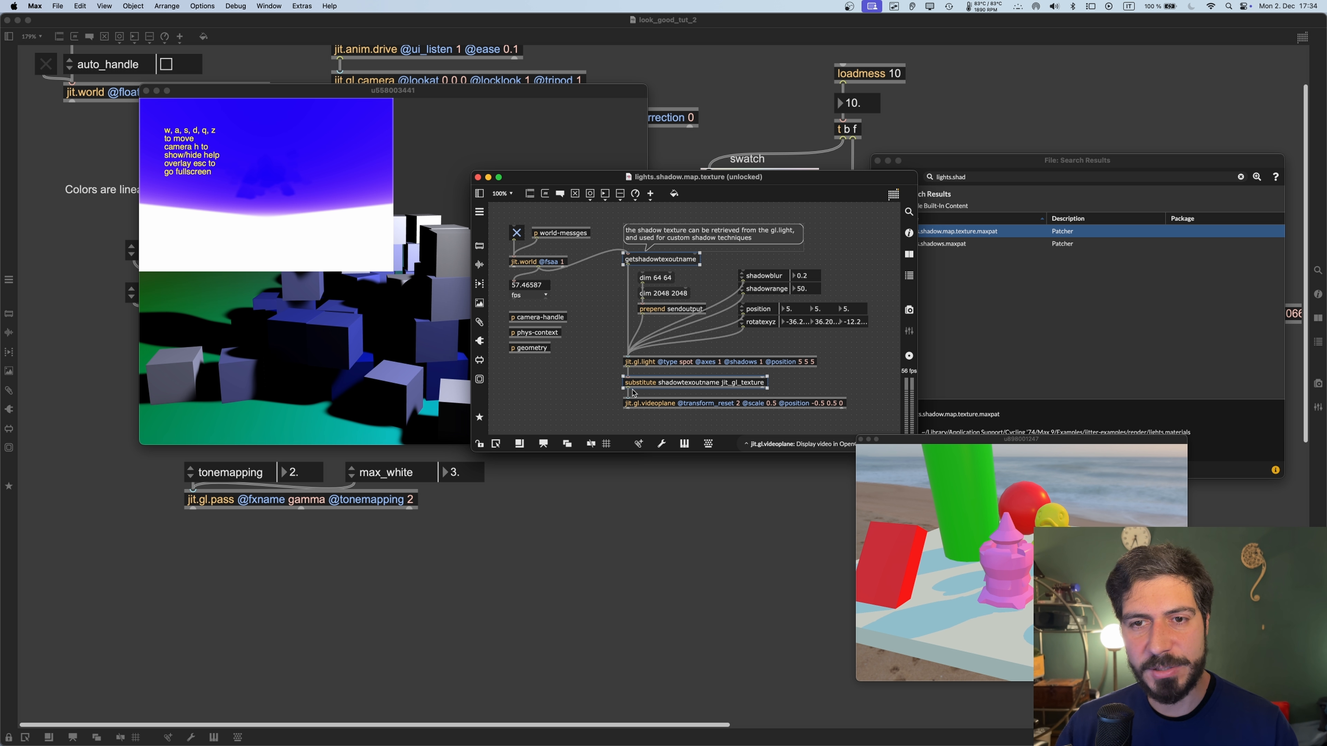
{"action": "mouse_move", "coordinate": [566, 332]}
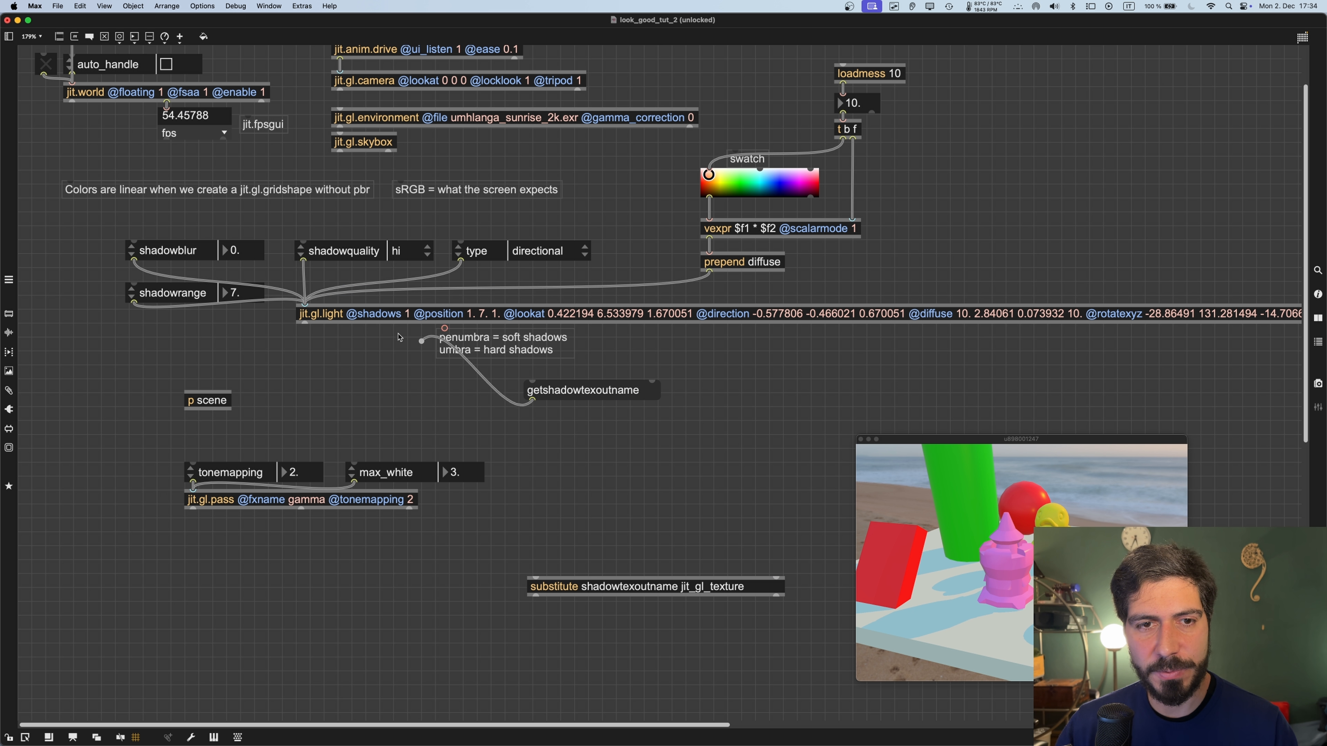
- Move the getshadowtexoutname request above jit.gl.light so the shadow map preview sits under it
{"action": "left_click_drag", "start_coordinate": [588, 389], "coordinate": [355, 214]}
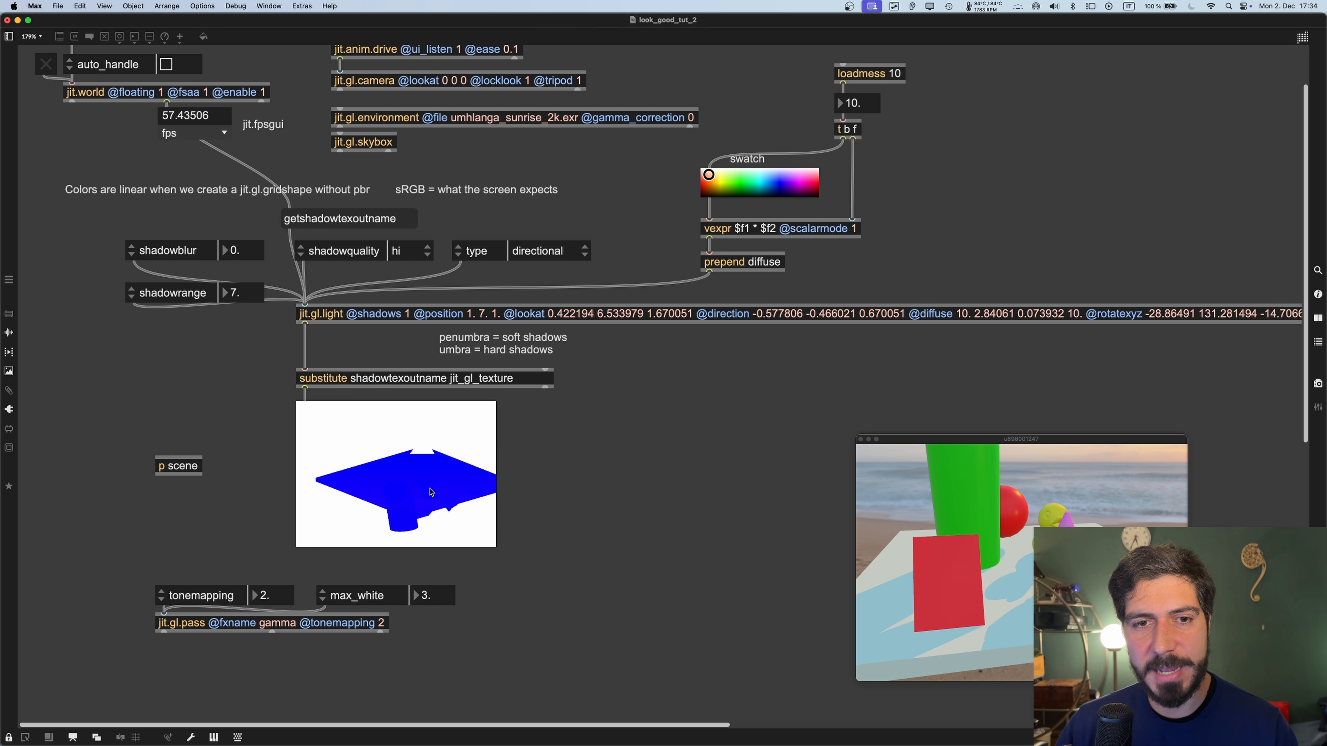
{"action": "mouse_move", "coordinate": [408, 490]}
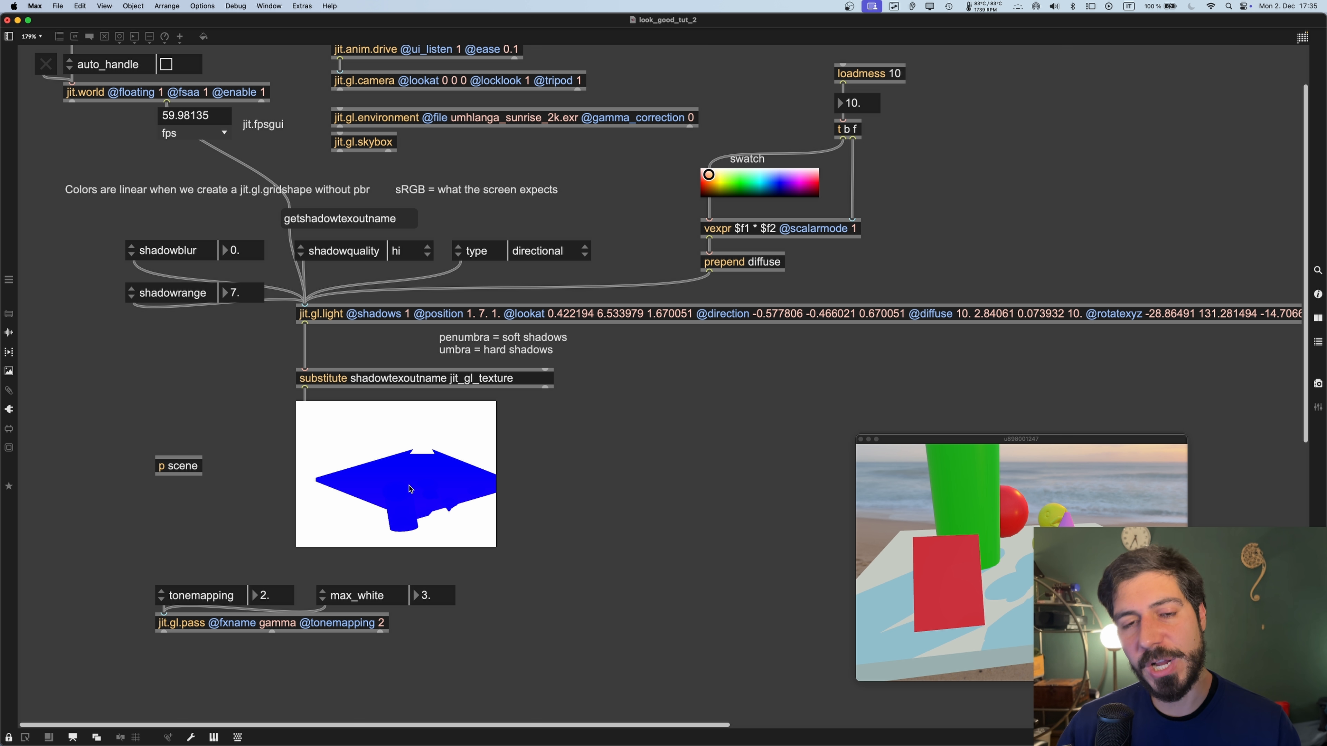
{"action": "mouse_move", "coordinate": [276, 493]}
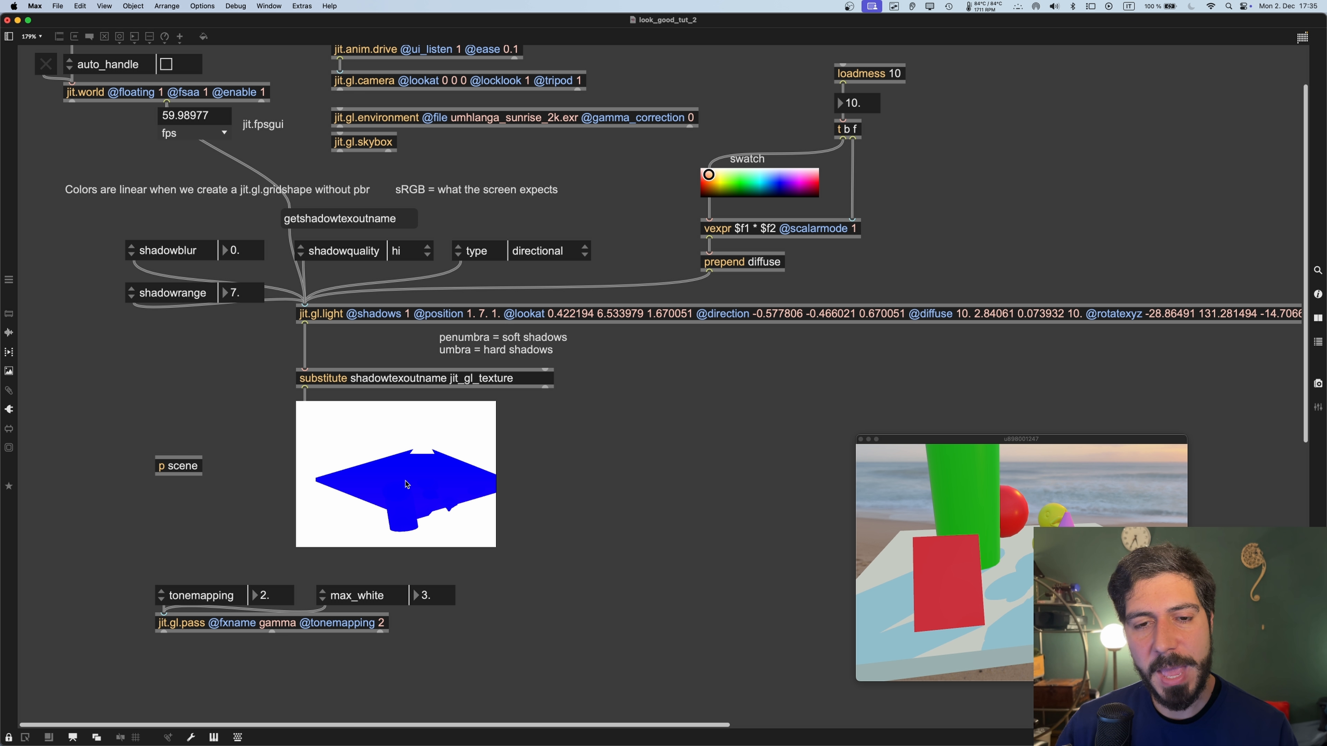
{"action": "mouse_move", "coordinate": [1022, 444]}
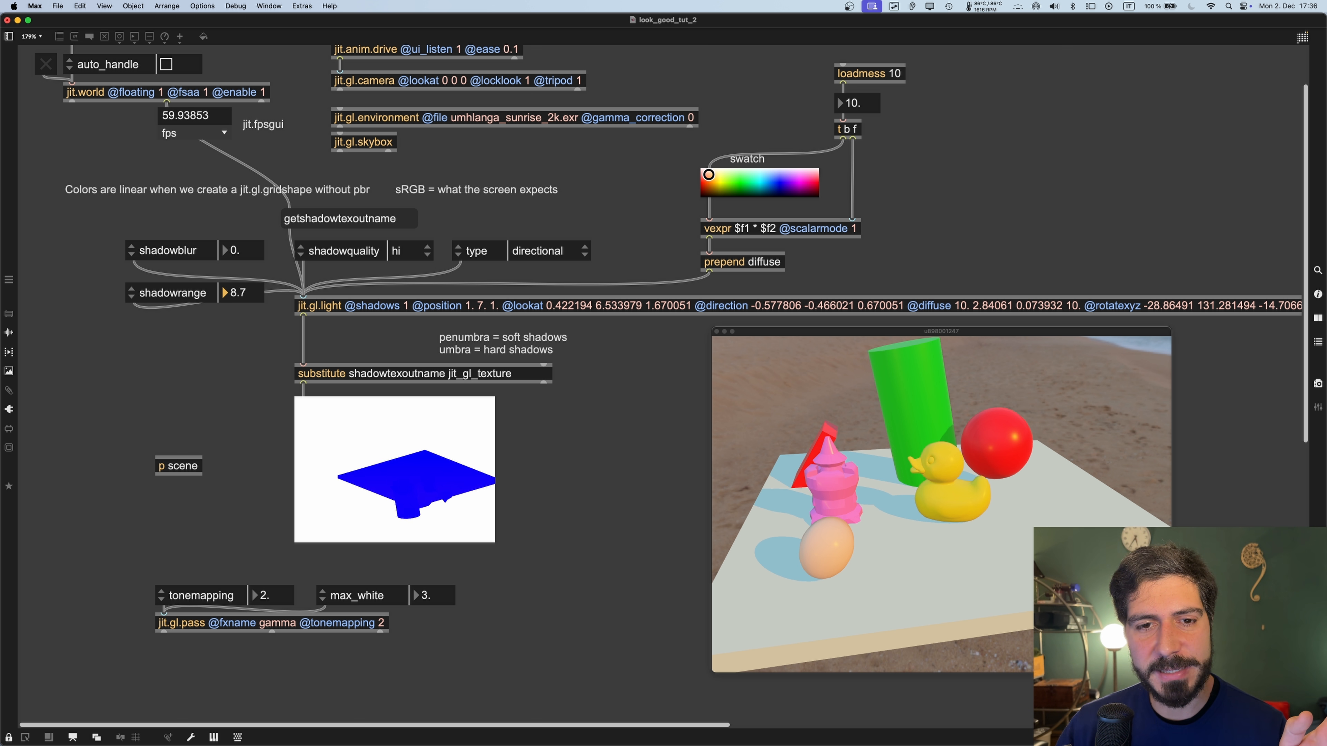
- Sweep the shadowrange value through 16, 90 and 9, settling at about 10.3
{"action": "left_click_drag", "start_coordinate": [240, 292], "coordinate": [240, 305]}
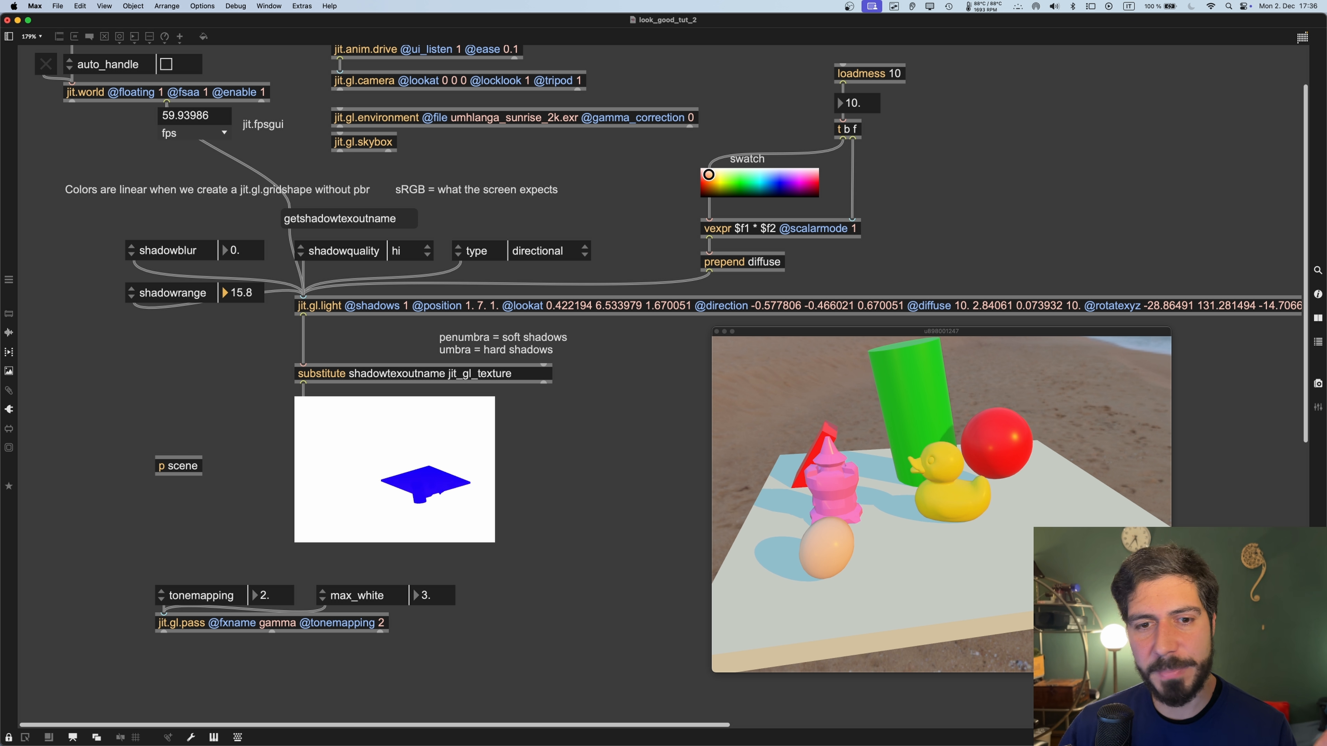
{"action": "left_click_drag", "start_coordinate": [245, 292], "coordinate": [271, 270]}
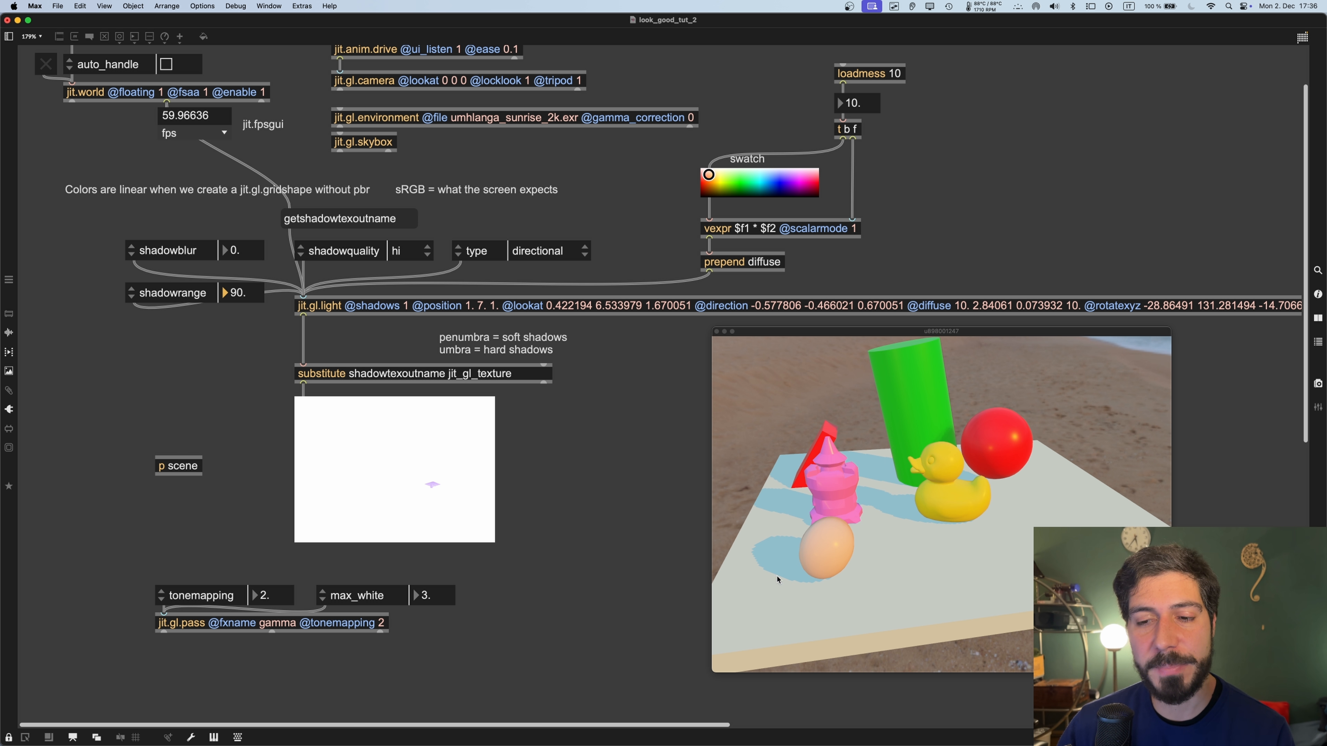
{"action": "mouse_move", "coordinate": [770, 560]}
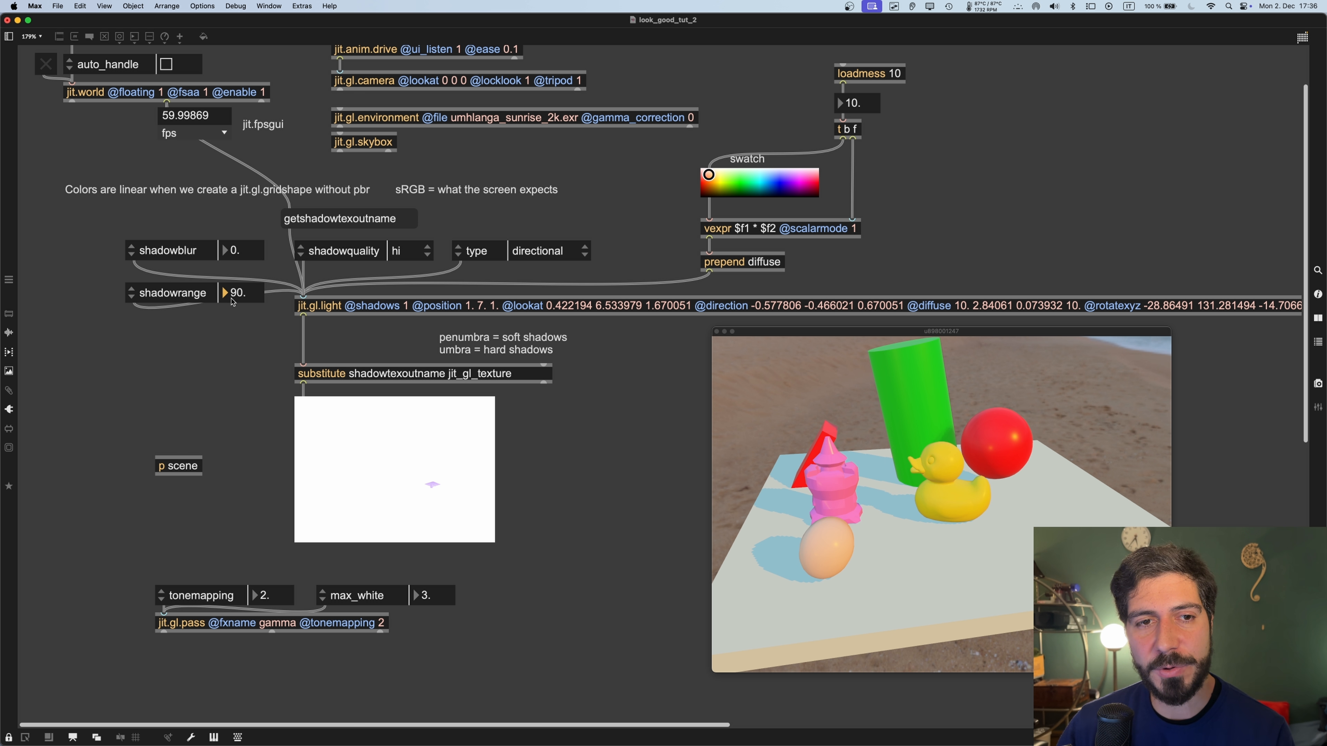
{"action": "left_click_drag", "start_coordinate": [240, 292], "coordinate": [240, 292]}
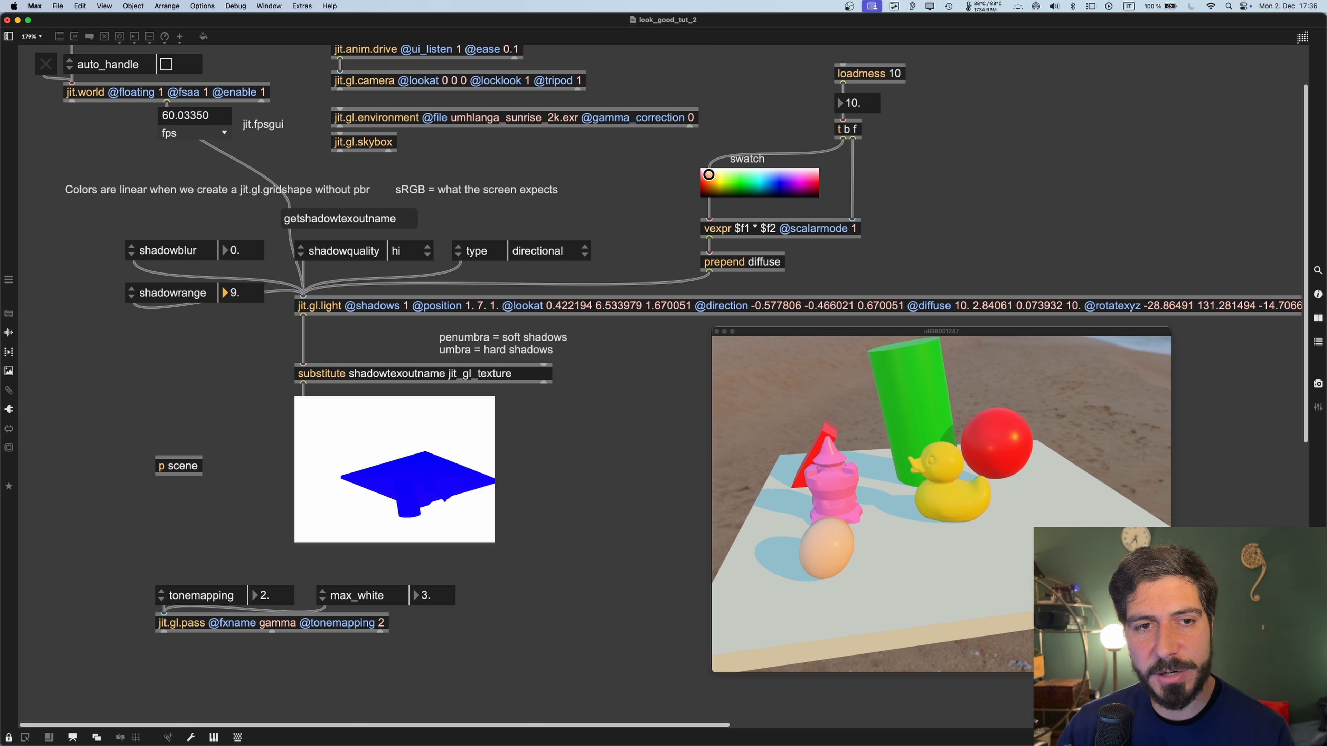
{"action": "left_click_drag", "start_coordinate": [237, 292], "coordinate": [237, 271]}
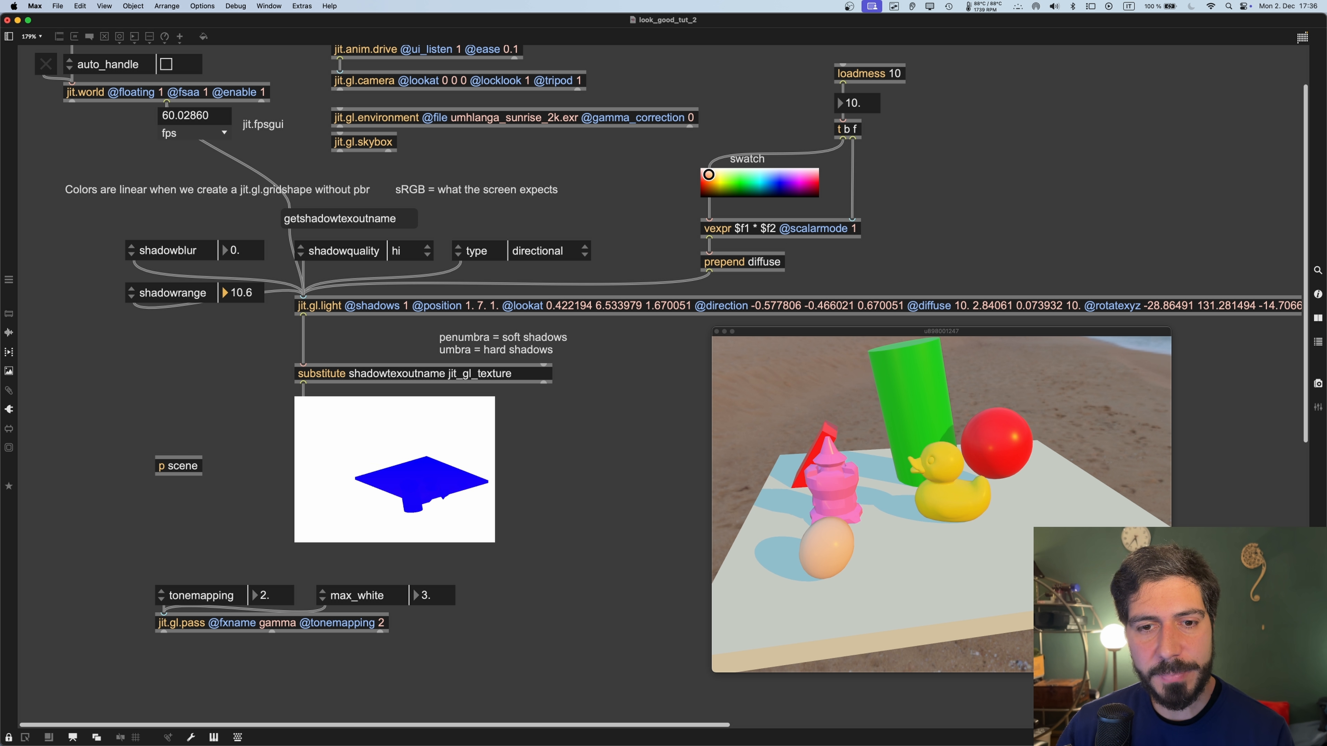
{"action": "left_click_drag", "start_coordinate": [241, 292], "coordinate": [242, 305]}
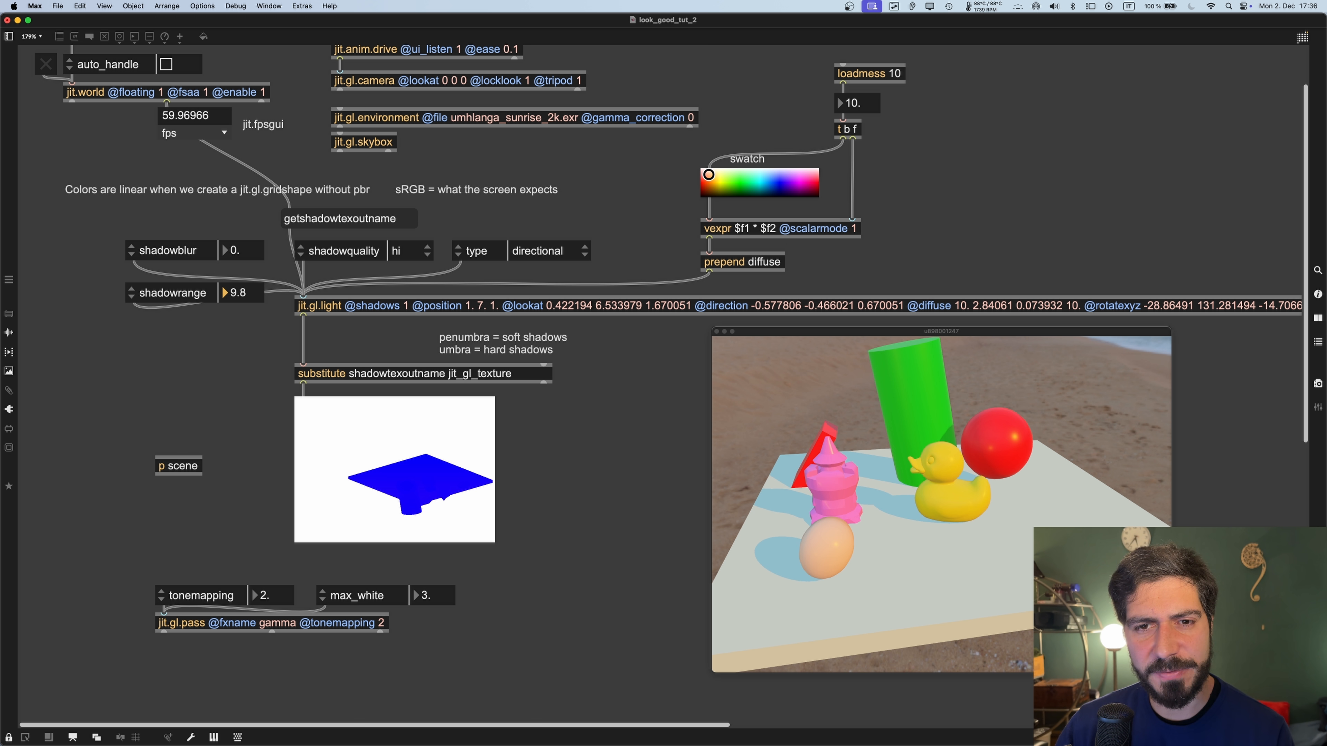
{"action": "left_click_drag", "start_coordinate": [242, 292], "coordinate": [267, 317]}
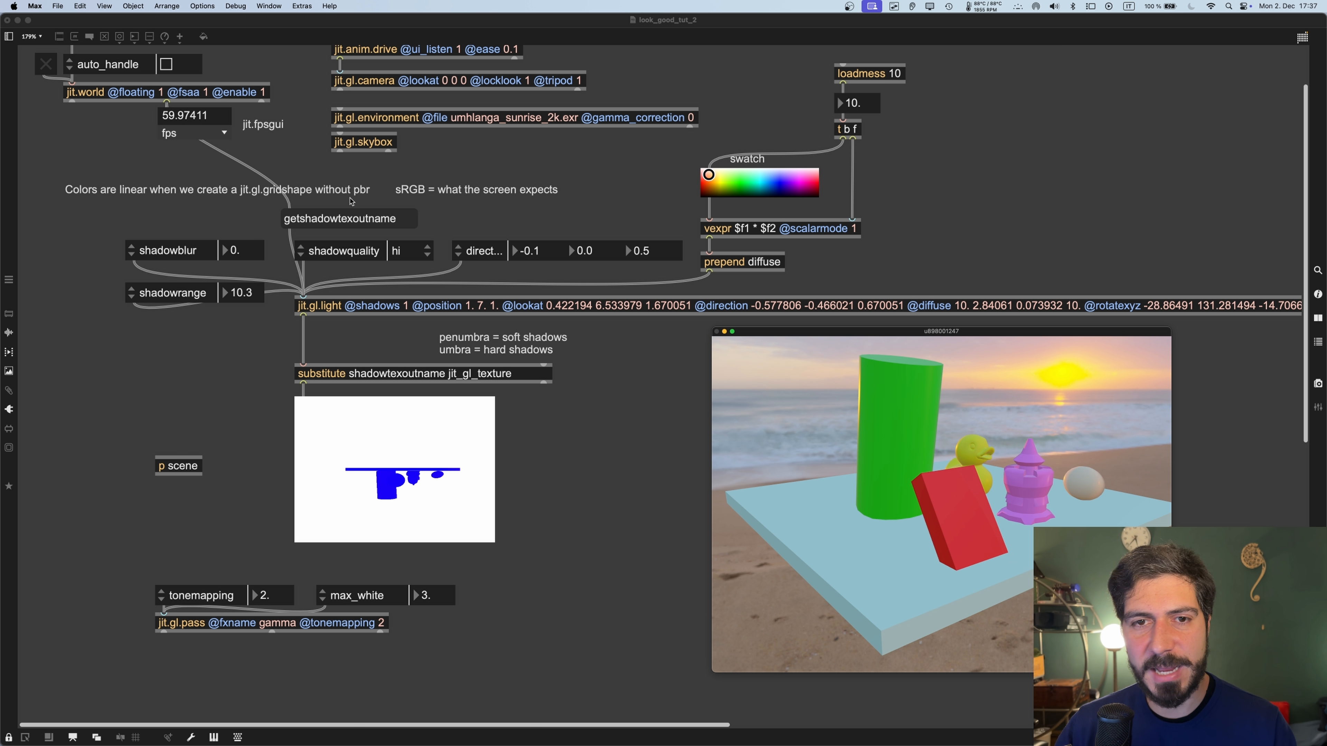
- Rotate the light with rotatexyz to -34, 127, 1 and write changed attributes to arguments
{"action": "left_click", "coordinate": [481, 250]}
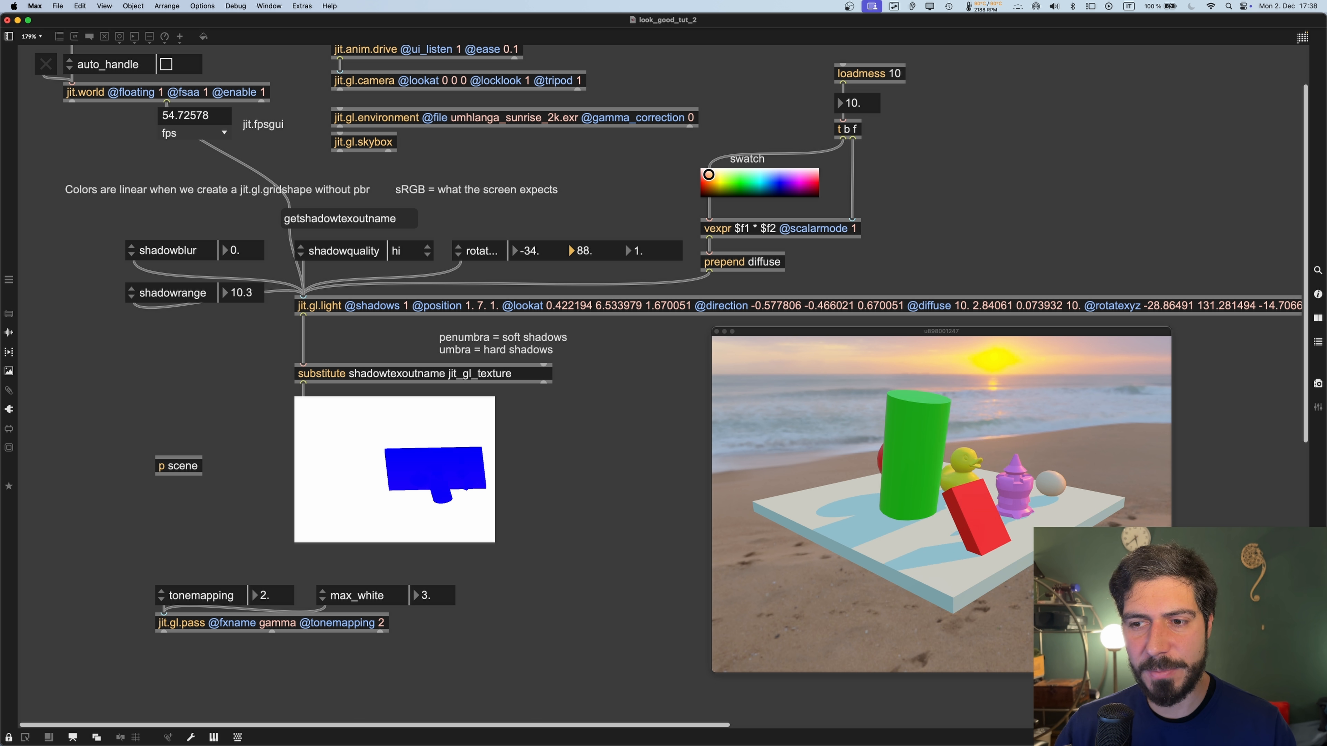
{"action": "left_click_drag", "start_coordinate": [584, 251], "coordinate": [584, 229]}
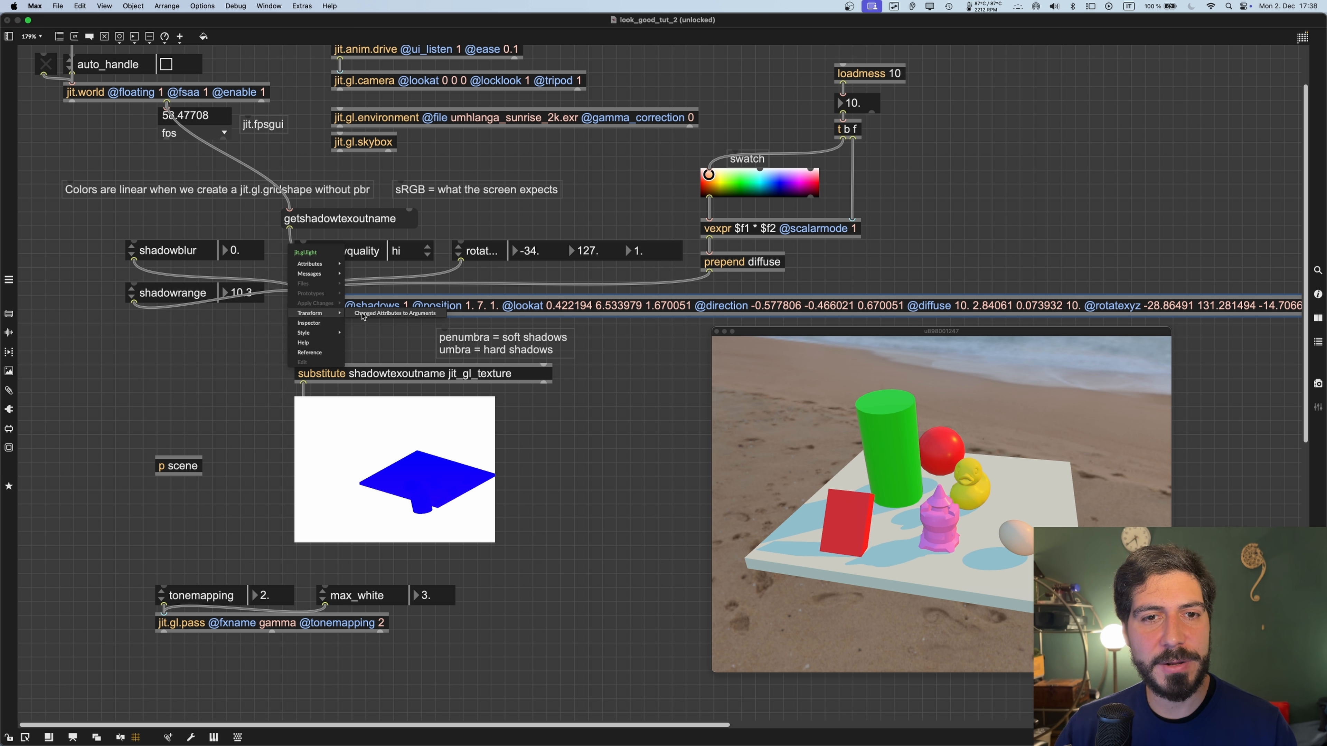
{"action": "left_click", "coordinate": [396, 314]}
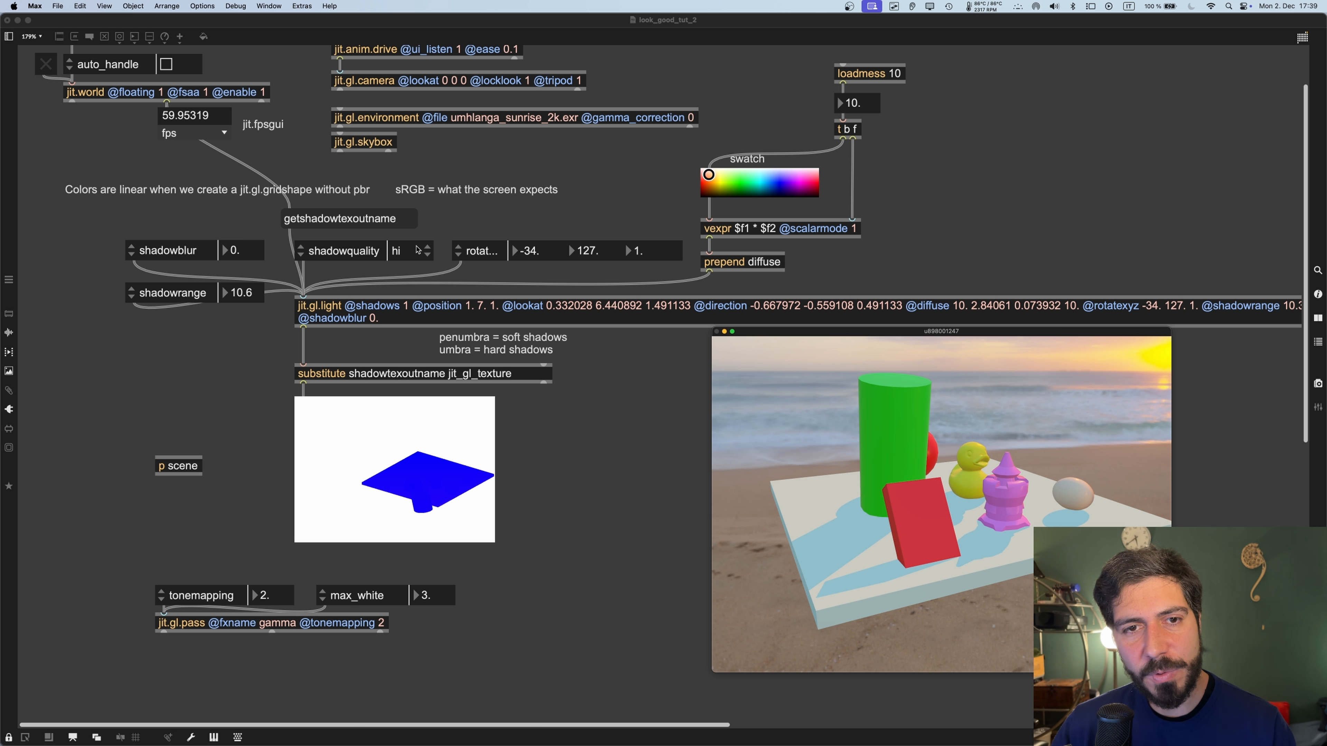
- Choose lo from the shadowquality attrui menu
{"action": "left_click", "coordinate": [393, 251]}
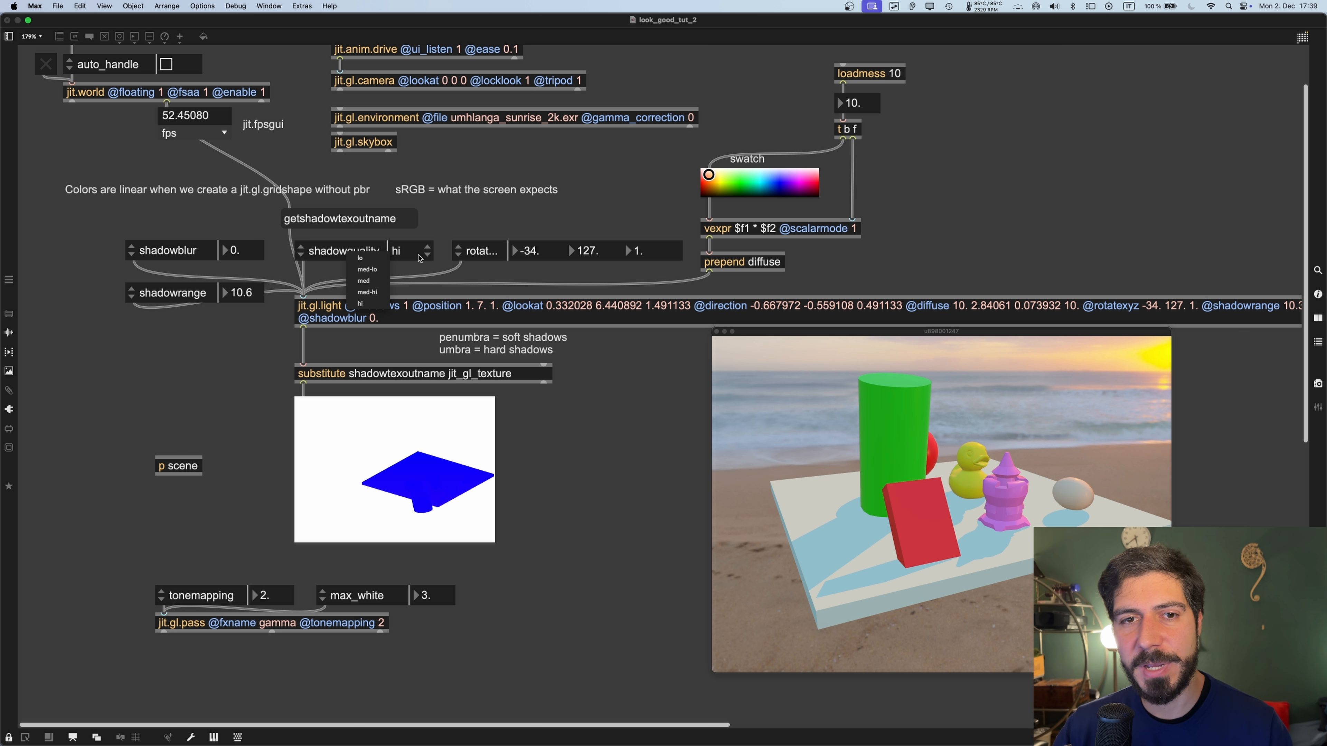
{"action": "left_click", "coordinate": [362, 257]}
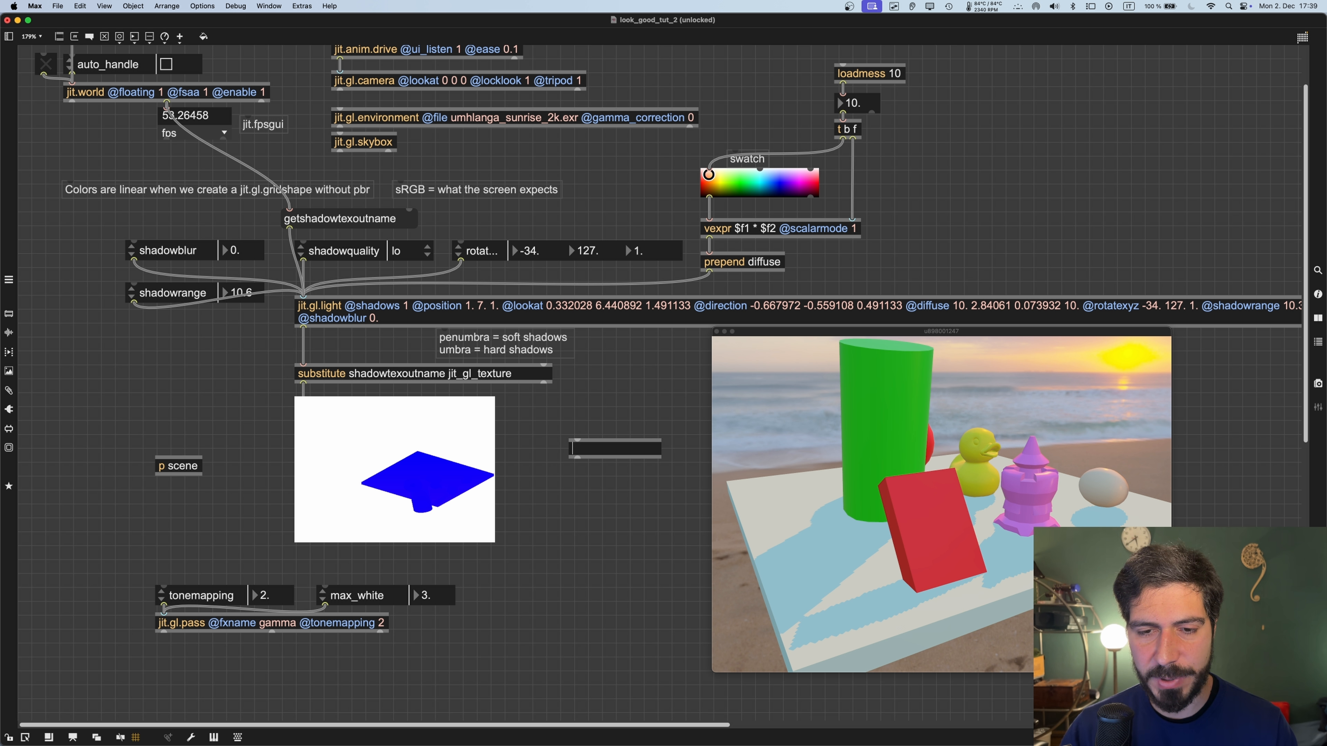
- Add a jit.gl.texture with dim readout and switch shadowquality to med, reading 1024
{"action": "type", "text": "jit.gl.text"}
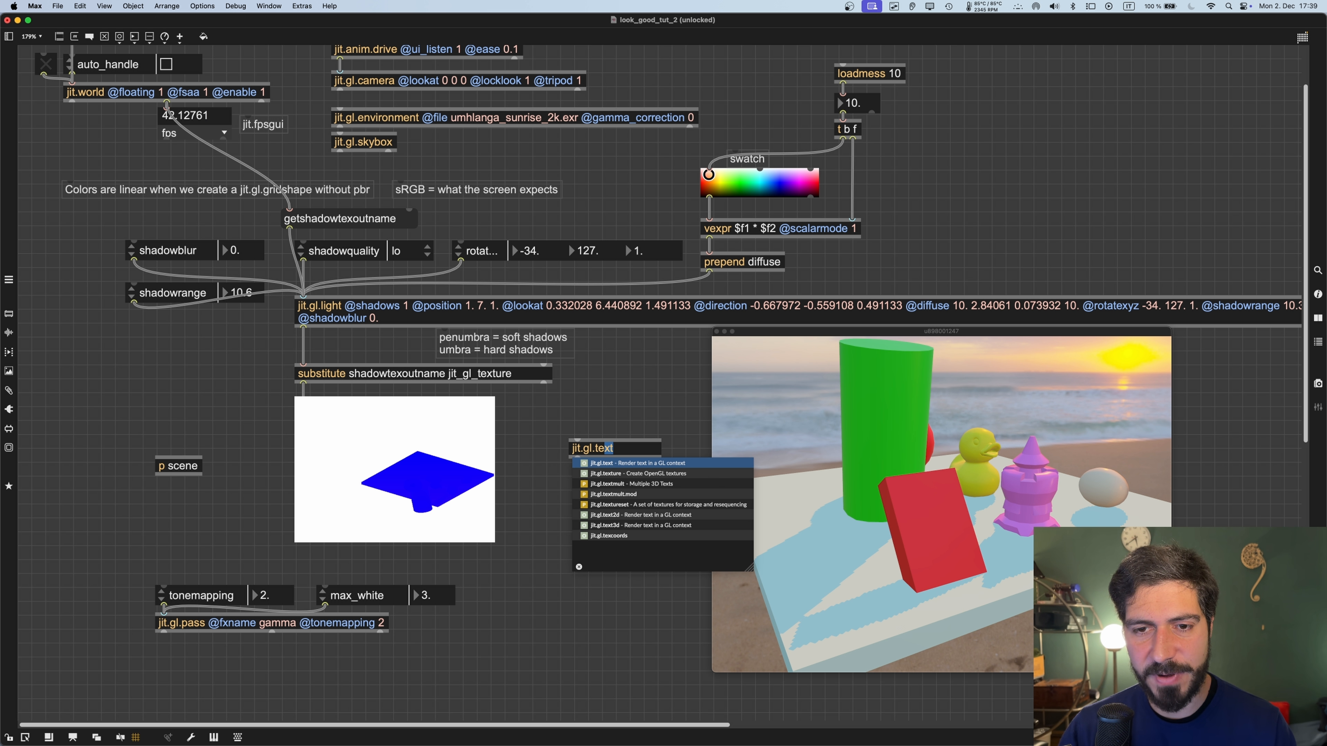
{"action": "left_click", "coordinate": [640, 464]}
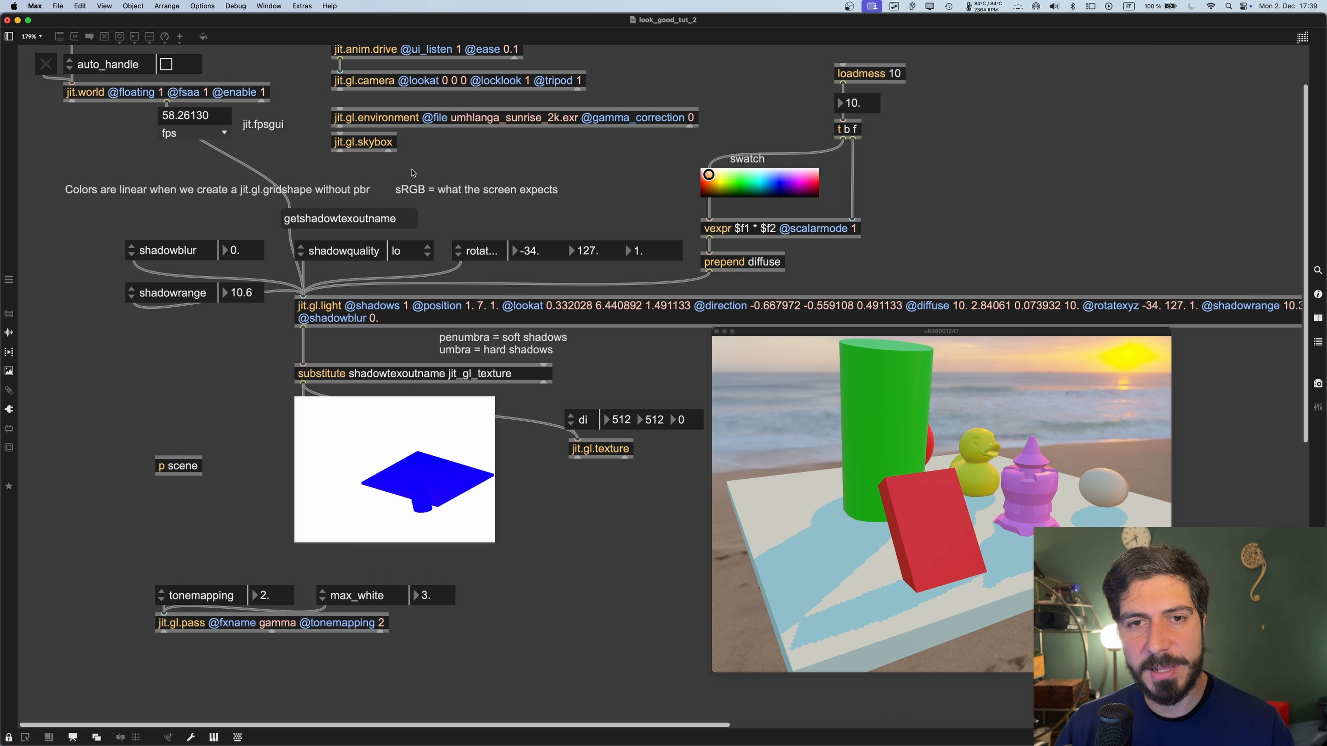
{"action": "left_click", "coordinate": [343, 250]}
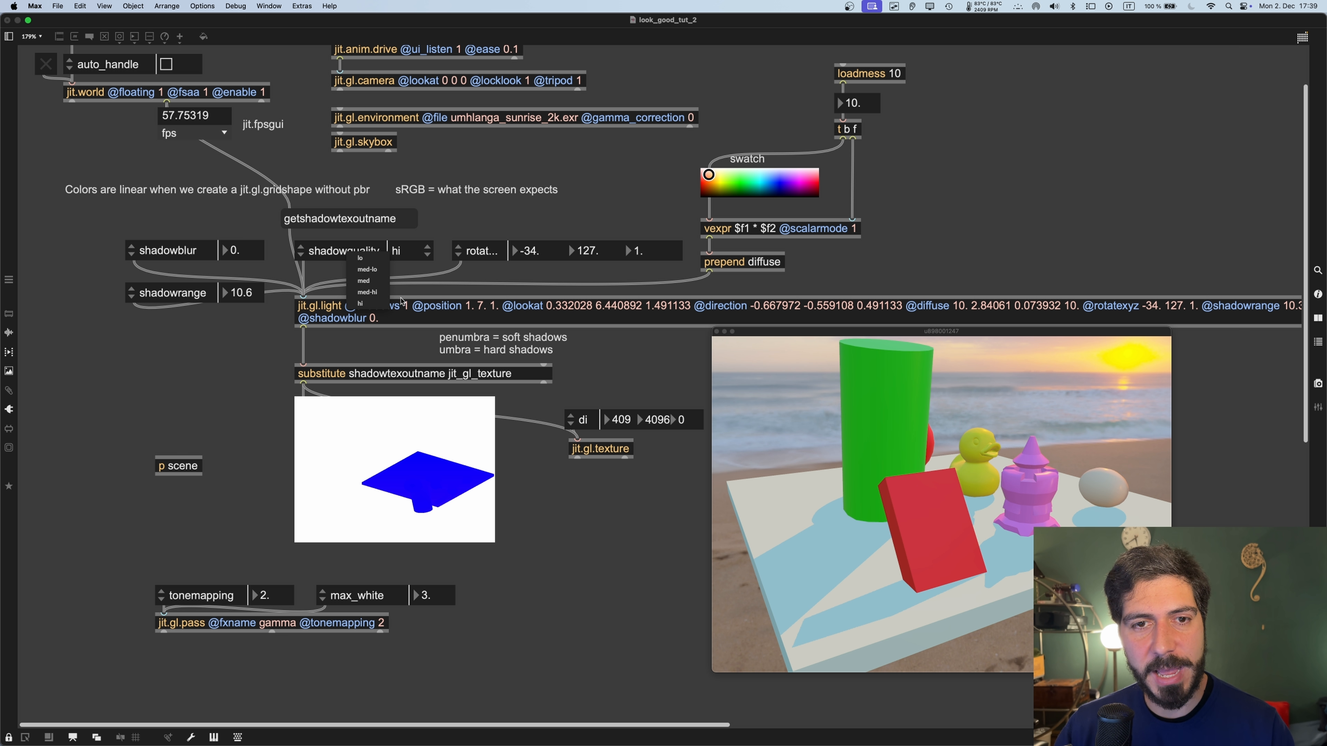
{"action": "left_click", "coordinate": [364, 281]}
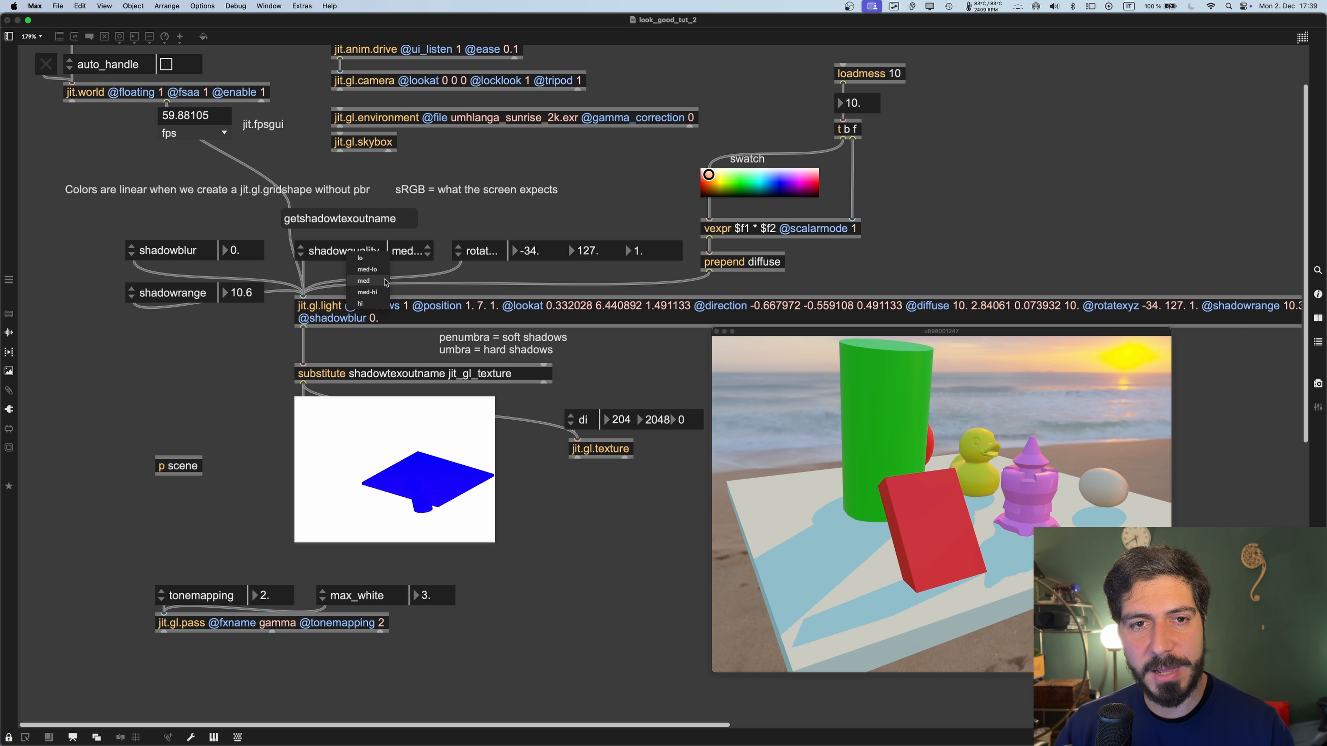
{"action": "left_click", "coordinate": [364, 282]}
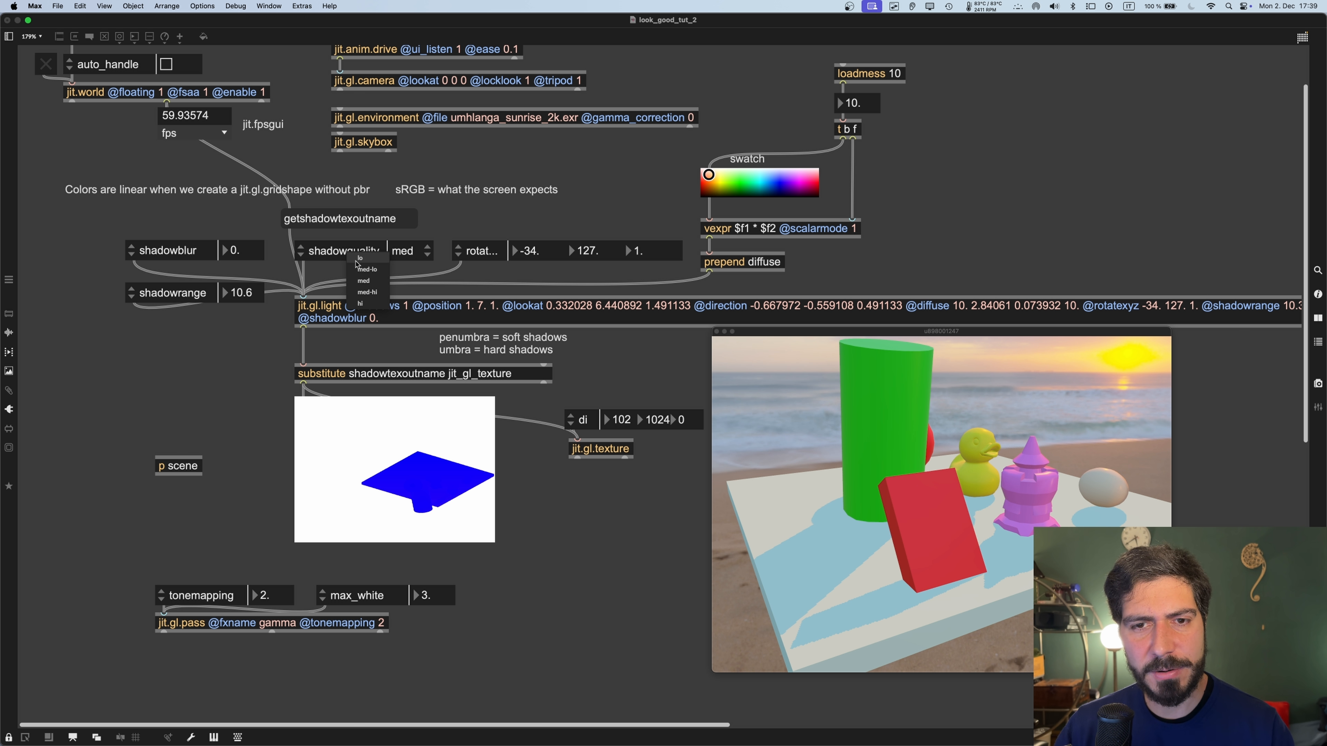
- Step the shadowquality menu through lo and med back to hi
{"action": "left_click", "coordinate": [360, 258]}
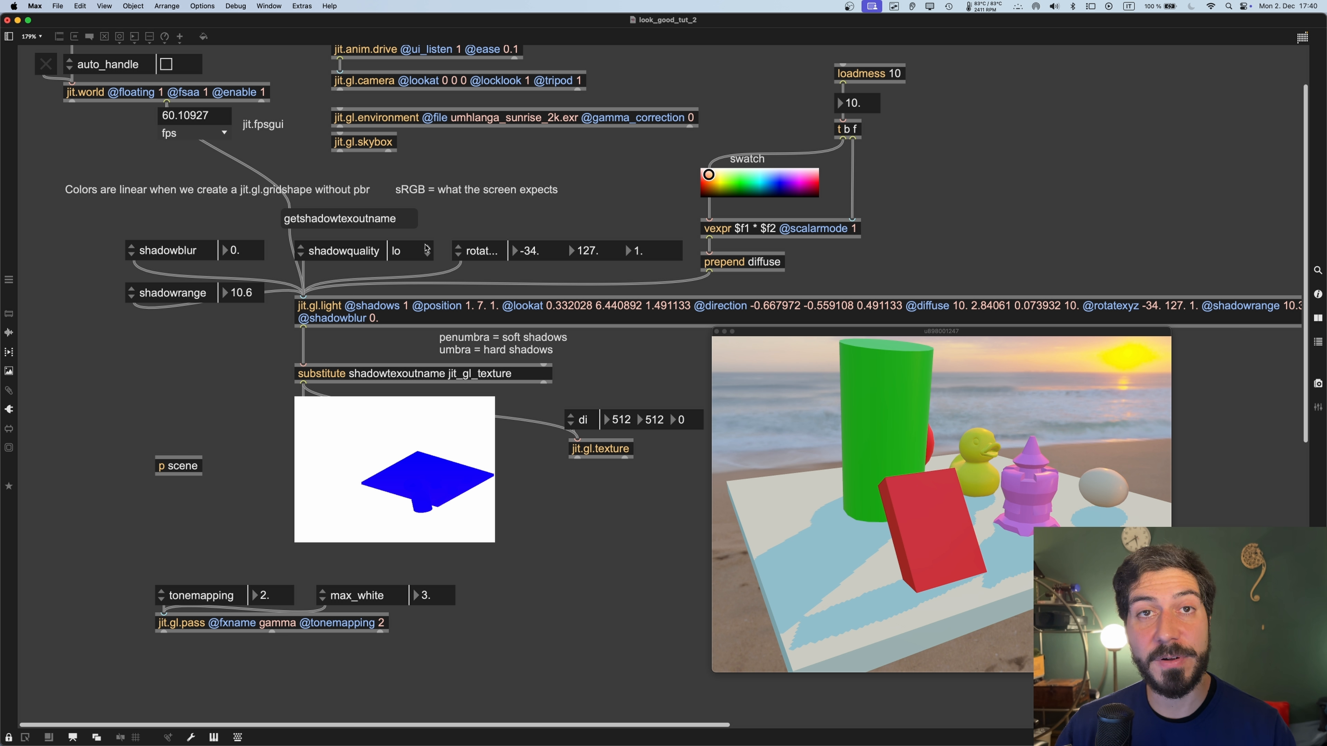
{"action": "left_click", "coordinate": [407, 250]}
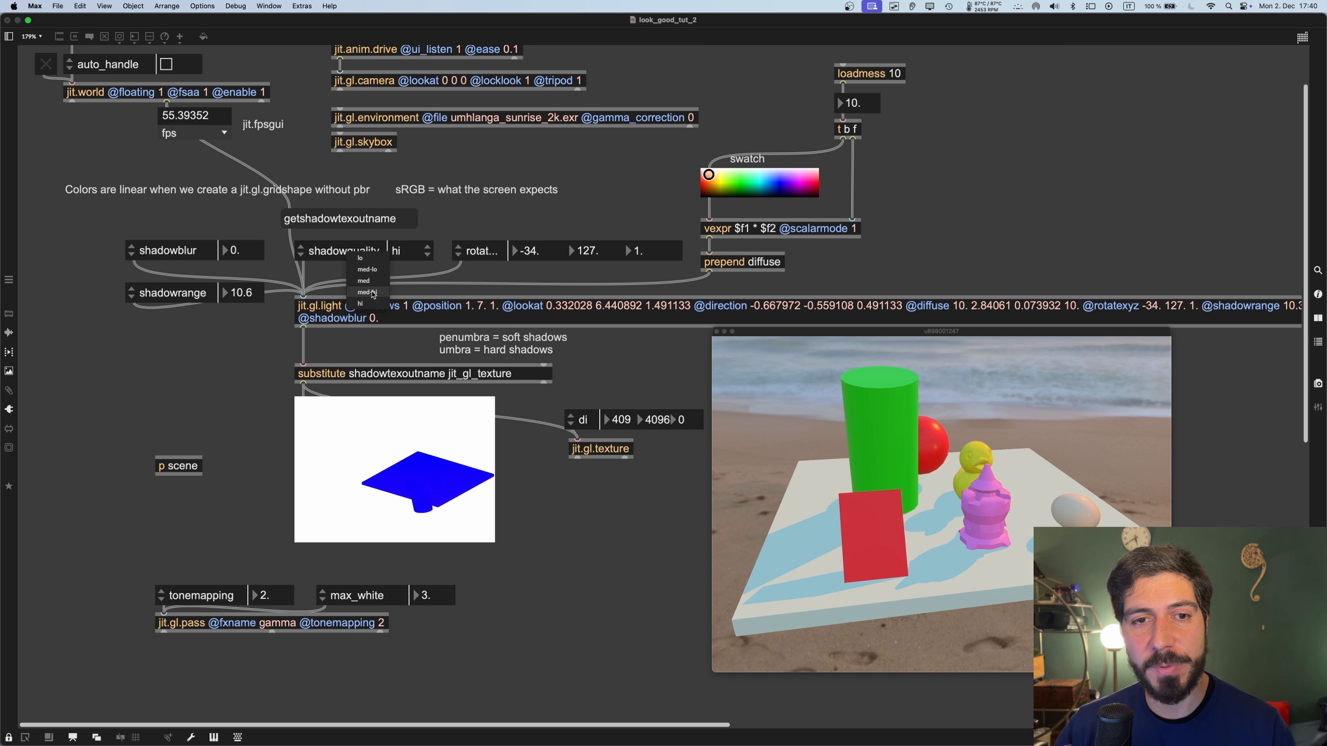
{"action": "left_click", "coordinate": [364, 282]}
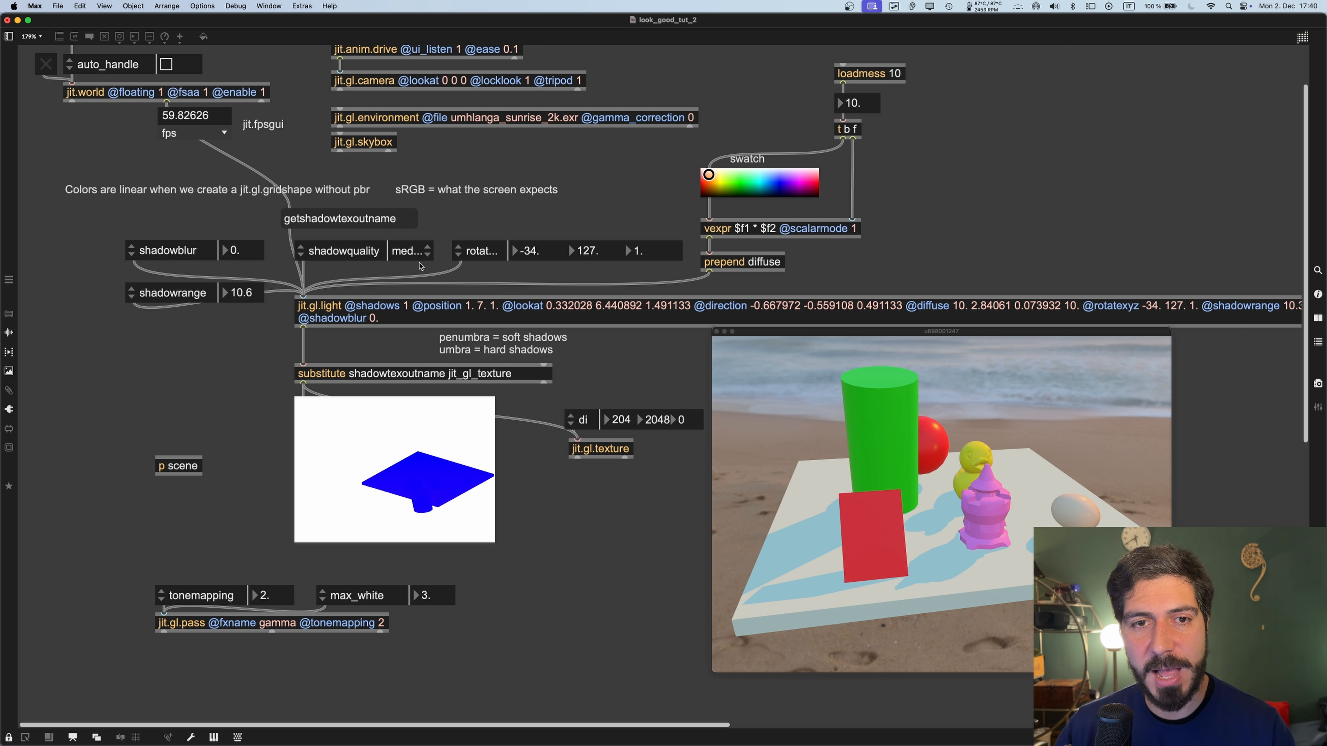
{"action": "left_click", "coordinate": [406, 251]}
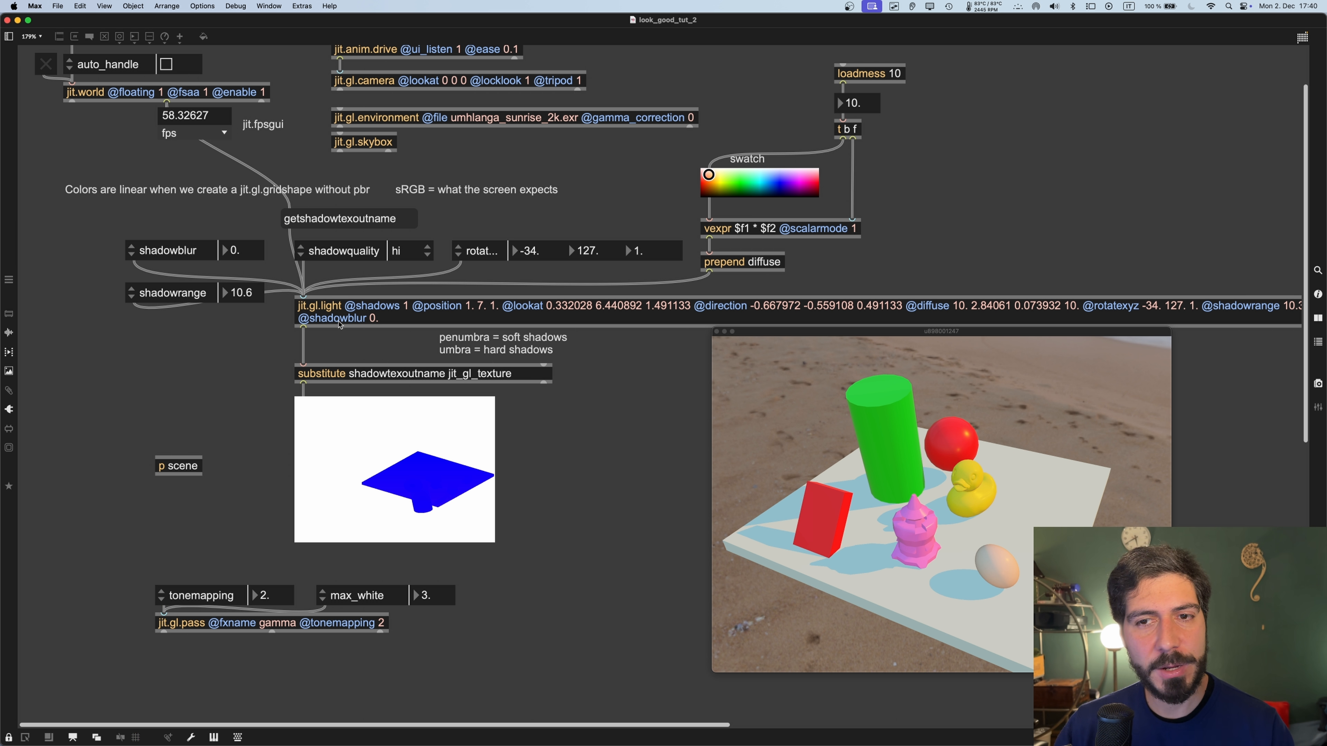
- Drag the red ball to the floor's right side and open the p scene subpatcher
{"action": "right_click", "coordinate": [319, 307]}
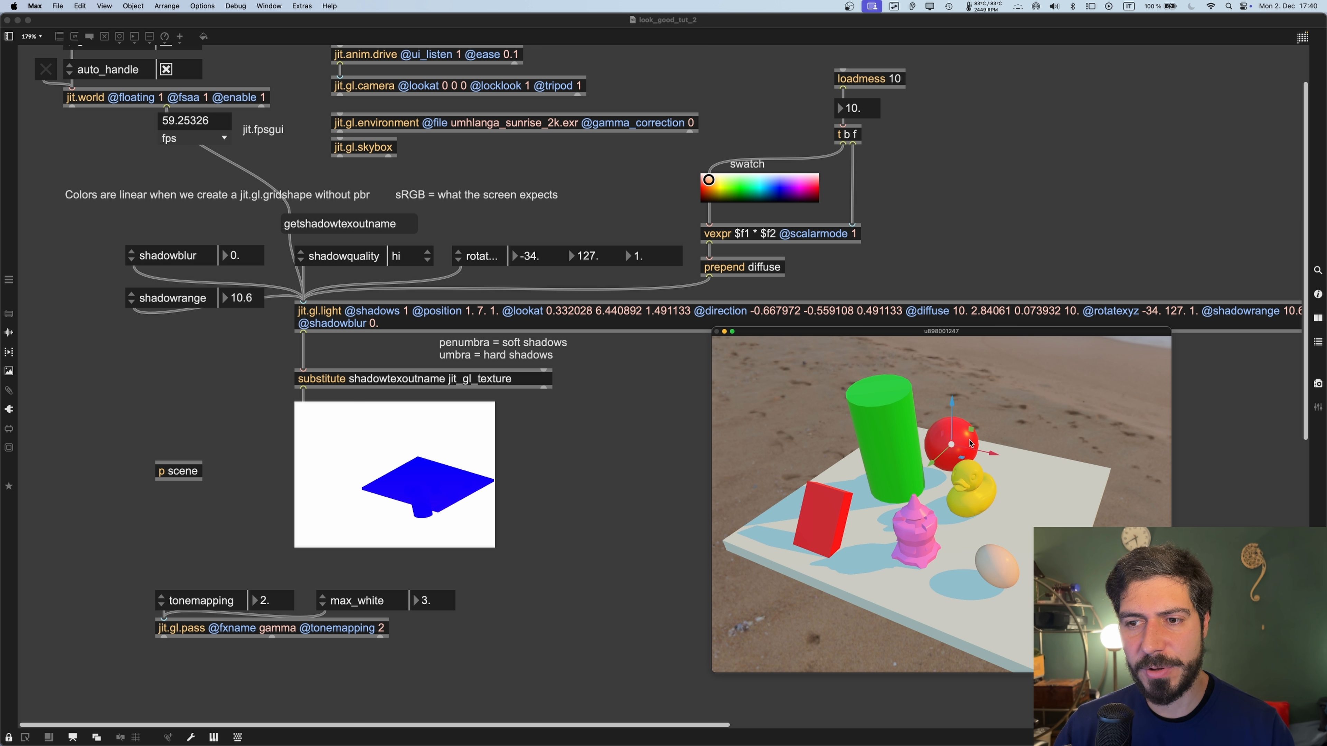
{"action": "left_click_drag", "start_coordinate": [947, 440], "coordinate": [1054, 461]}
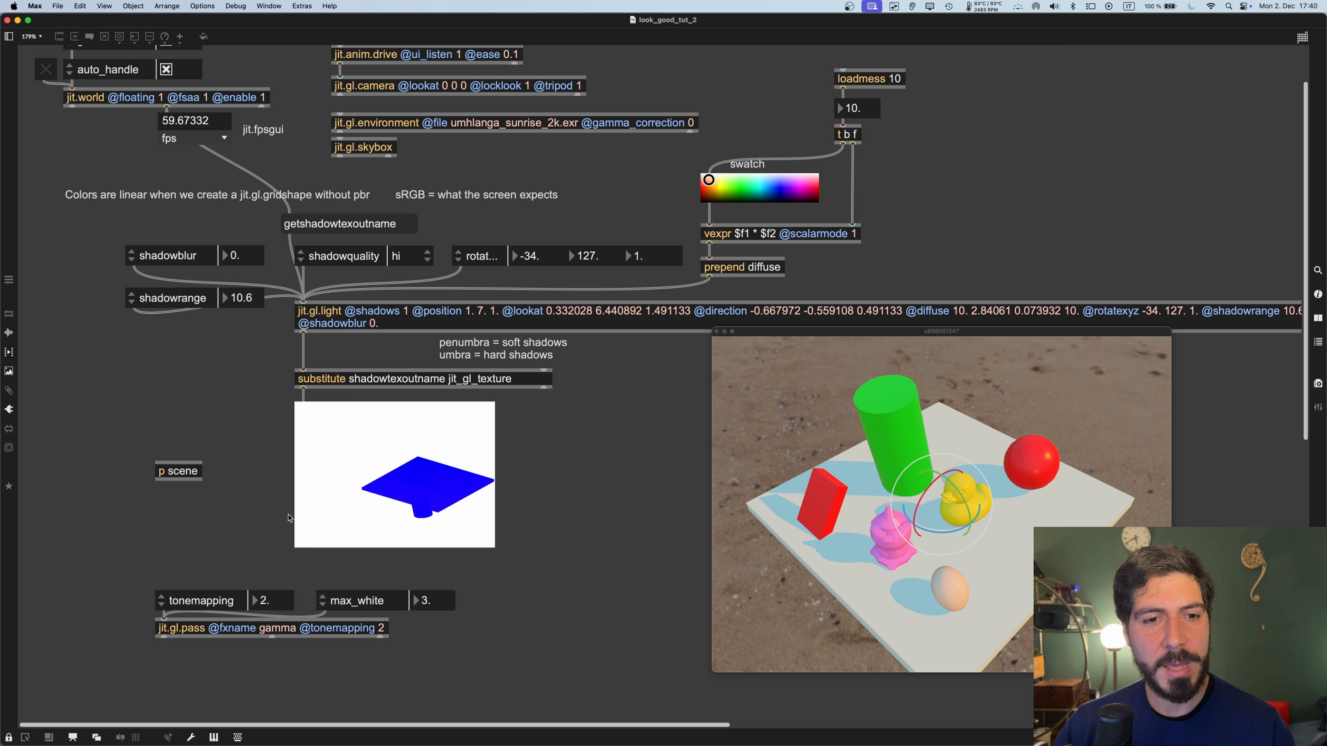
{"action": "double_click", "coordinate": [177, 470]}
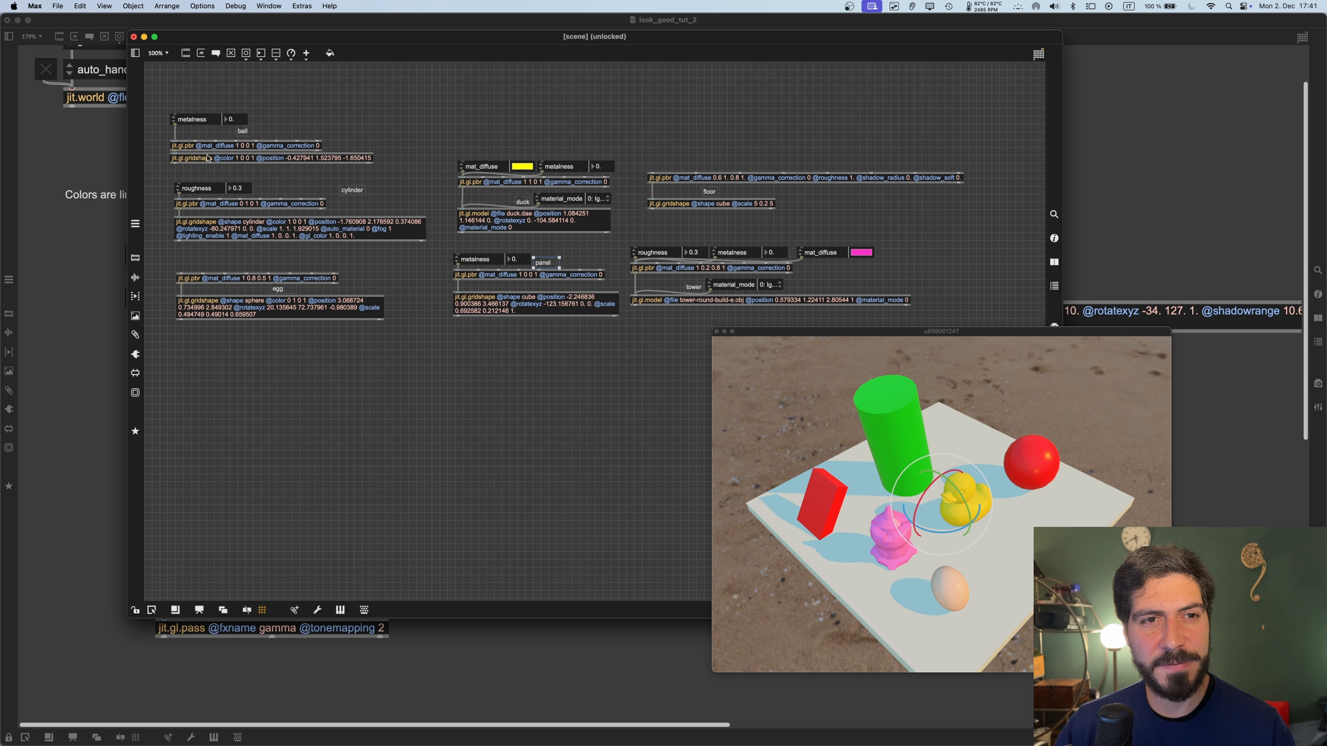
- Unlock and open the scene subpatch to edit the cylinder's mat_diffuse to 0.3 0.9 0.12 1
{"action": "right_click", "coordinate": [195, 158]}
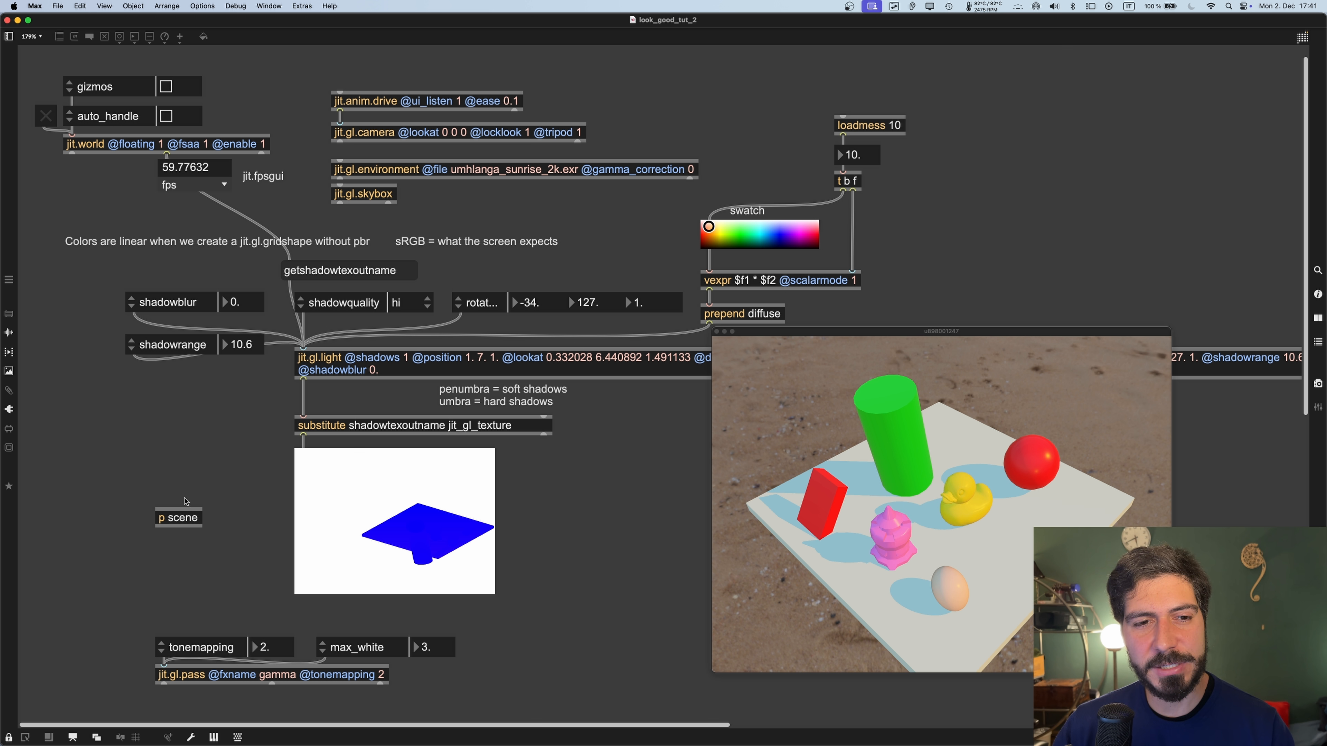
{"action": "double_click", "coordinate": [177, 517]}
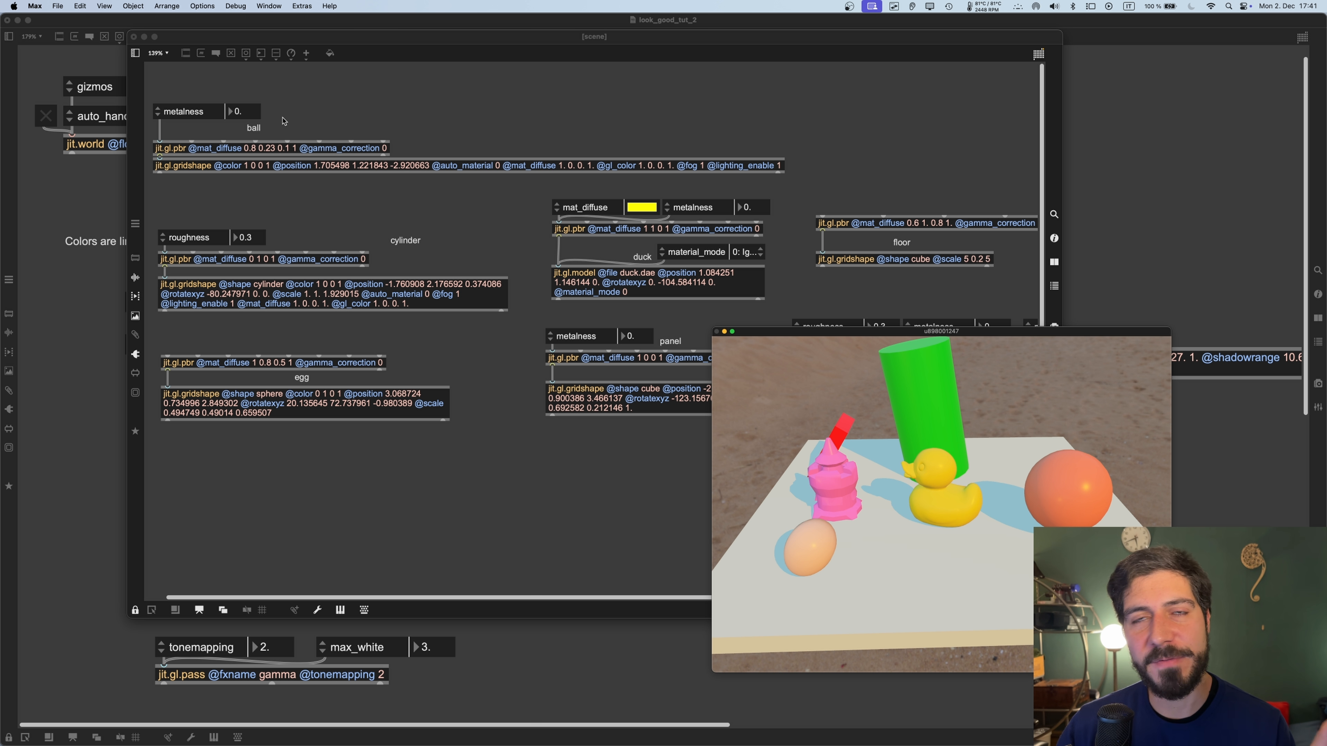
{"action": "mouse_move", "coordinate": [278, 107]}
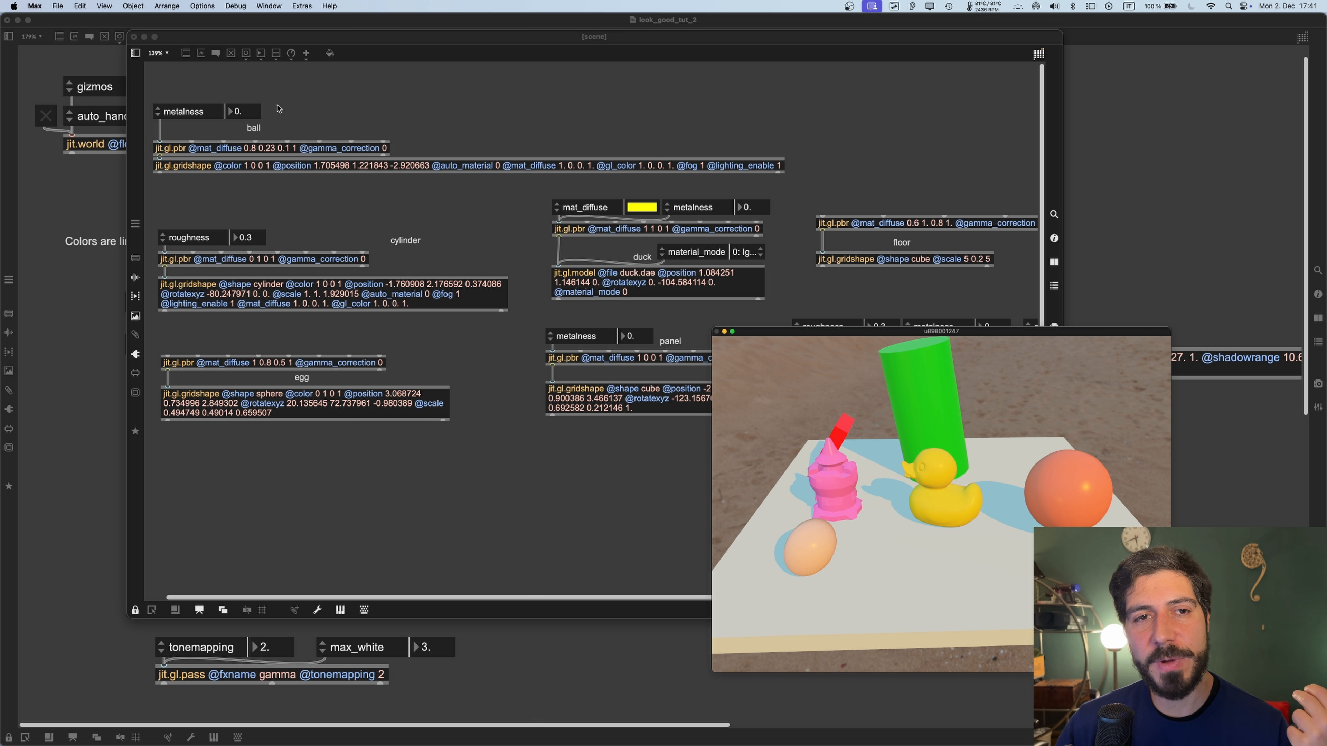
{"action": "mouse_move", "coordinate": [263, 155]}
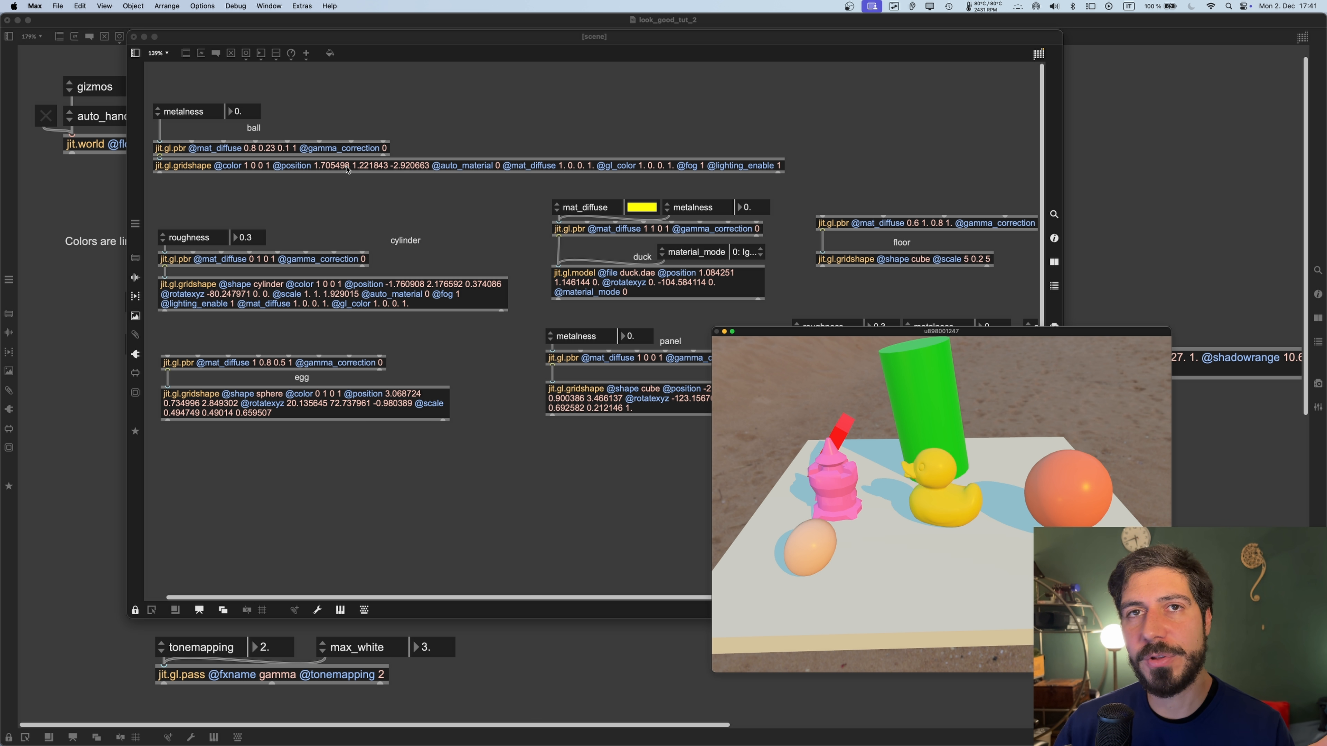
{"action": "mouse_move", "coordinate": [338, 161]}
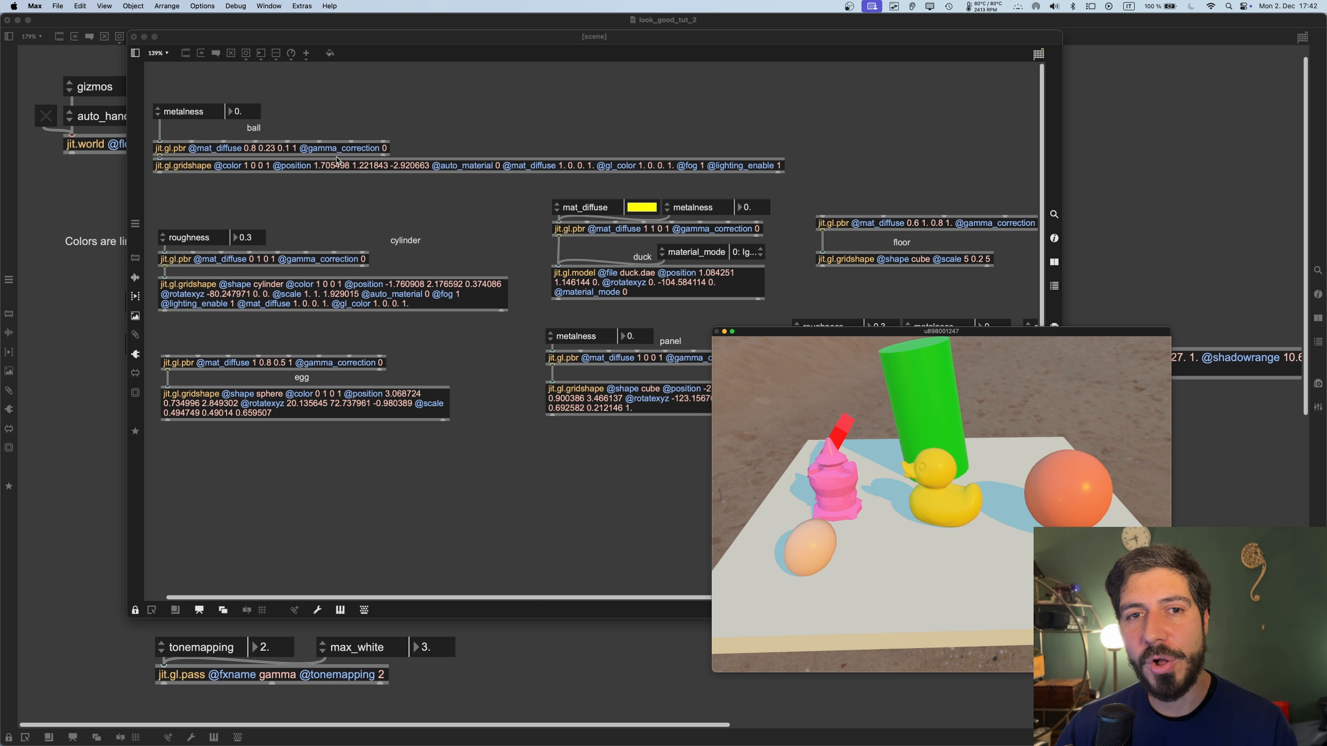
{"action": "mouse_move", "coordinate": [337, 216]}
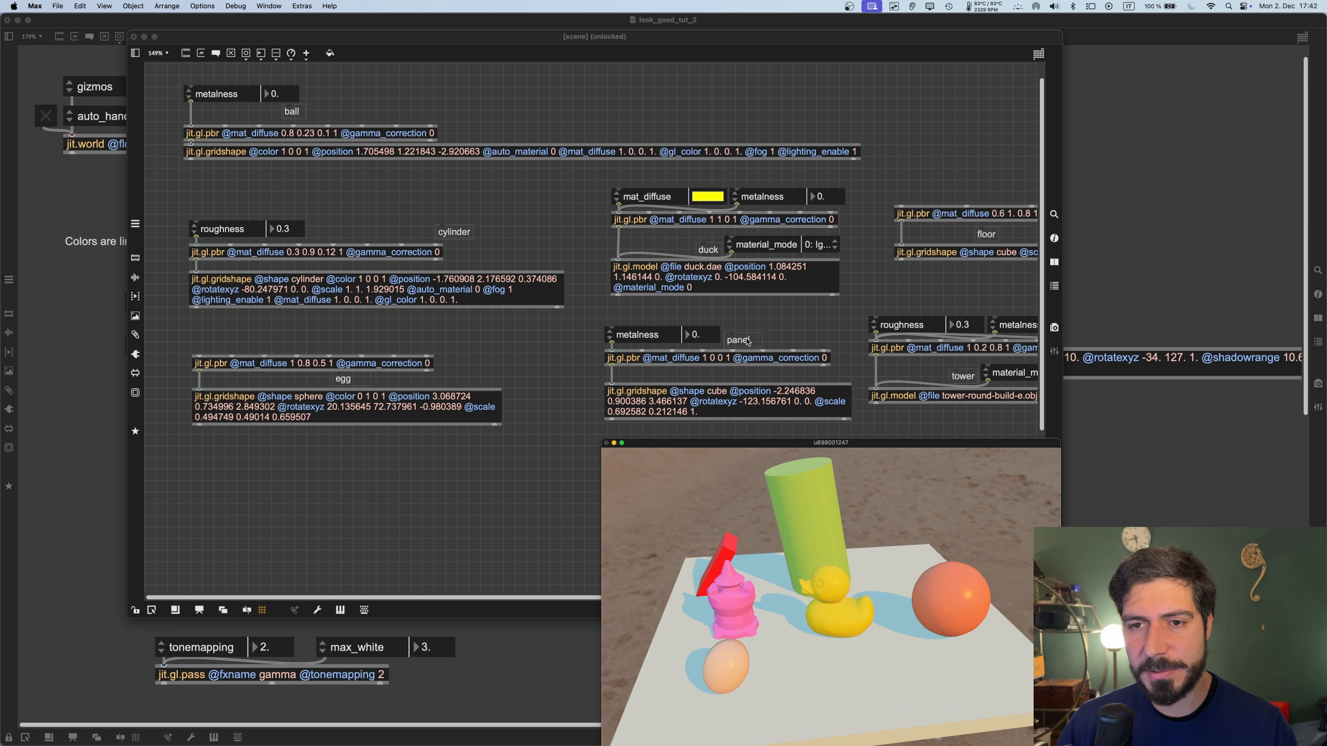
- Lock the scene subpatch after setting panel 0.9 0.234 0.12334 and floor 0.6 0.9 0.8 diffuse
{"action": "left_click", "coordinate": [716, 358]}
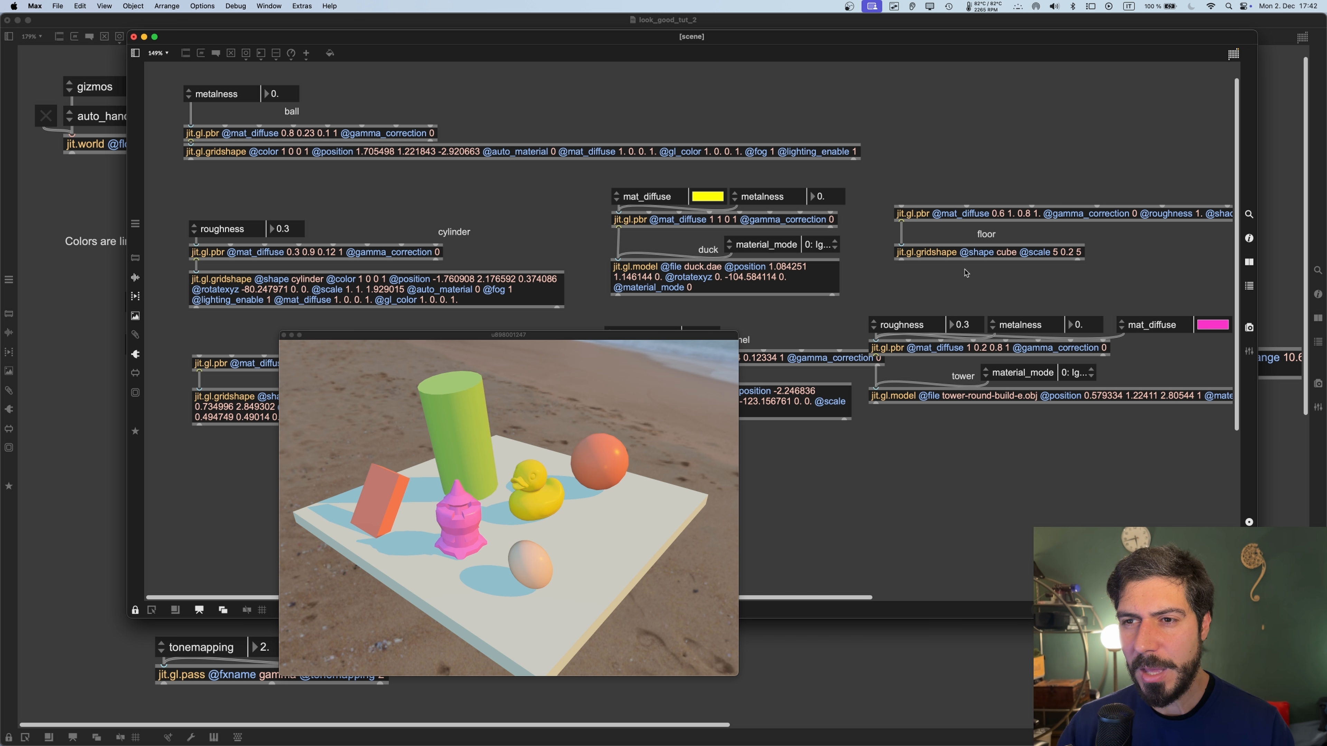
{"action": "mouse_move", "coordinate": [1009, 218]}
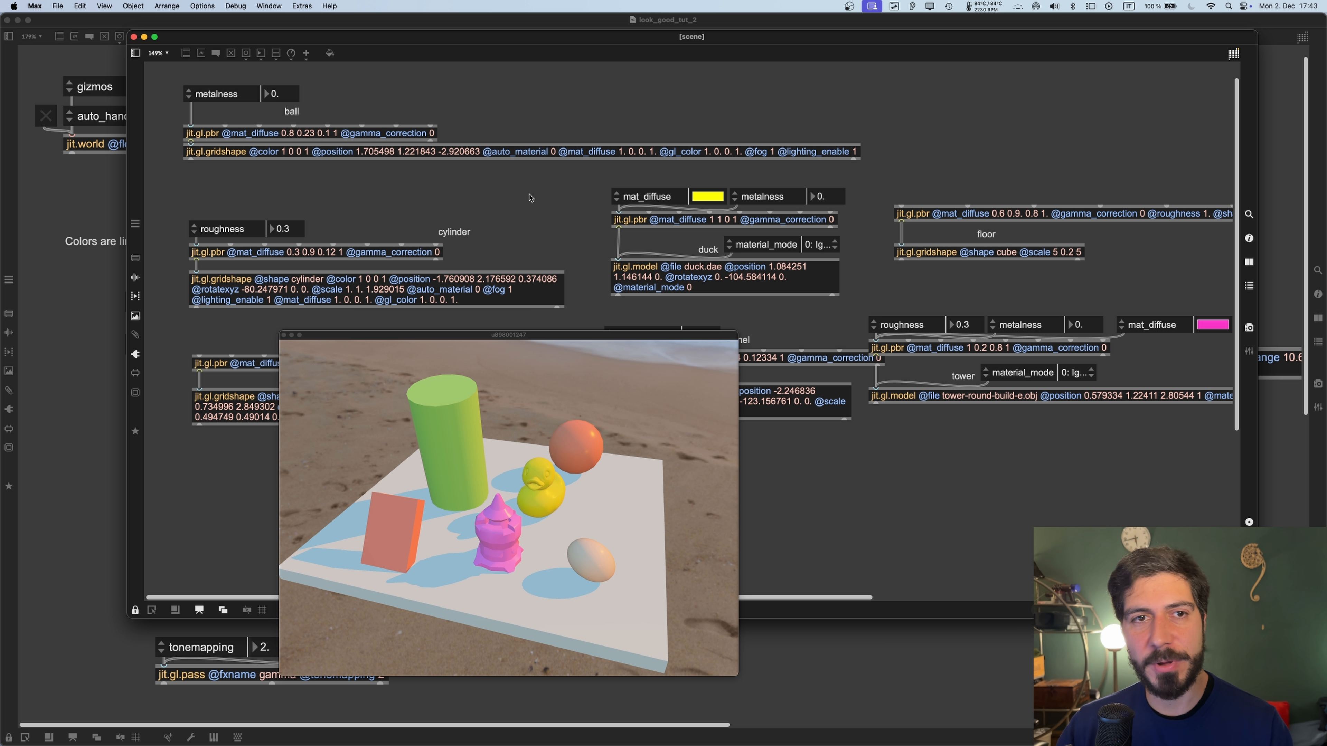
{"action": "mouse_move", "coordinate": [542, 232]}
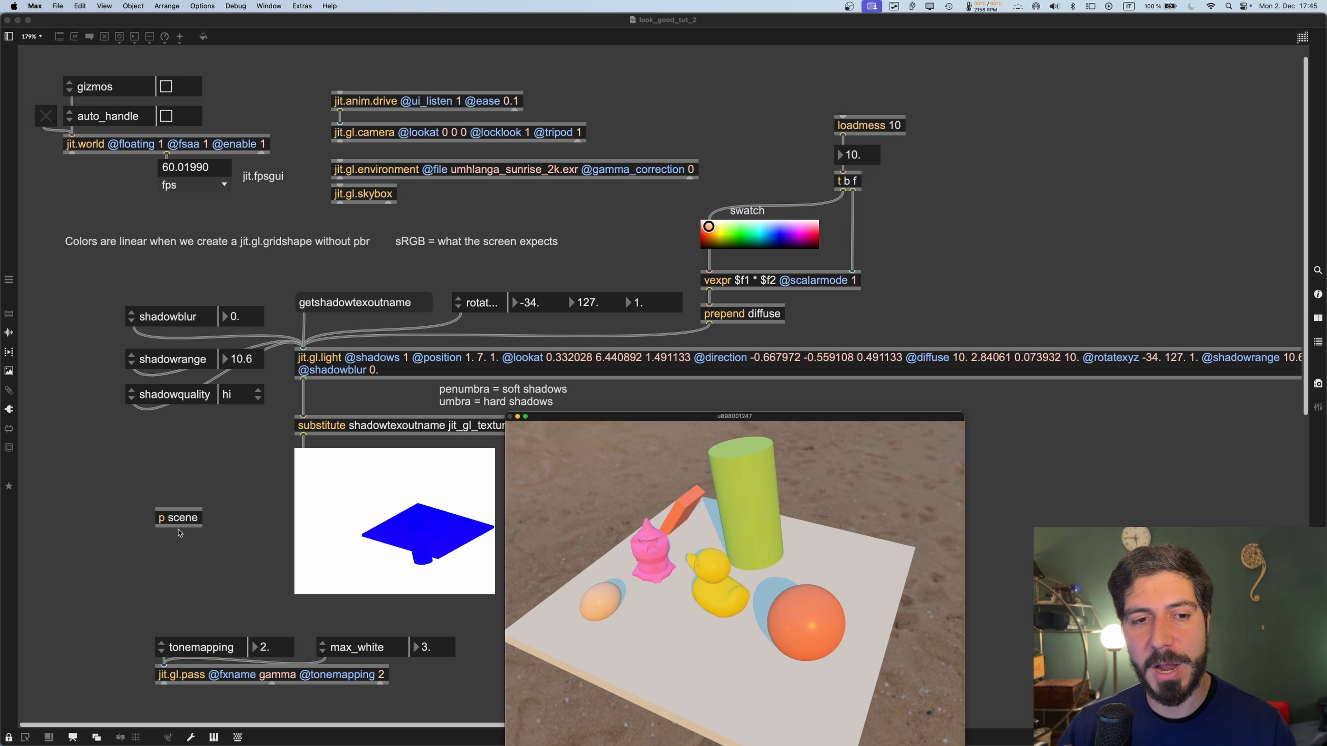
- Set shadowblur to 1 and reopen p scene showing the floor's shadow_soft 0.32 settings
{"action": "double_click", "coordinate": [178, 517]}
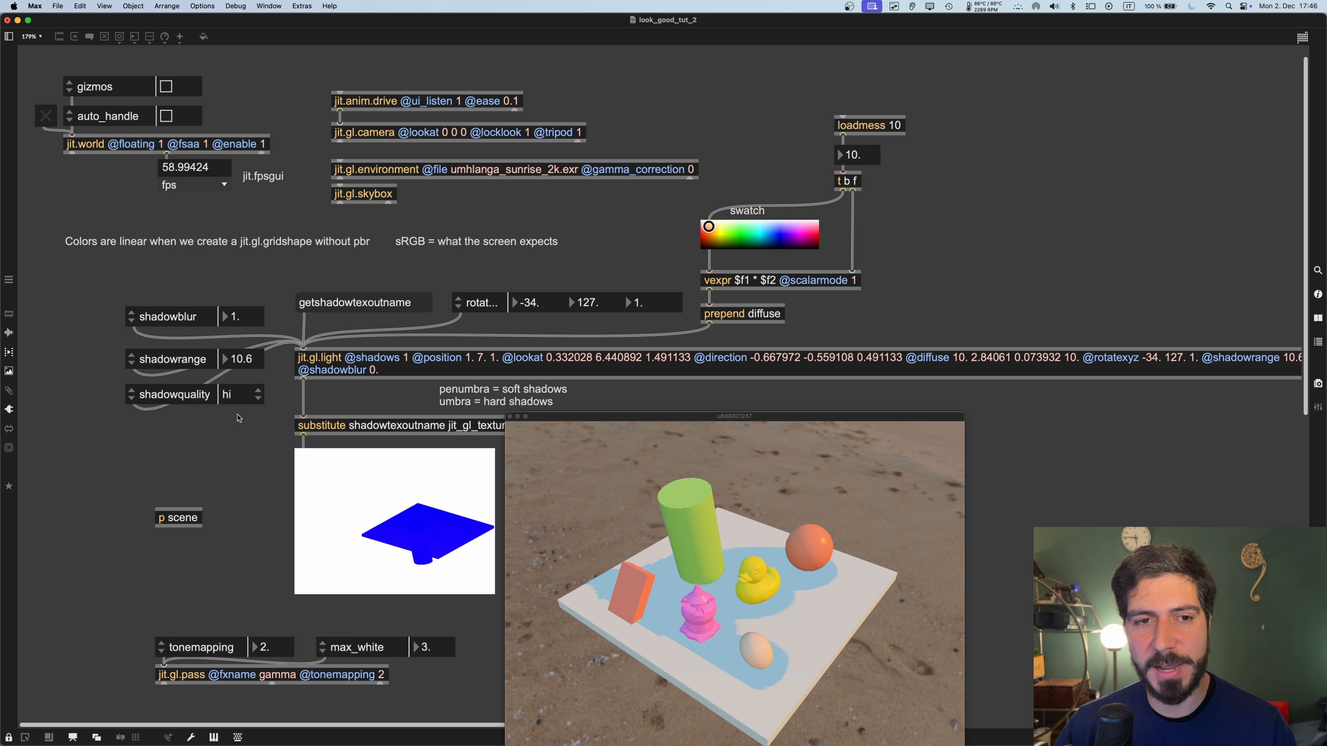
{"action": "double_click", "coordinate": [179, 517]}
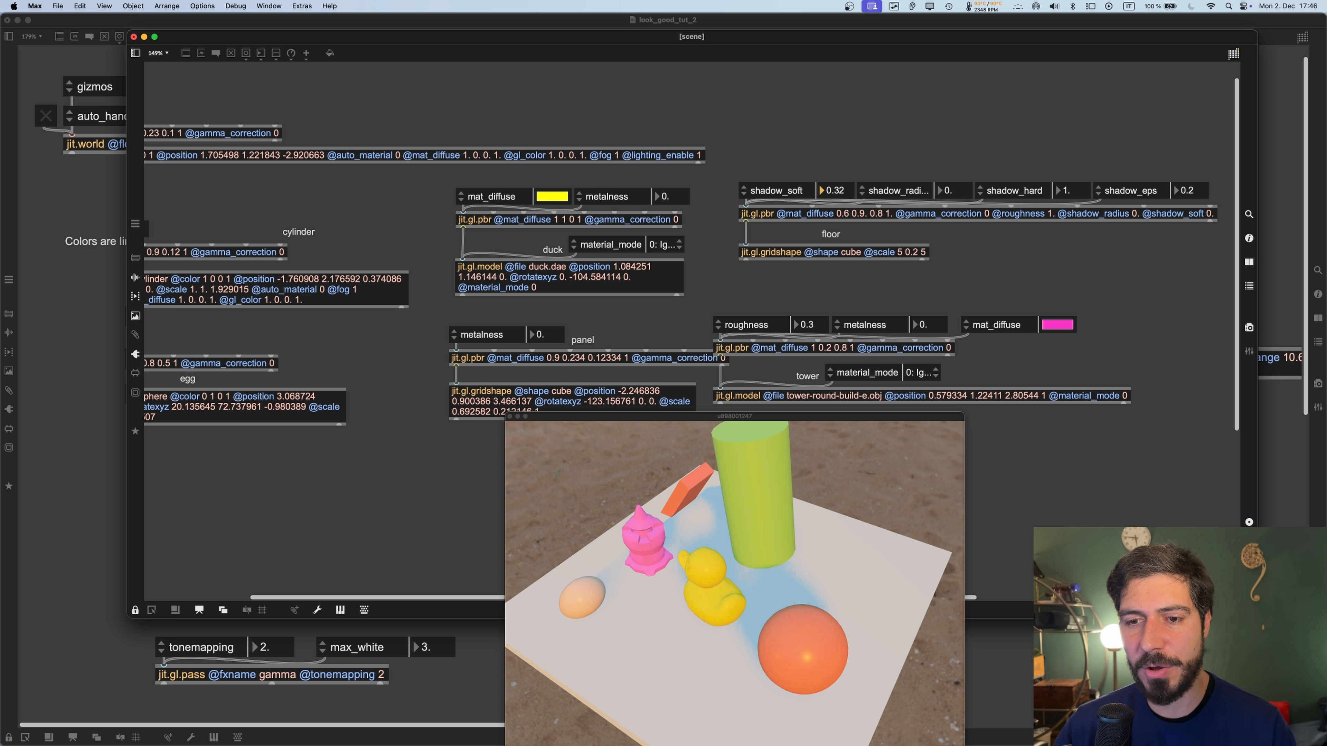
- In the scene subpatch, settle the floor's shadow_hard at 0.68 while raising shadow_soft
{"action": "left_click_drag", "start_coordinate": [837, 190], "coordinate": [837, 203]}
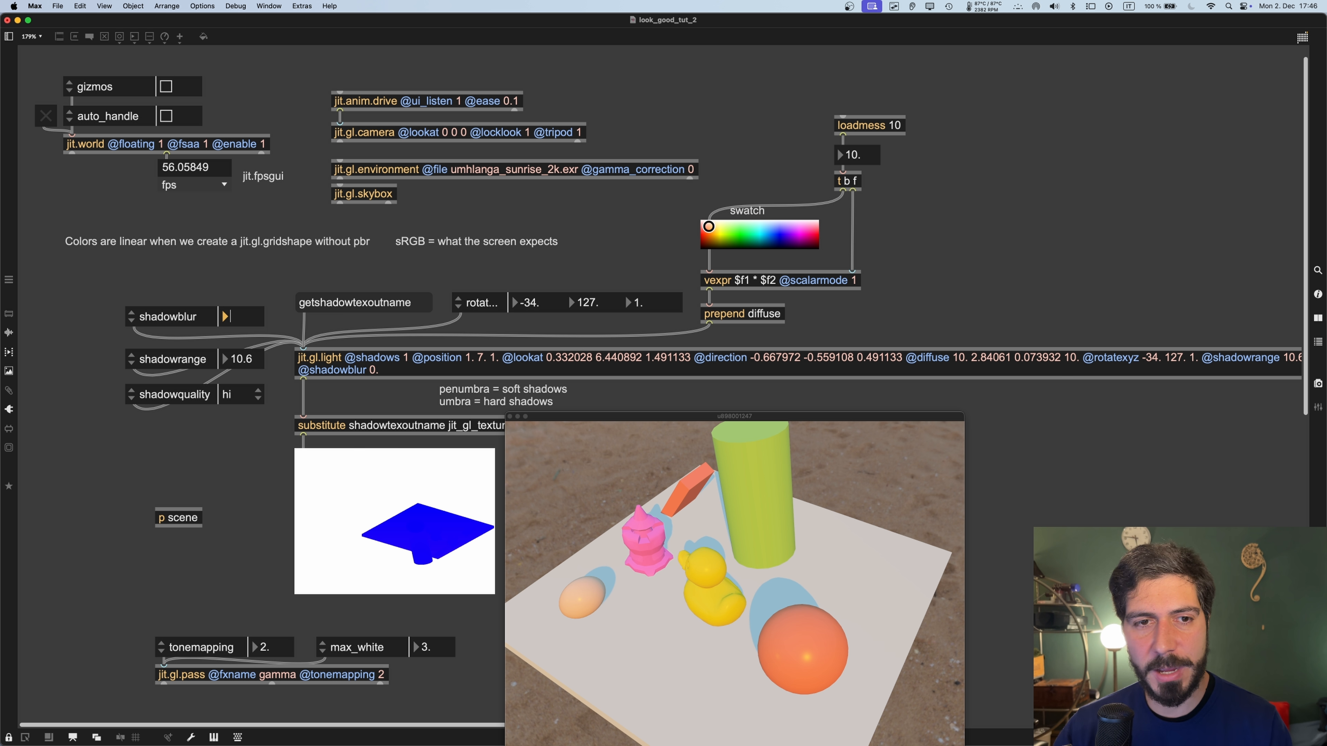
{"action": "double_click", "coordinate": [178, 517]}
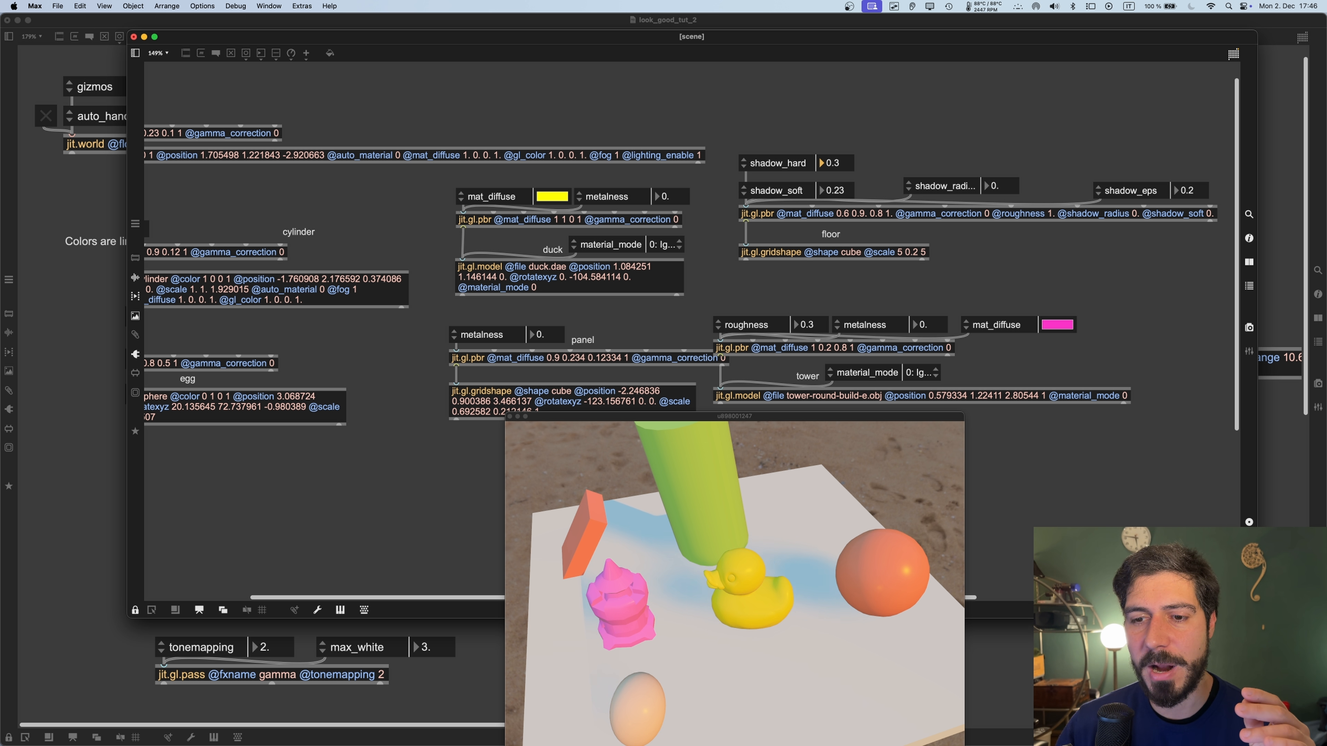
{"action": "left_click_drag", "start_coordinate": [837, 162], "coordinate": [838, 157]}
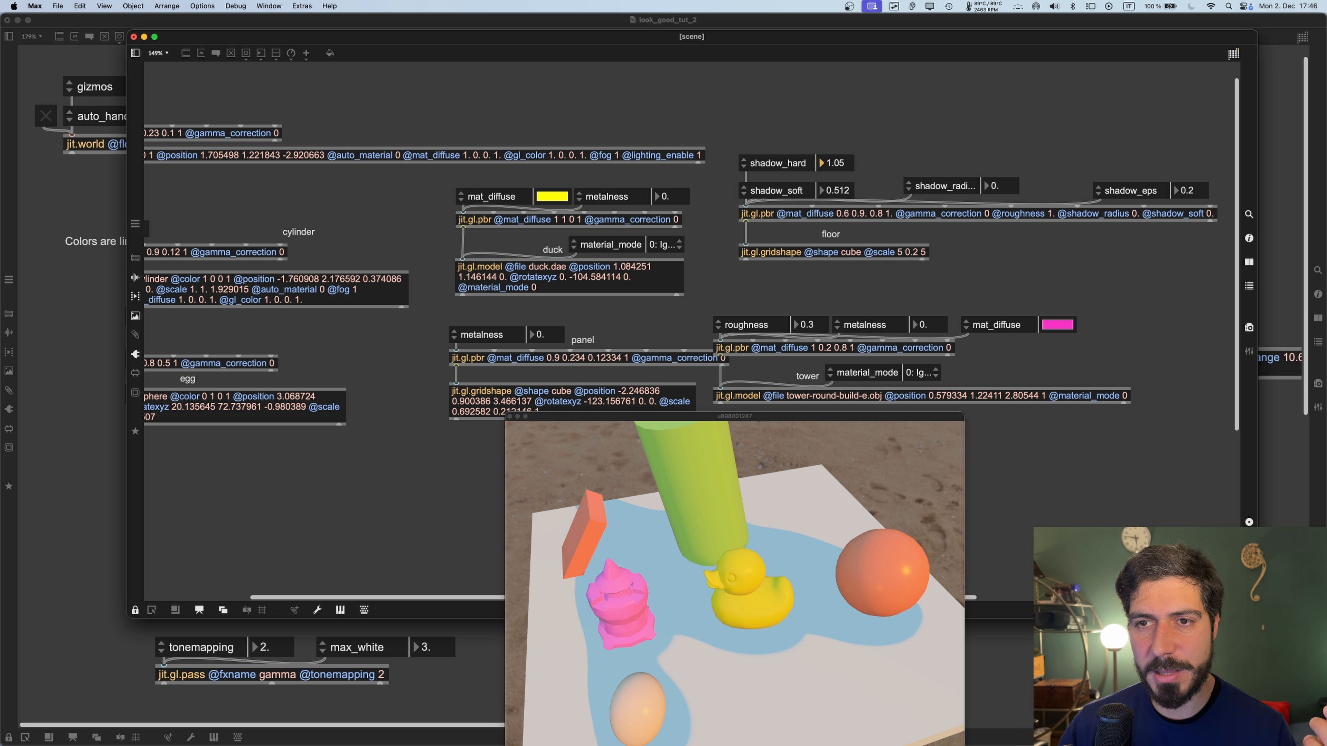
{"action": "left_click_drag", "start_coordinate": [838, 162], "coordinate": [838, 169]}
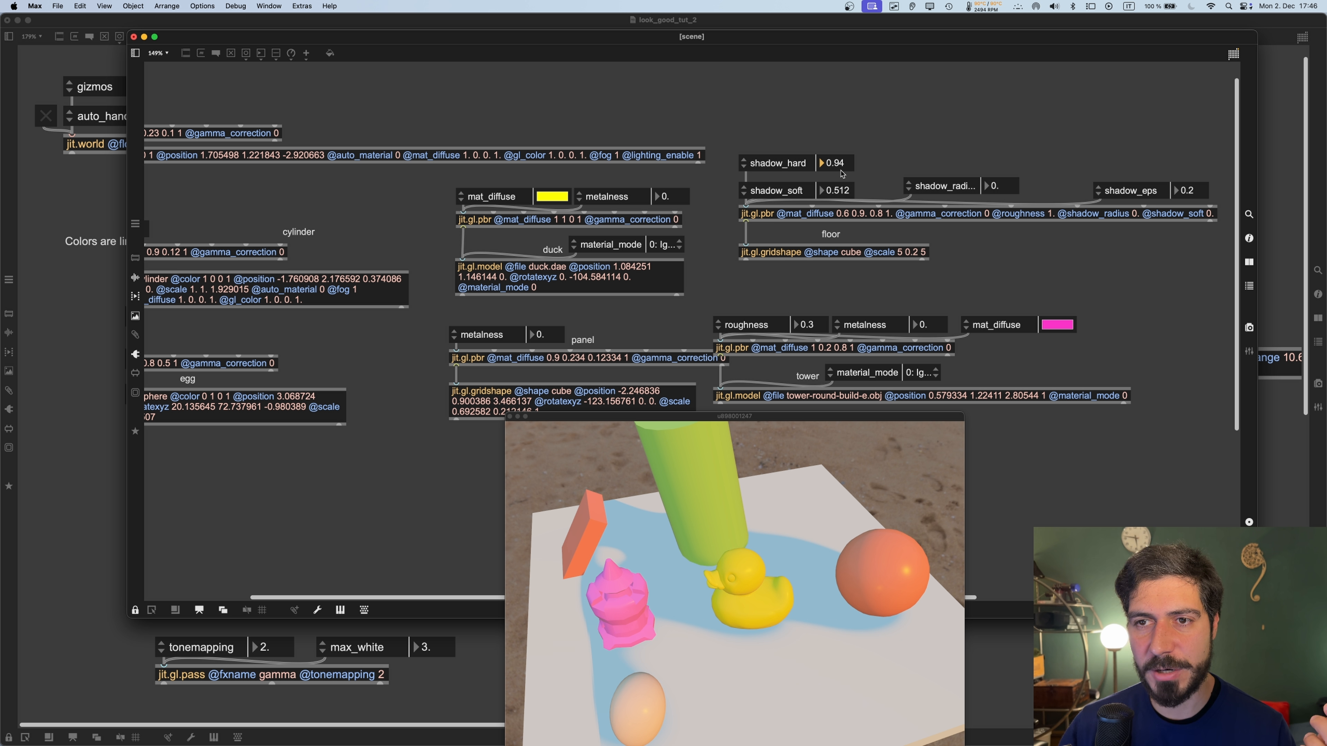
{"action": "left_click_drag", "start_coordinate": [837, 162], "coordinate": [836, 177]}
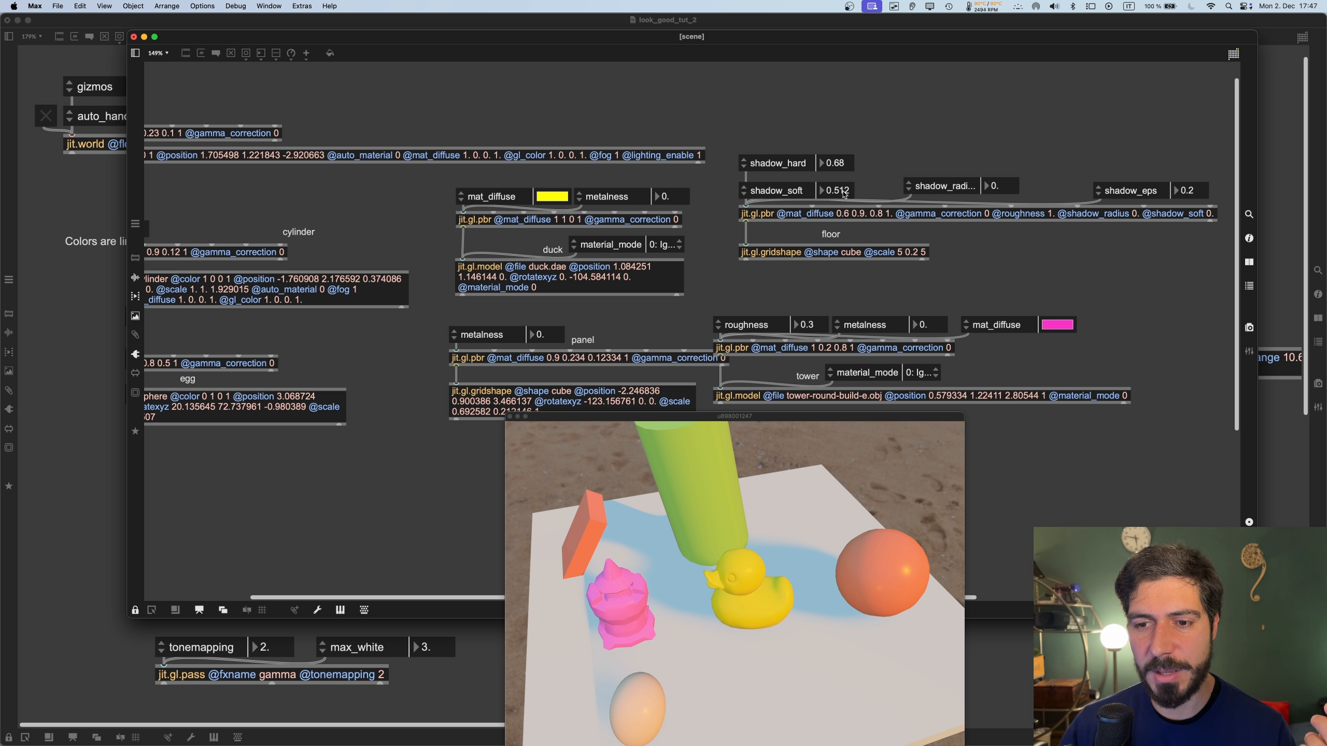
- Bring the floor's shadow_soft to 0.515 and shadow_radius to 2.45, then leave the subpatch
{"action": "left_click_drag", "start_coordinate": [837, 189], "coordinate": [834, 194]}
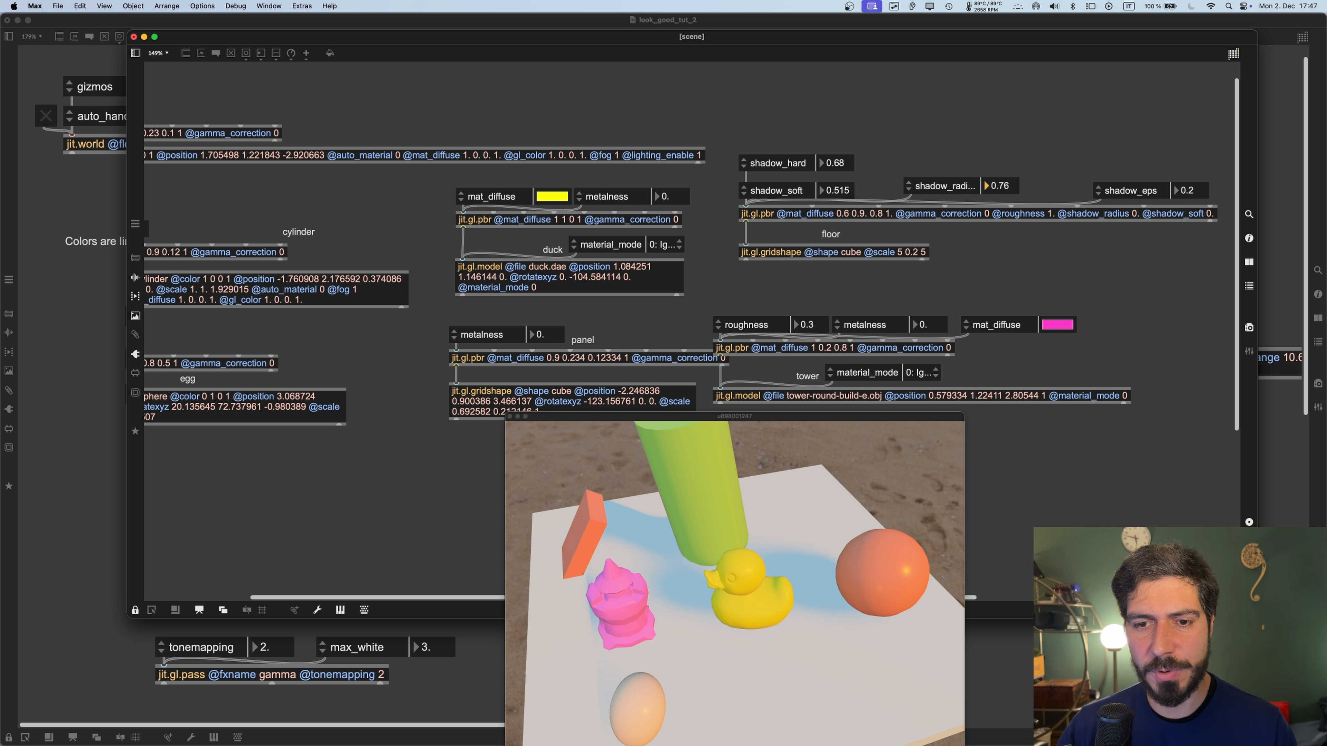
{"action": "left_click_drag", "start_coordinate": [1000, 186], "coordinate": [1000, 161]}
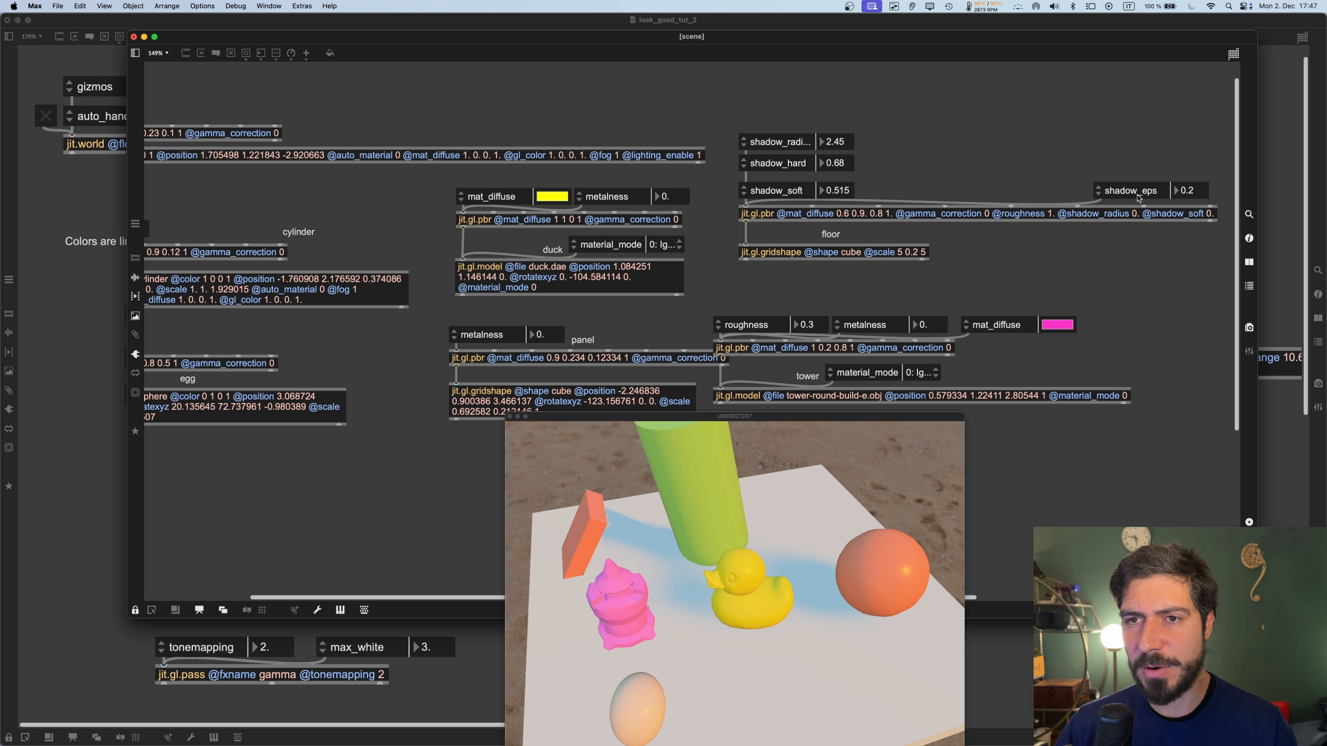
{"action": "left_click_drag", "start_coordinate": [1130, 189], "coordinate": [909, 141]}
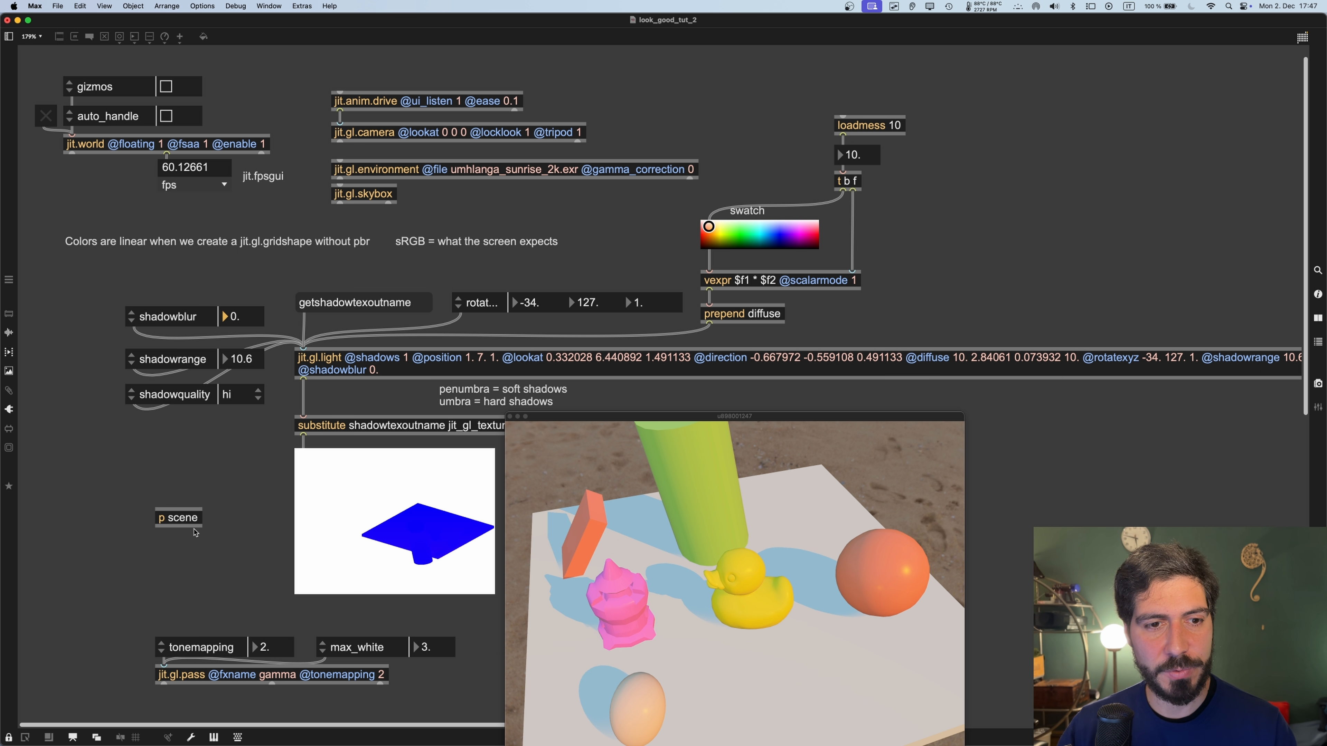
- In the scene subpatch, drop the floor's shadow_eps to 0 with soft/radius 0 and hard 1
{"action": "double_click", "coordinate": [178, 517]}
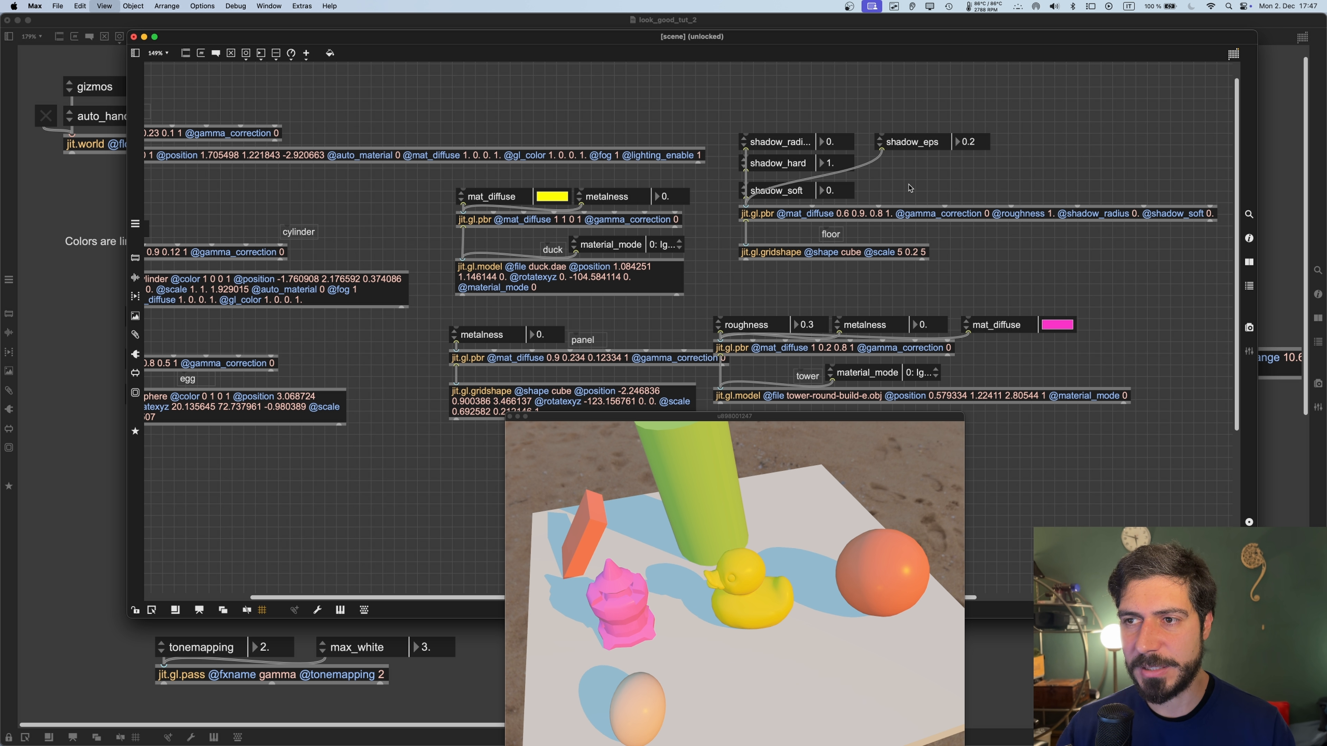
{"action": "right_click", "coordinate": [753, 213]}
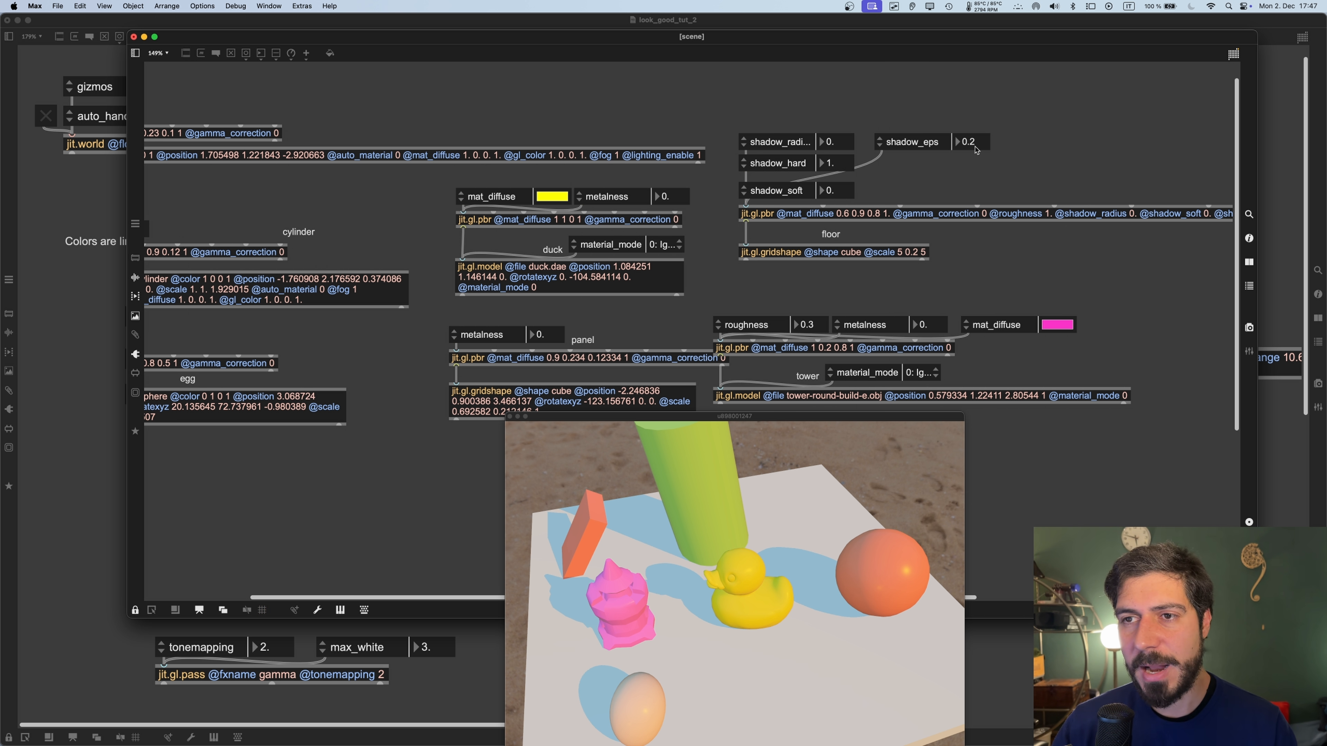
{"action": "left_click_drag", "start_coordinate": [971, 141], "coordinate": [972, 152]}
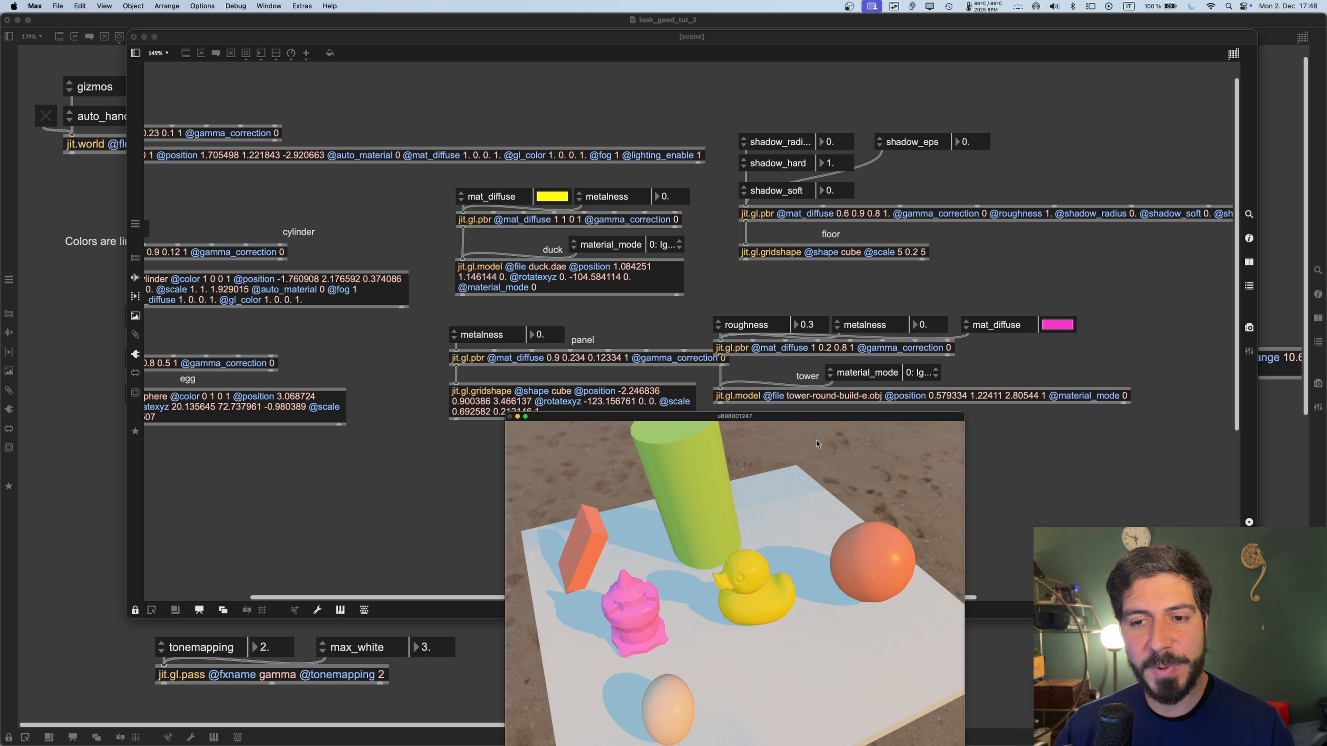
{"action": "left_click_drag", "start_coordinate": [734, 415], "coordinate": [518, 234]}
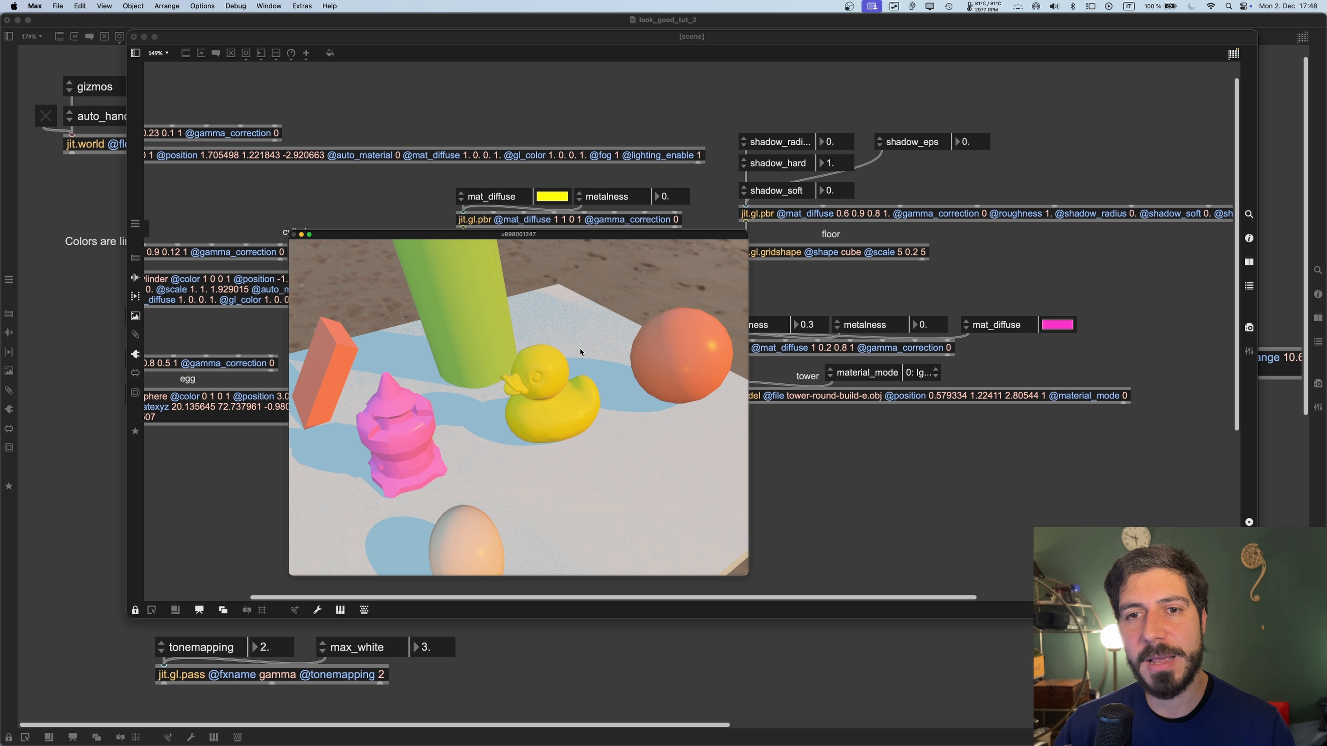
{"action": "mouse_move", "coordinate": [539, 302]}
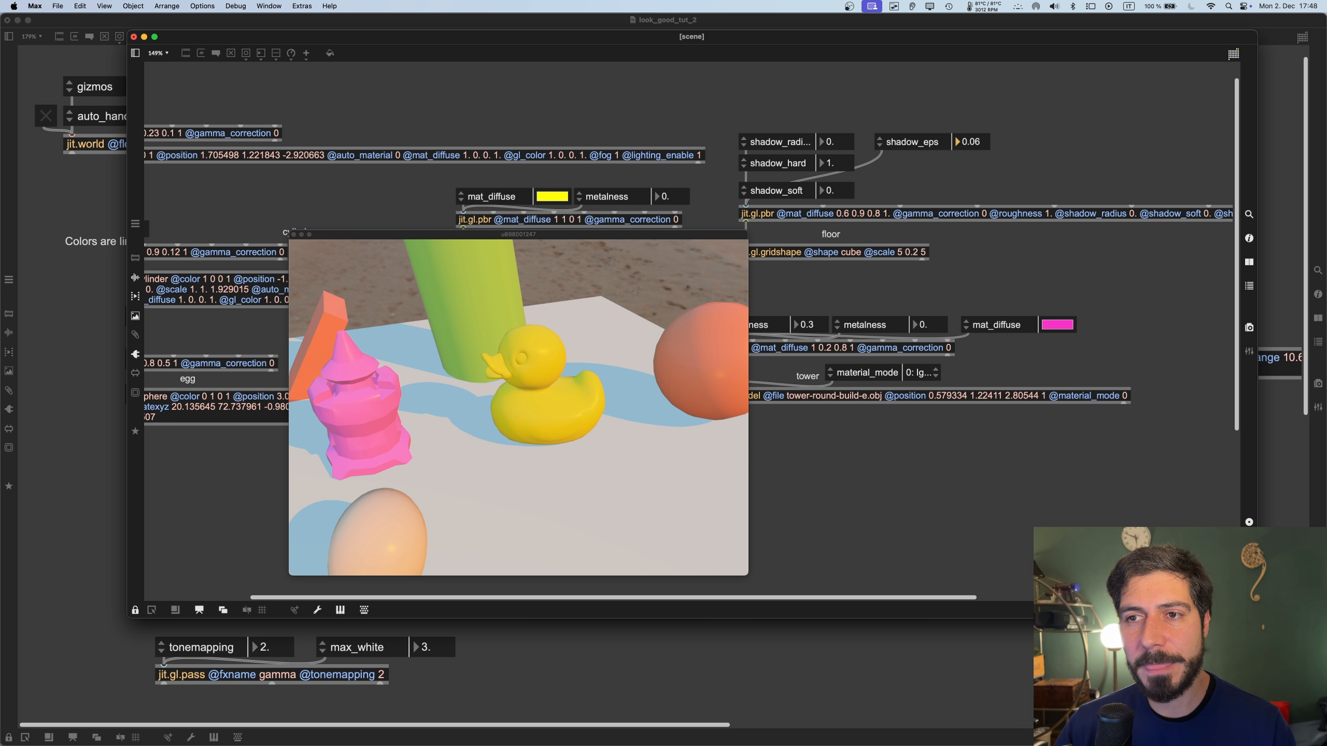
- Test negative shadow_eps, settle it at 0.10, and orbit to confirm the acne is gone
{"action": "left_click", "coordinate": [973, 141]}
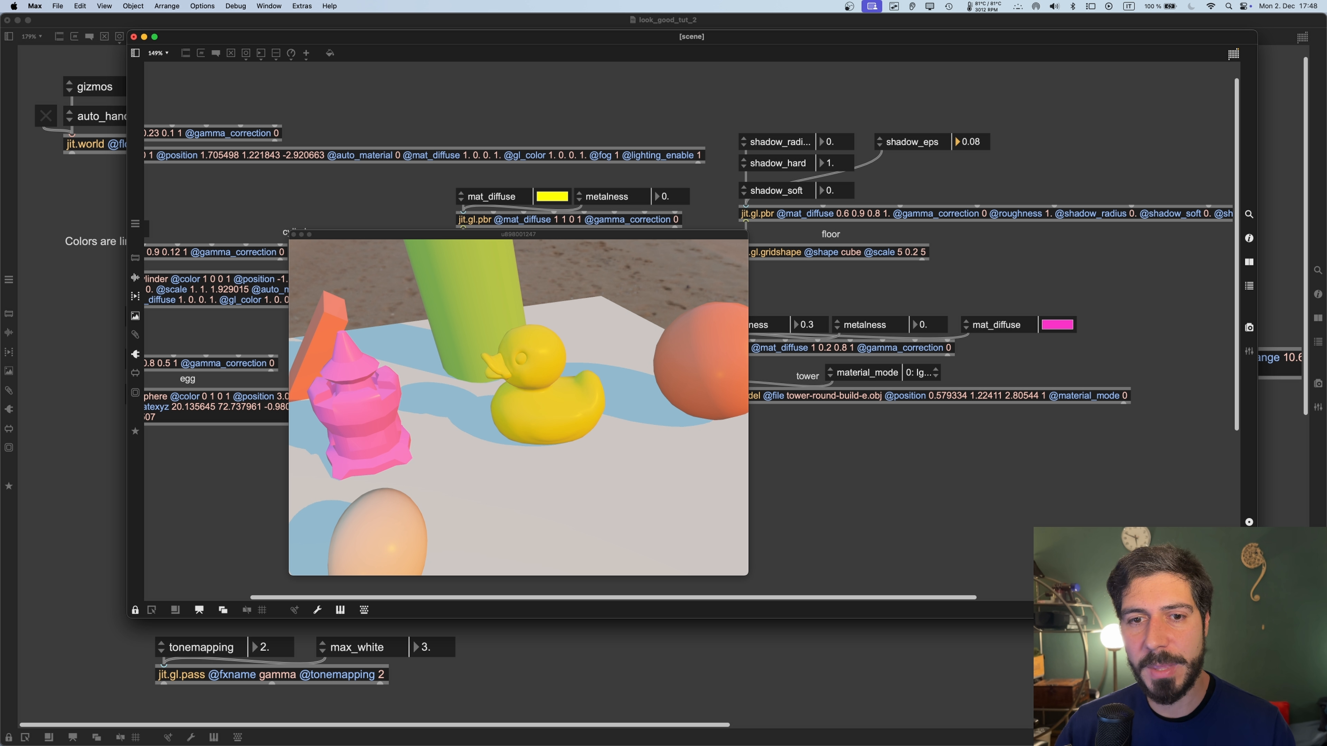
{"action": "left_click_drag", "start_coordinate": [973, 141], "coordinate": [974, 127]}
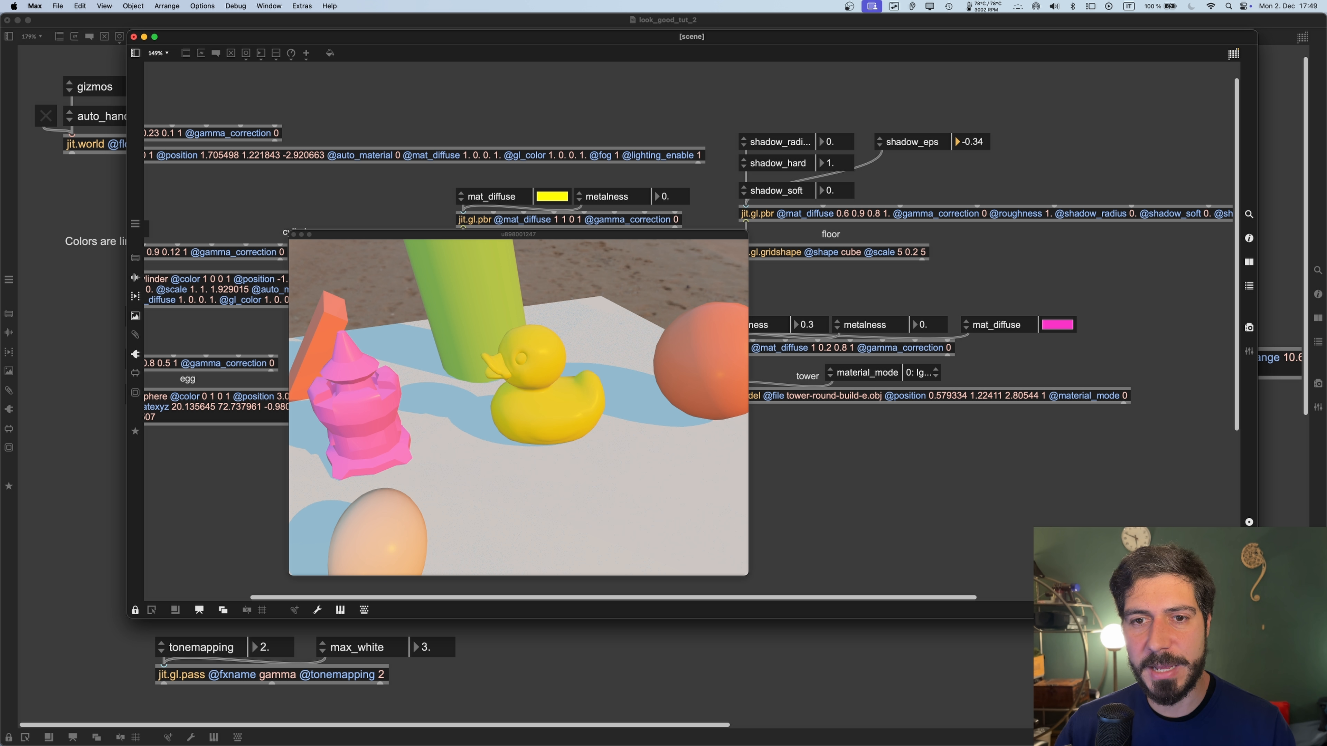
{"action": "left_click_drag", "start_coordinate": [973, 141], "coordinate": [978, 136]}
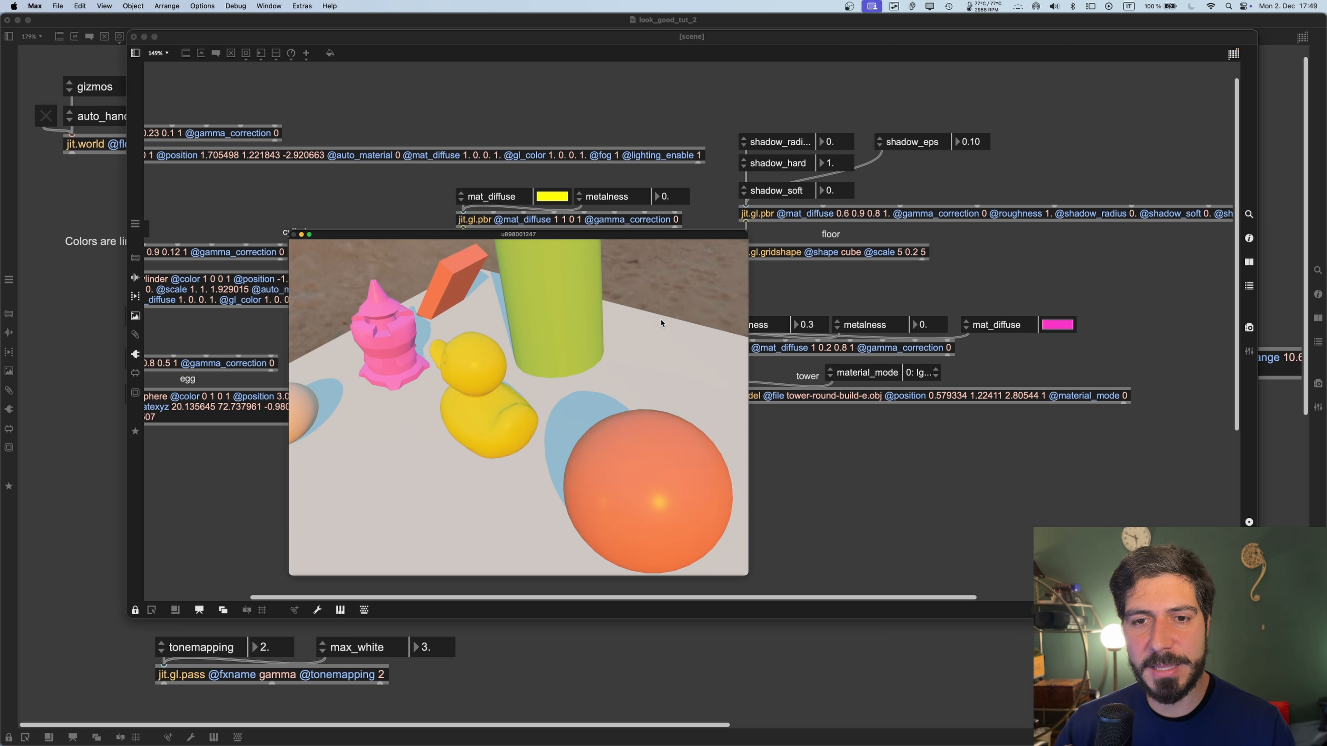
{"action": "left_click_drag", "start_coordinate": [661, 324], "coordinate": [627, 384]}
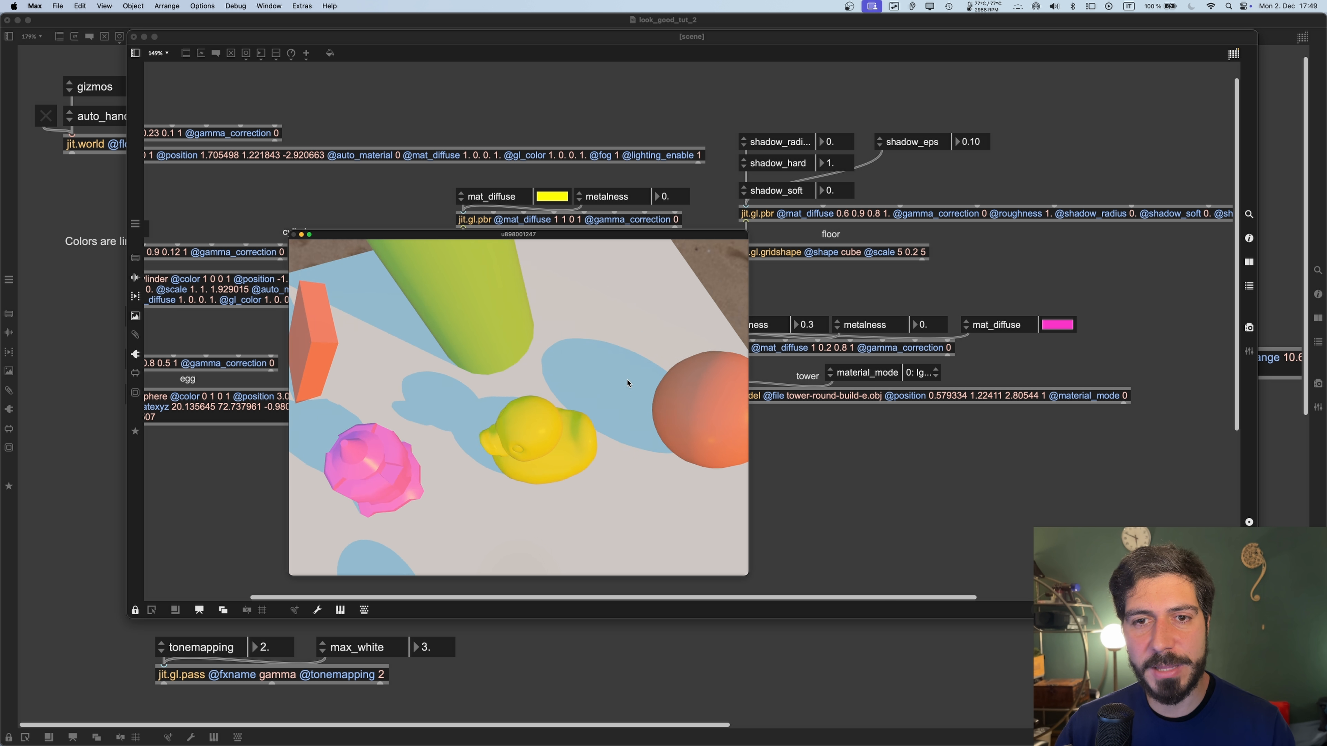